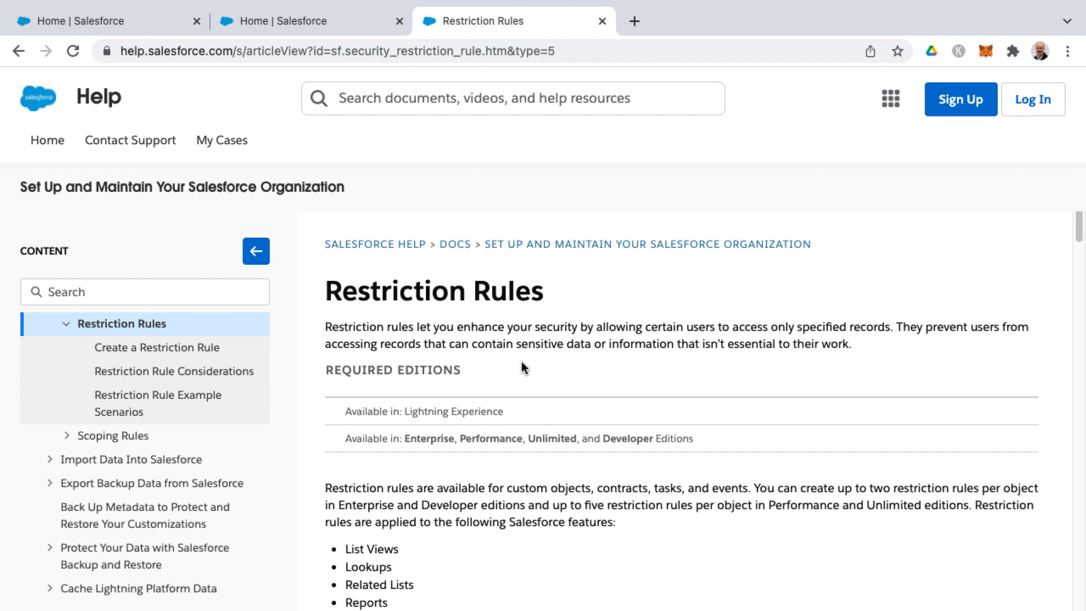
mouse_move(529, 369)
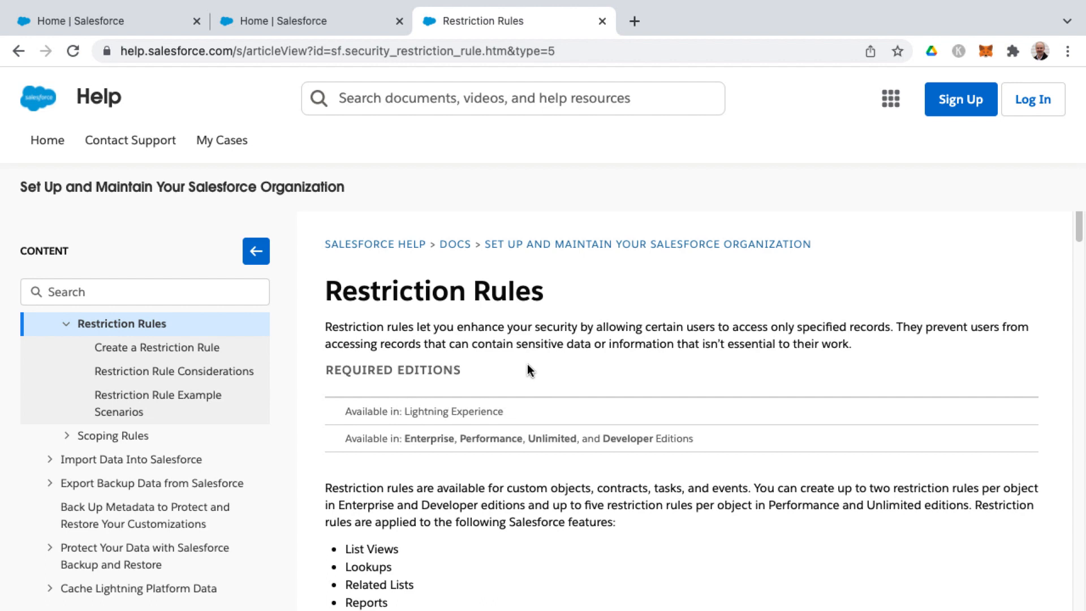
mouse_move(522, 264)
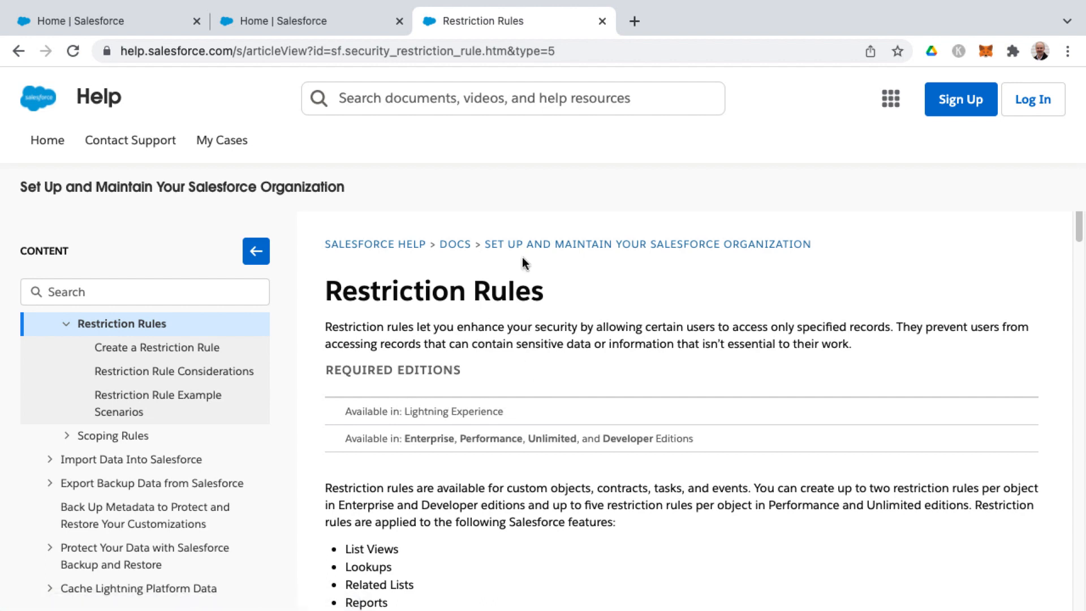
Step: Scroll the Restriction Rules article to the Sharing/Filtering/Result Set diagram
scroll("down", 3)
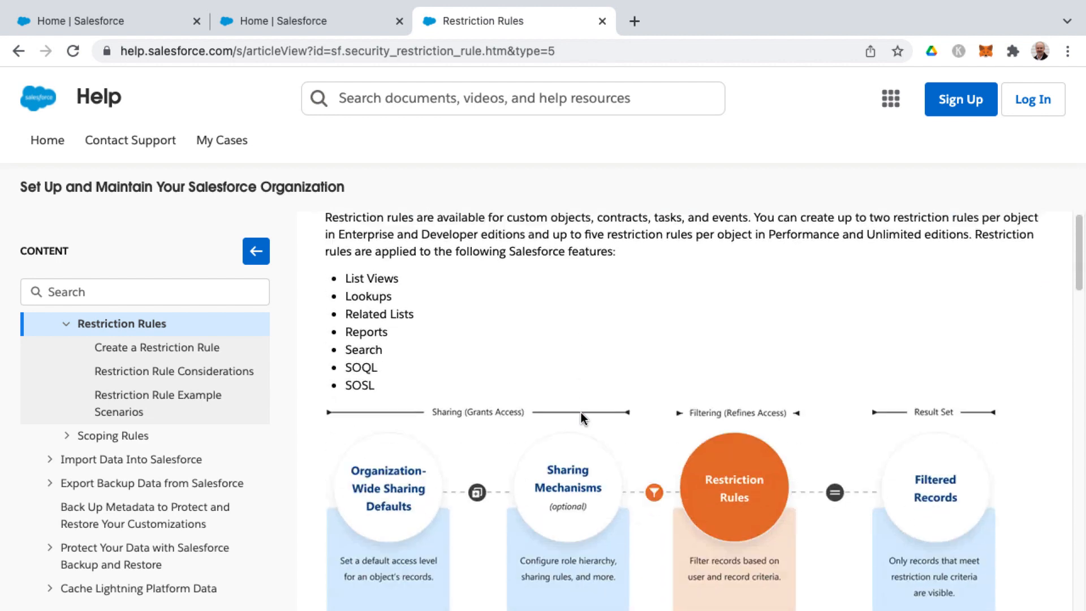
scroll("down", 3)
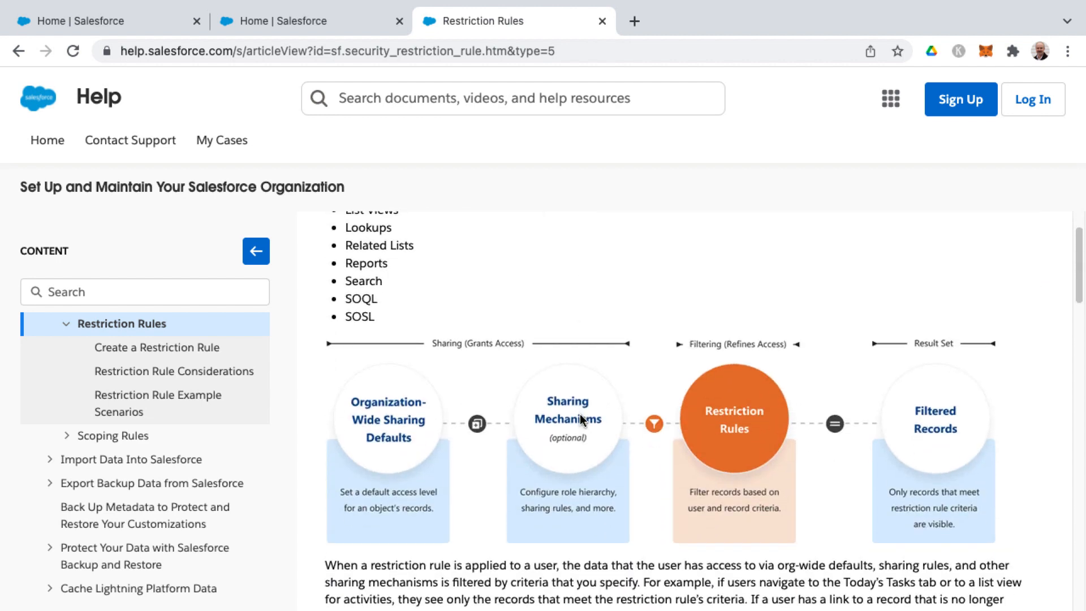
mouse_move(377, 449)
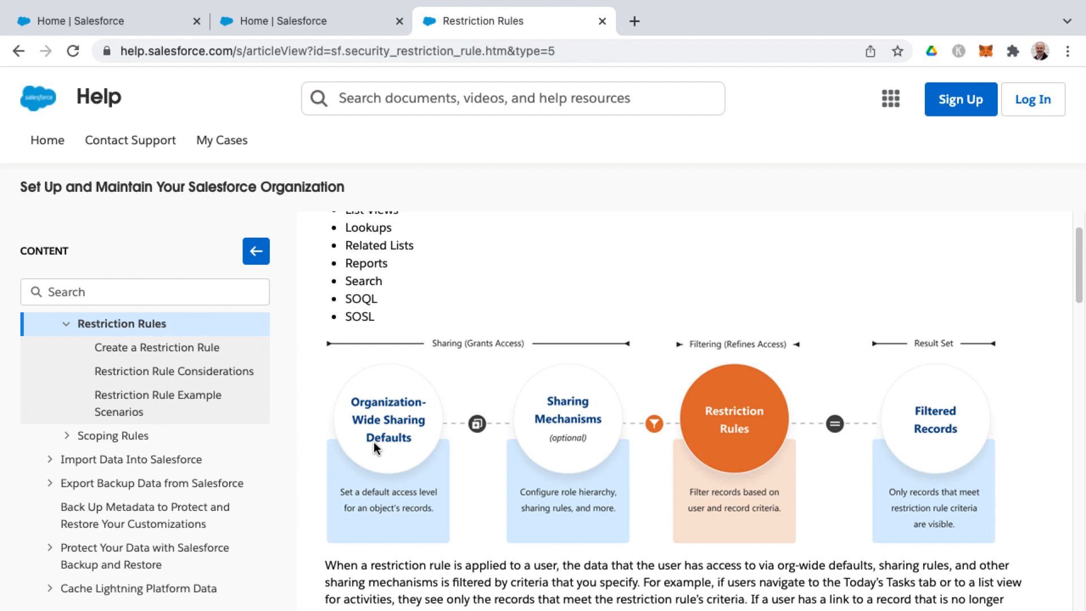
mouse_move(485, 353)
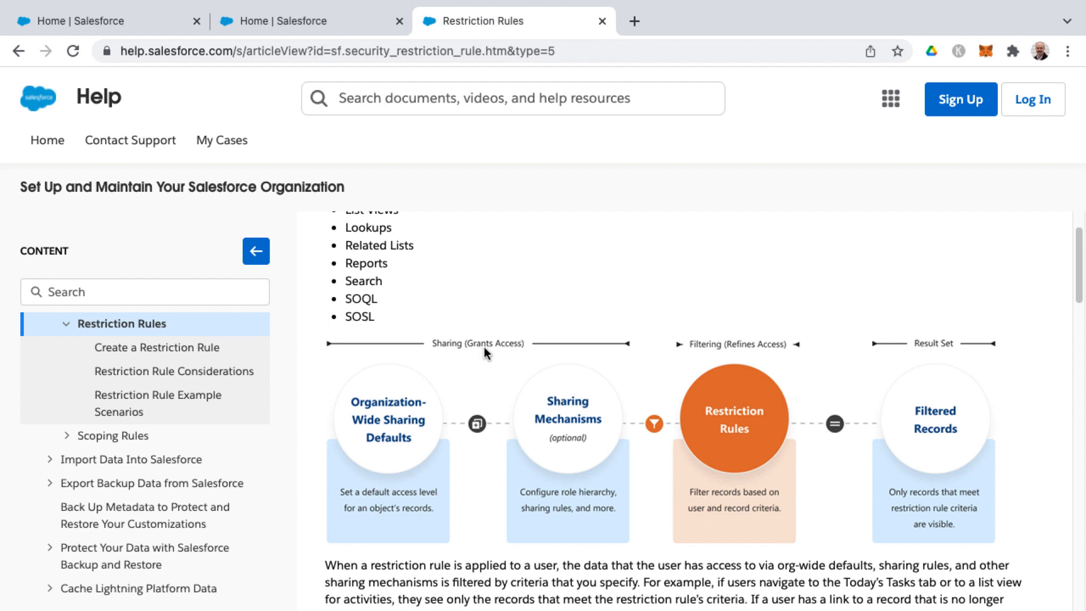
left_click(391, 435)
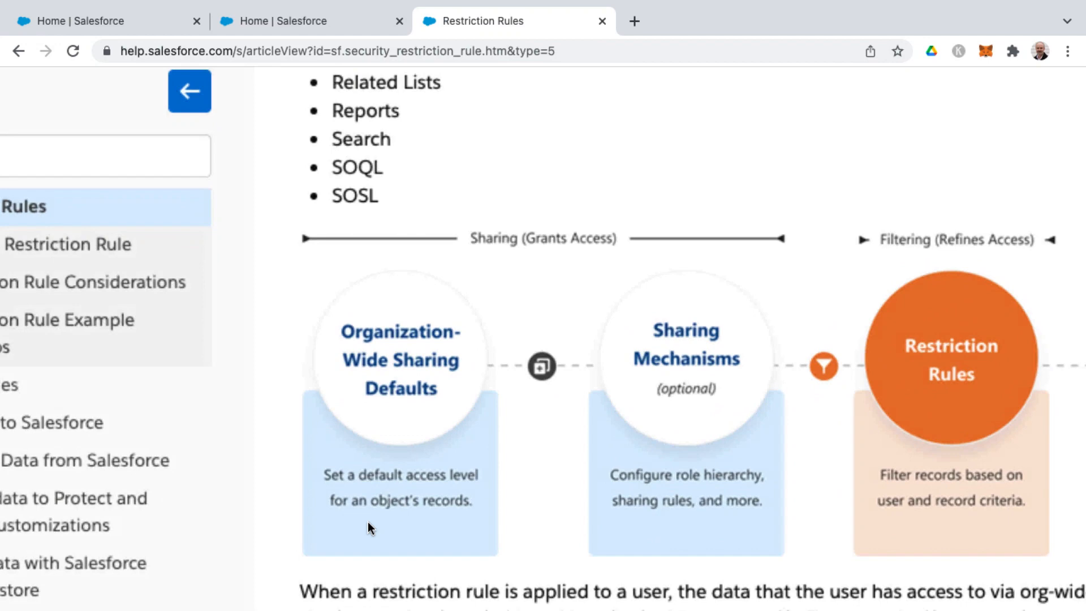
scroll("down", 3)
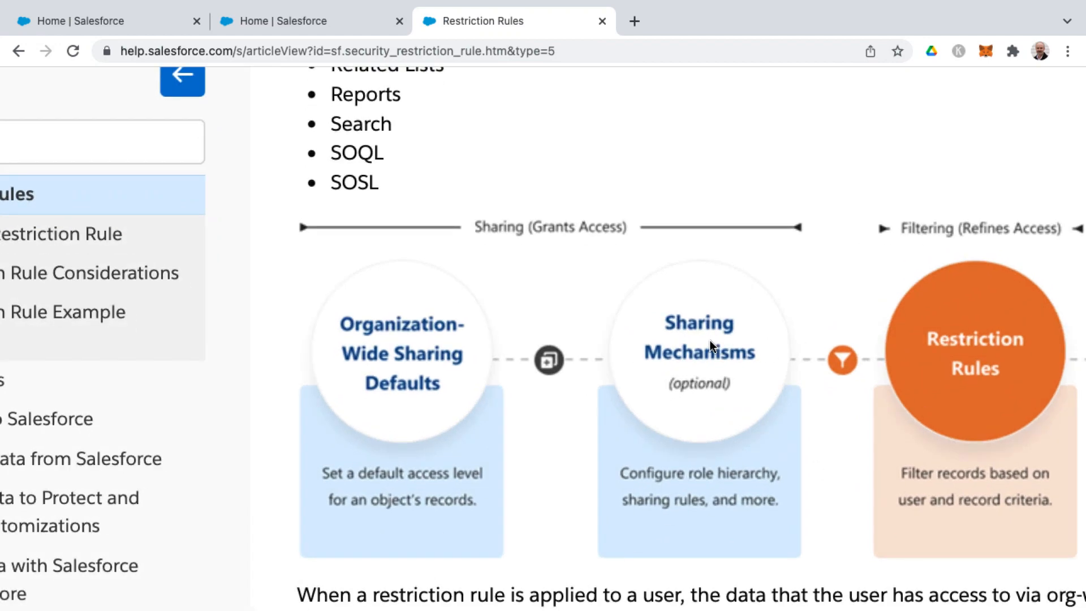
mouse_move(717, 492)
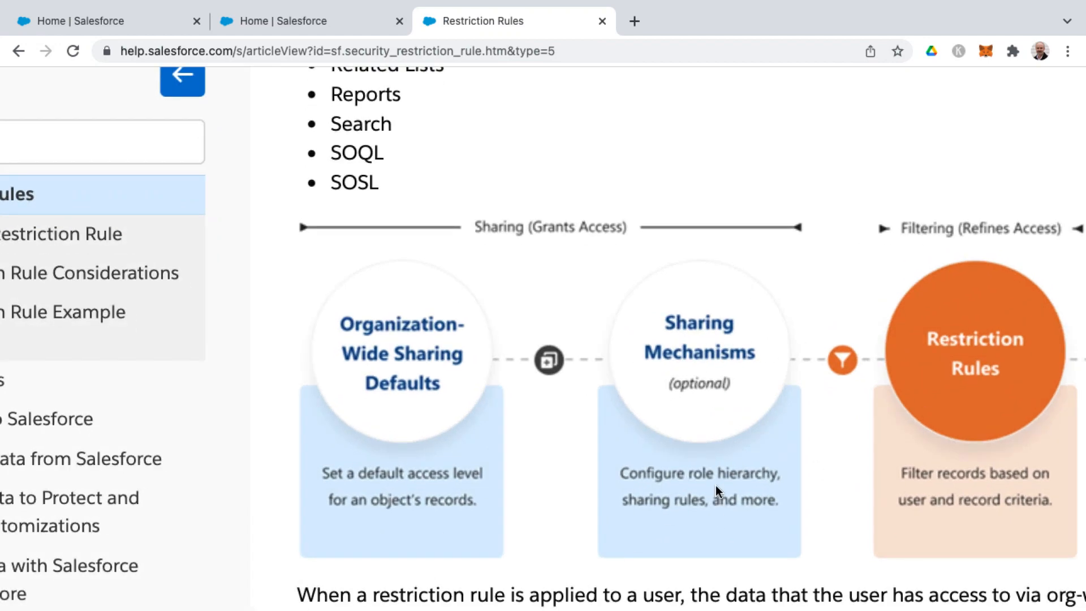
mouse_move(731, 497)
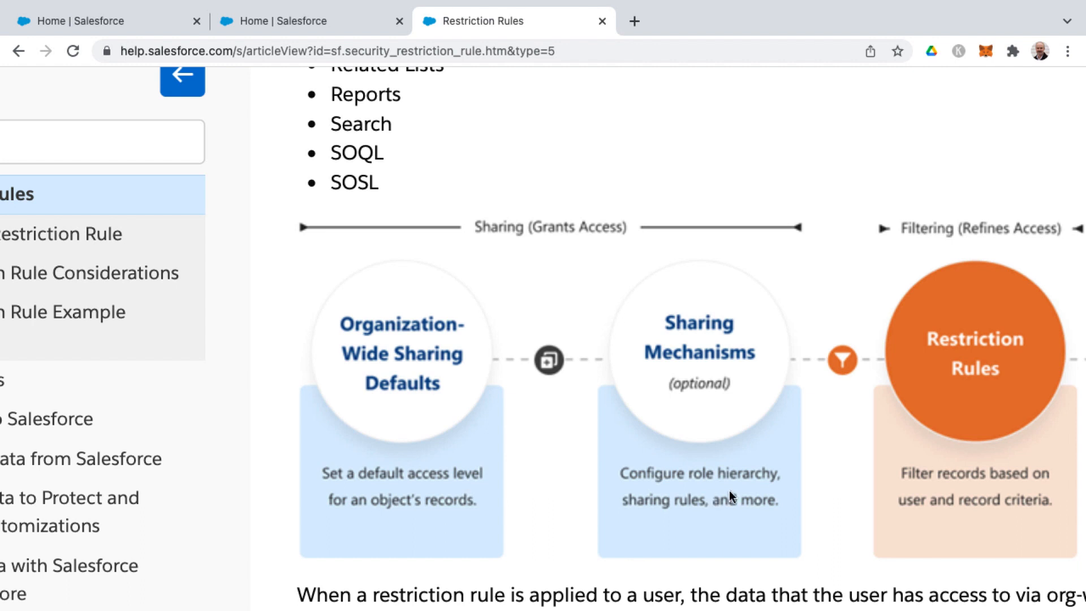
mouse_move(714, 527)
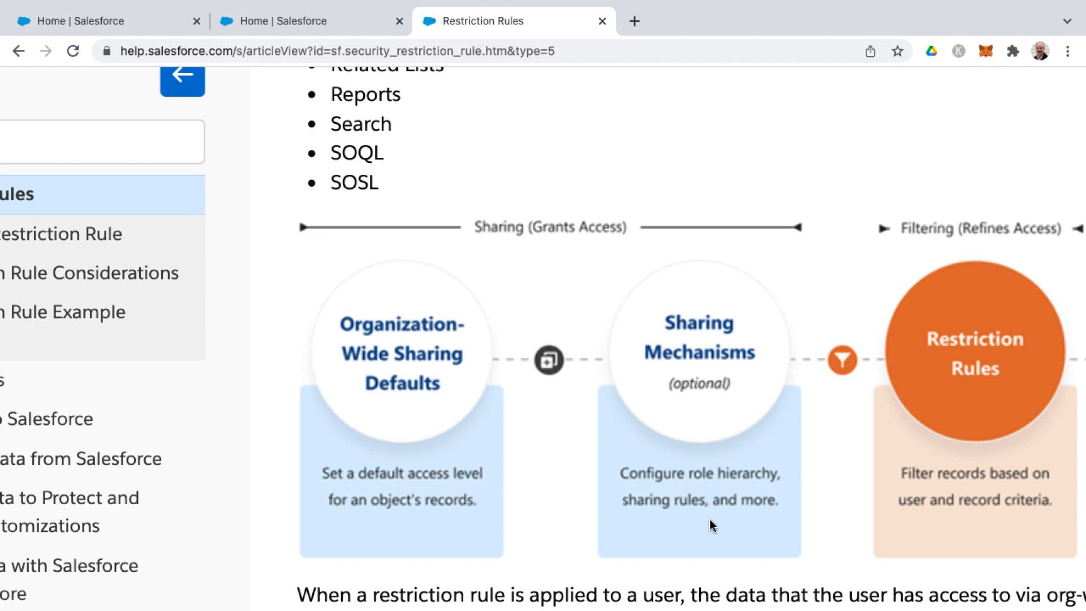
left_click(181, 76)
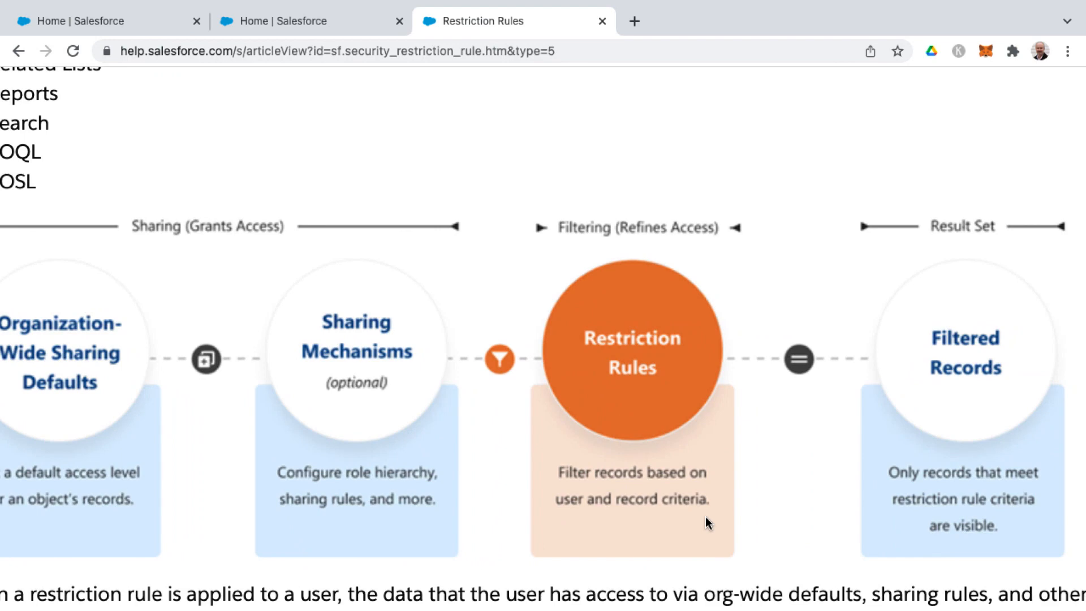
mouse_move(165, 327)
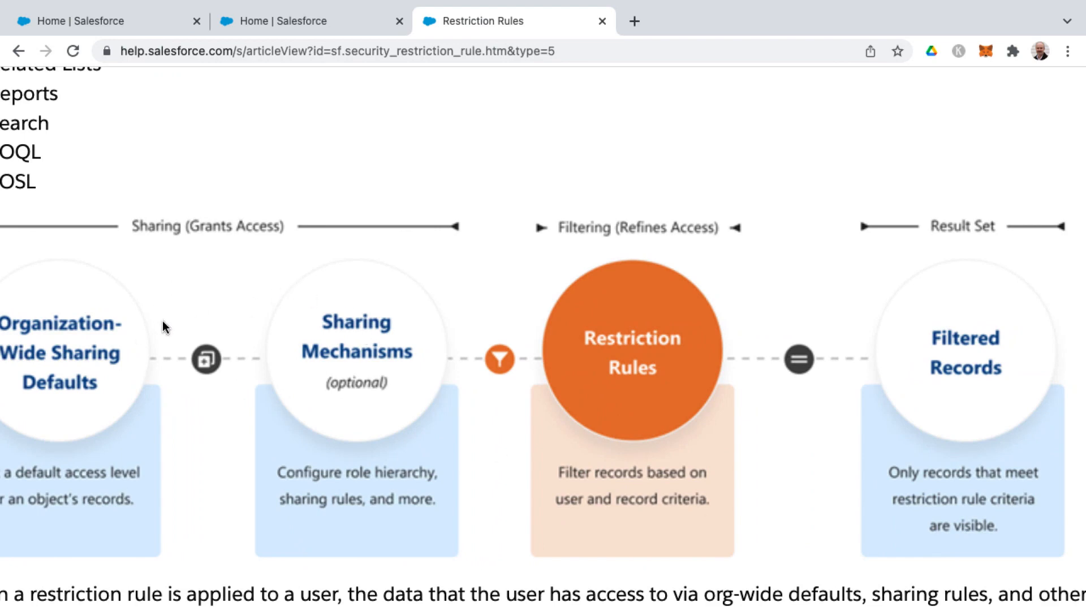
mouse_move(115, 355)
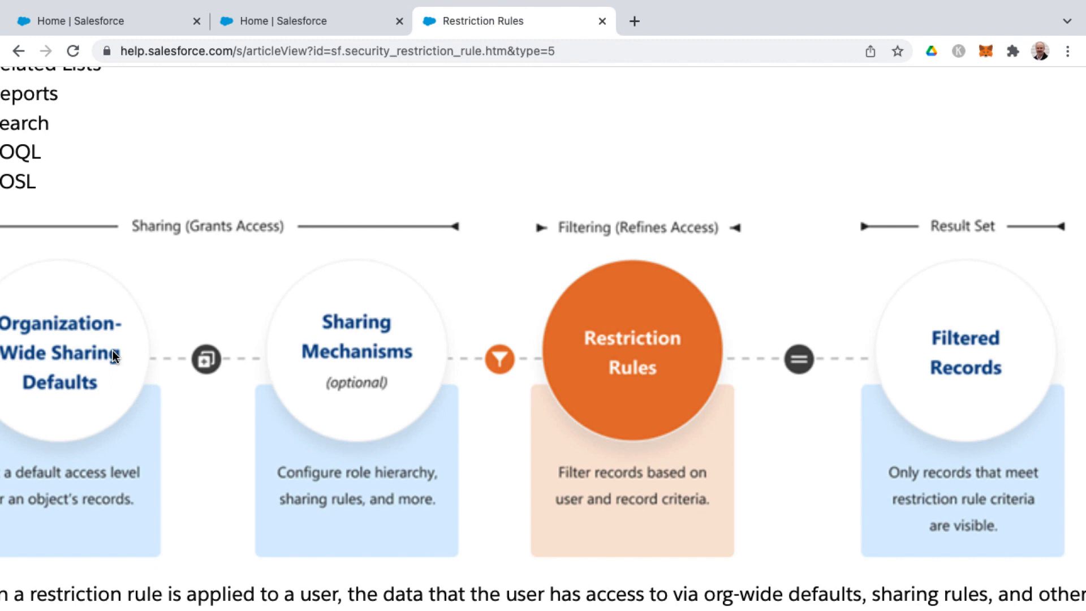
mouse_move(714, 380)
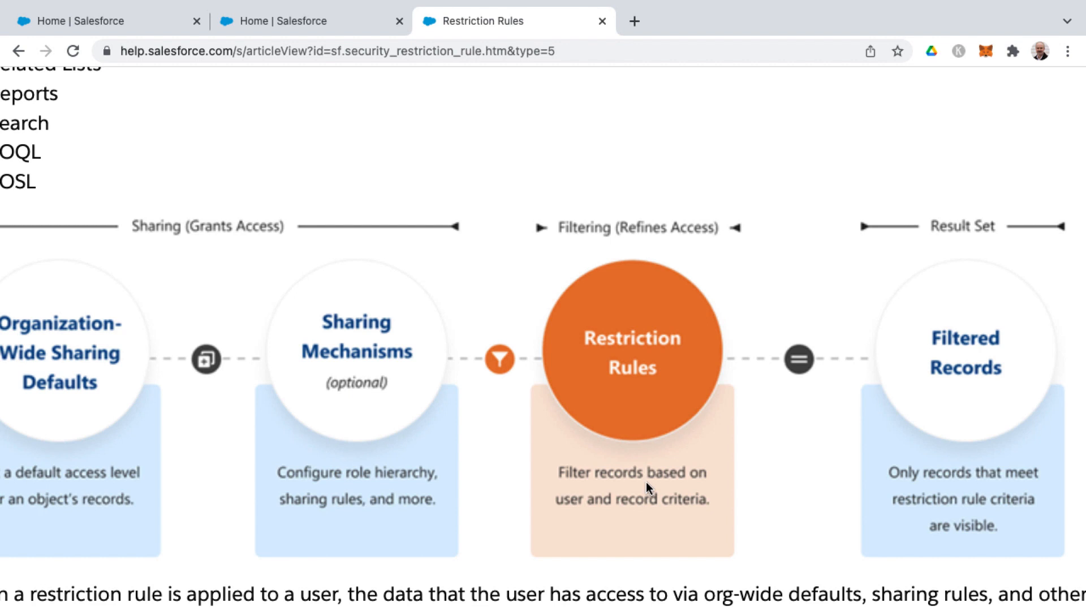
mouse_move(995, 369)
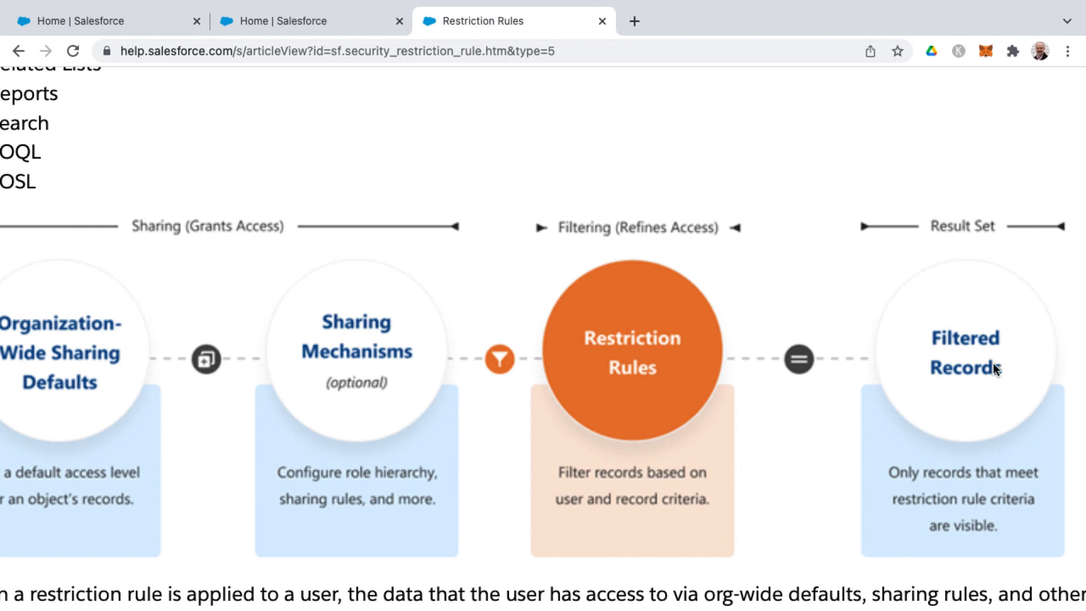
mouse_move(971, 393)
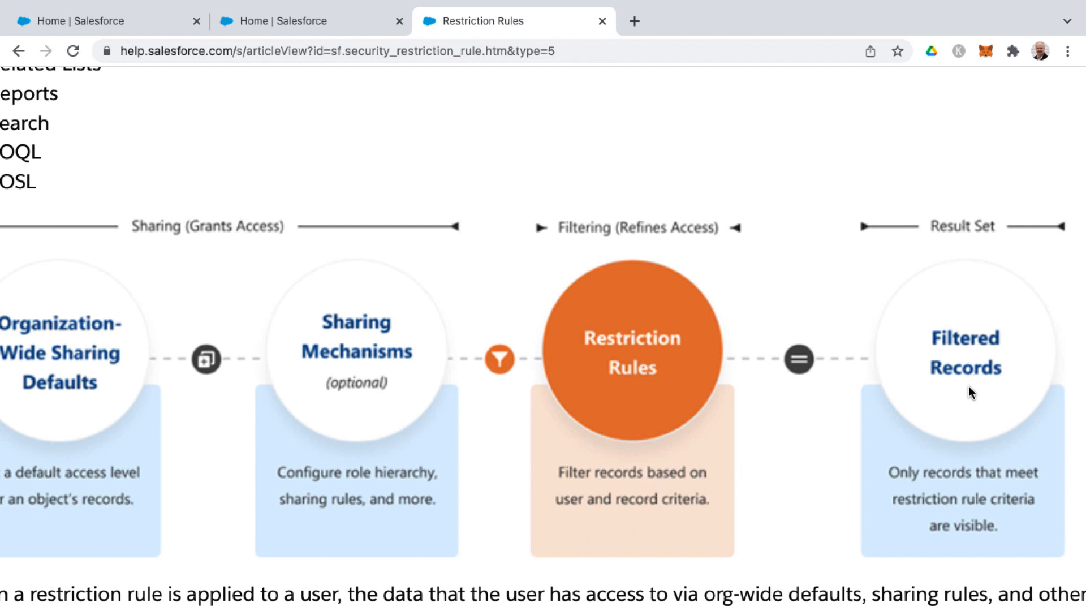
mouse_move(744, 394)
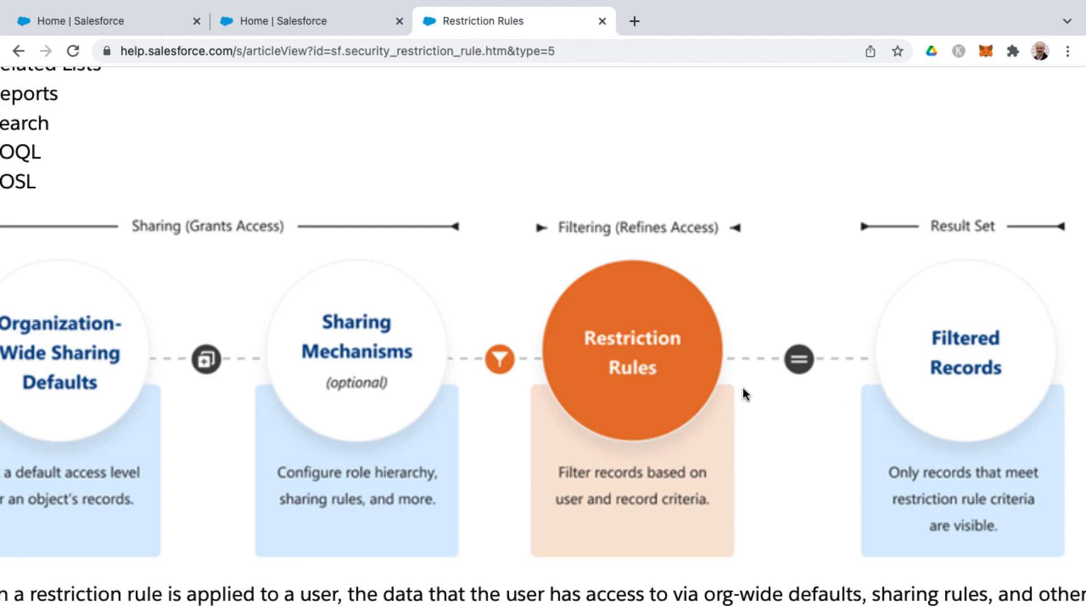
Step: Scroll past 'When Do I Use Restriction Rules?' to the Before Restriction Rules chart
scroll("up", 3)
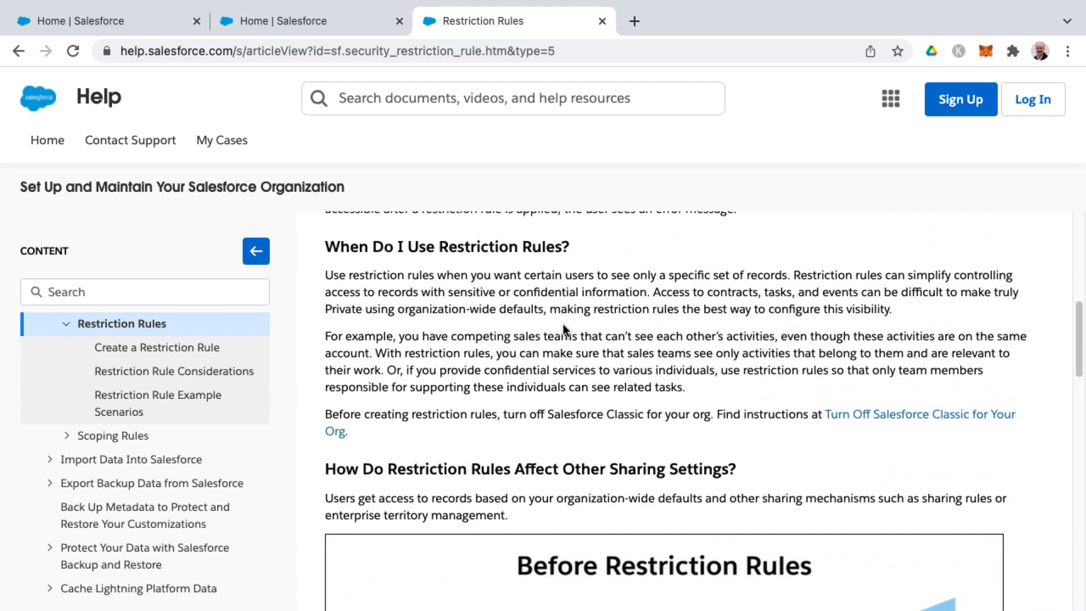
mouse_move(367, 248)
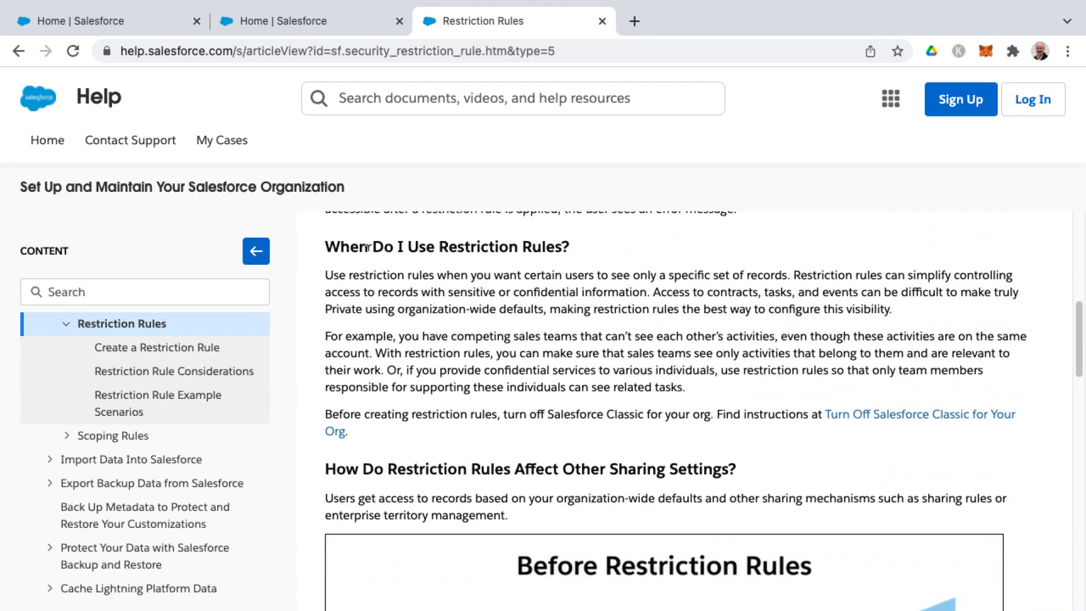
scroll("down", 3)
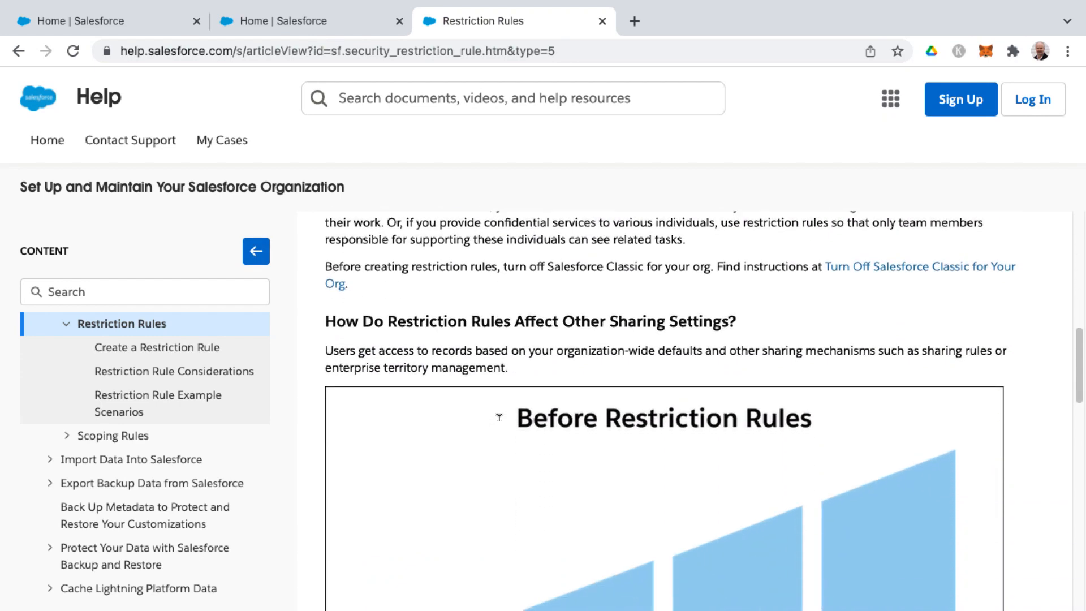
scroll("down", 3)
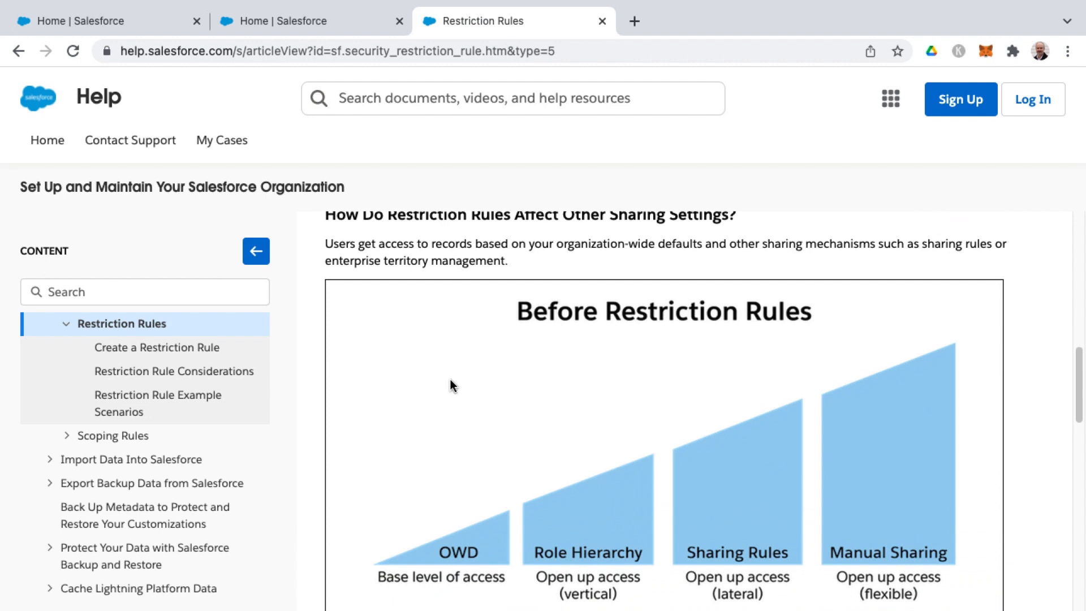
mouse_move(723, 326)
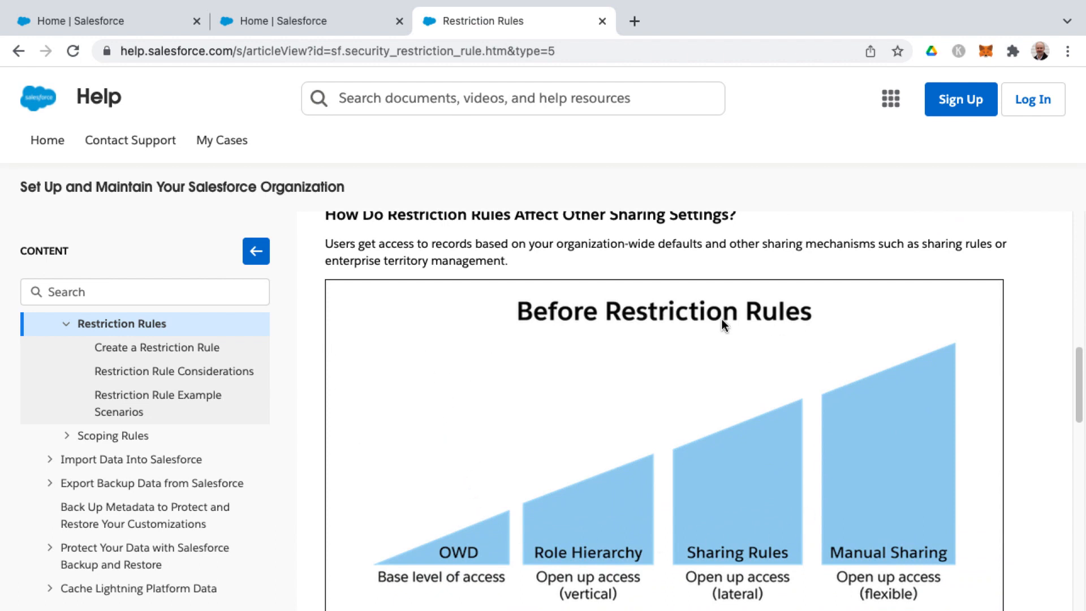
mouse_move(664, 334)
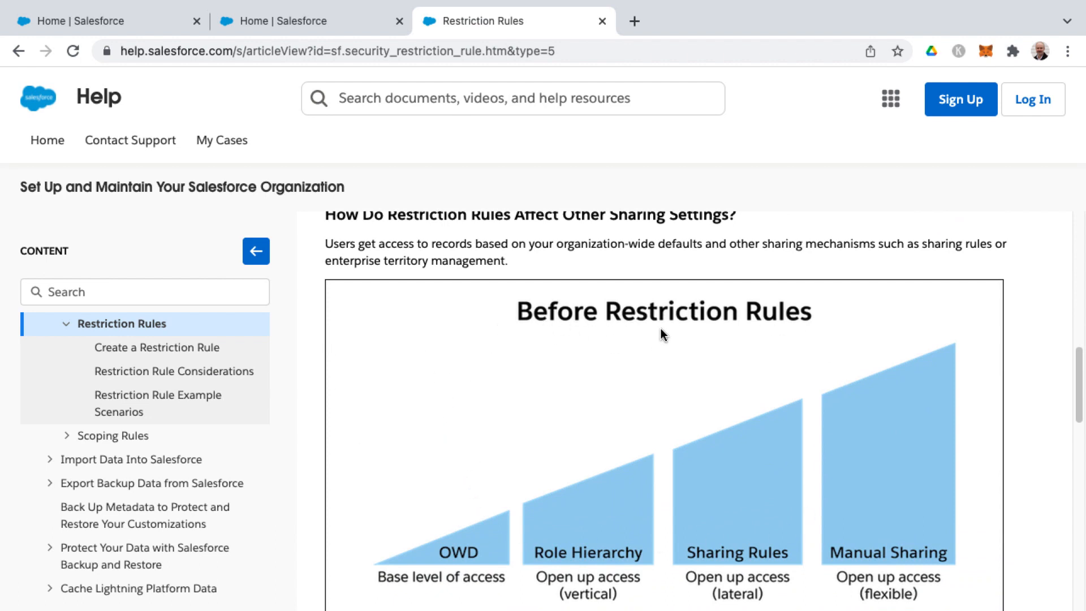
Step: Scroll below the Before Restriction Rules chart toward the After Restriction Rules chart
scroll("down", 3)
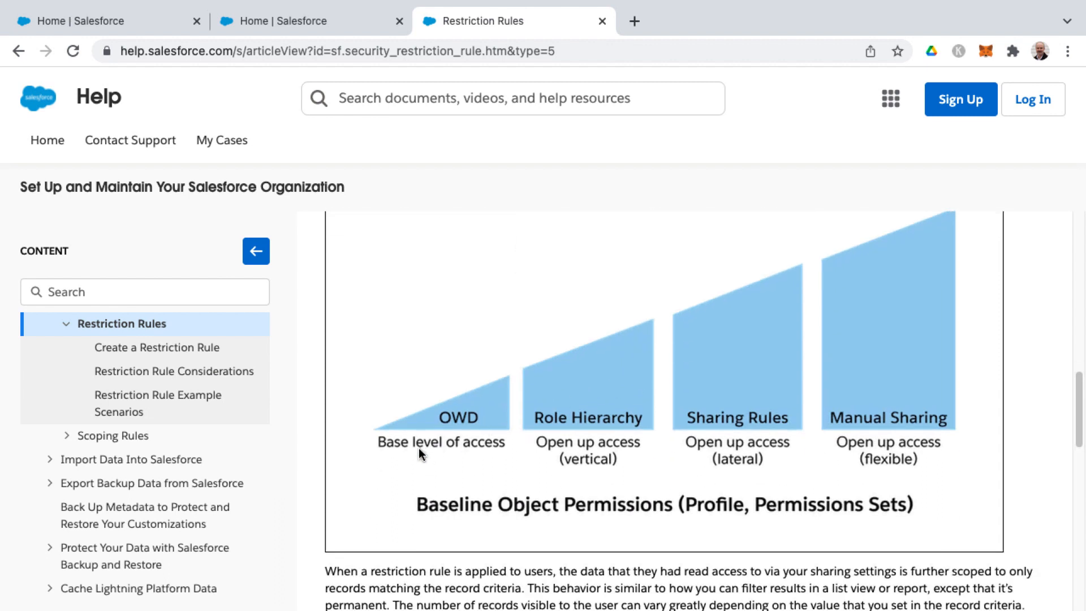
mouse_move(474, 423)
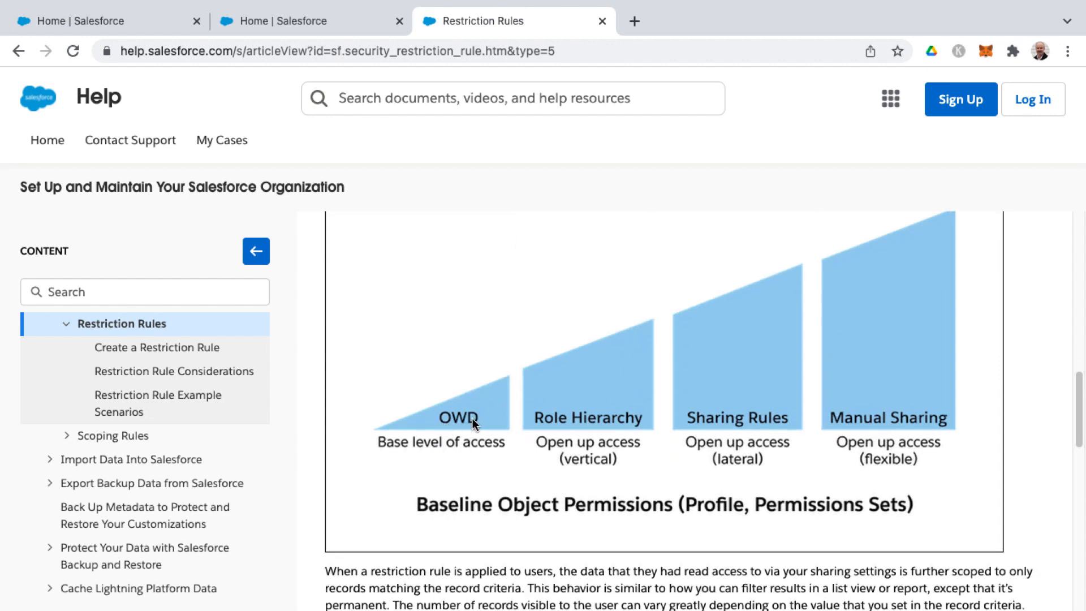
mouse_move(583, 398)
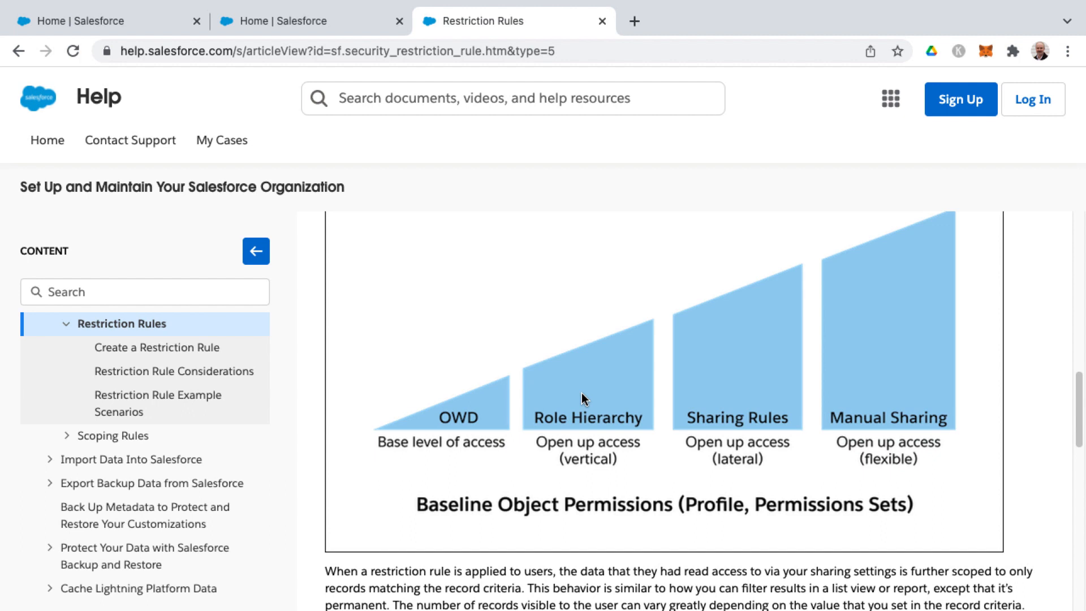
mouse_move(609, 457)
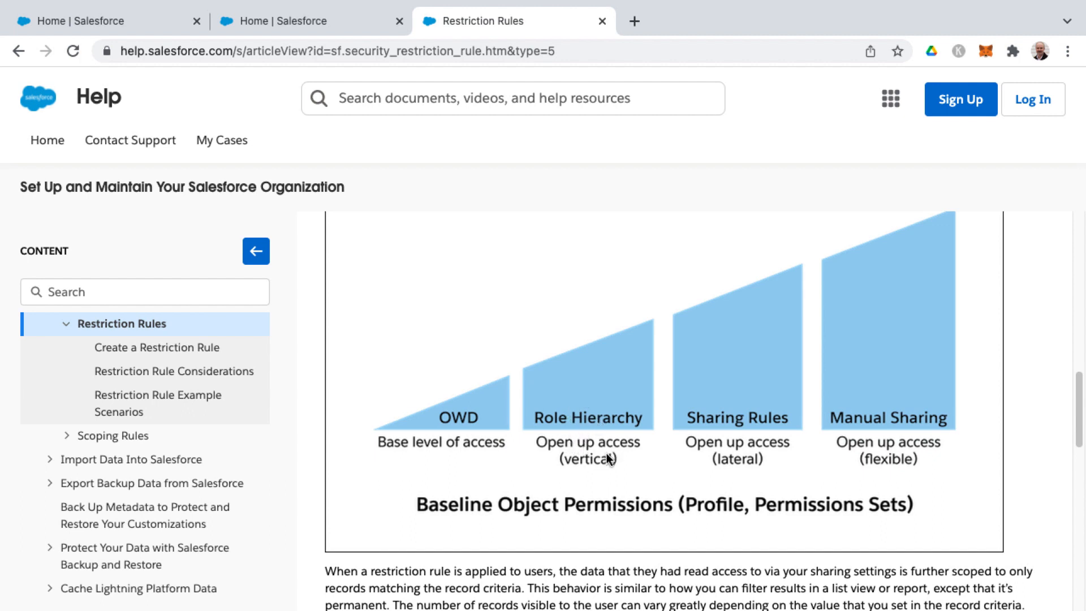
mouse_move(611, 453)
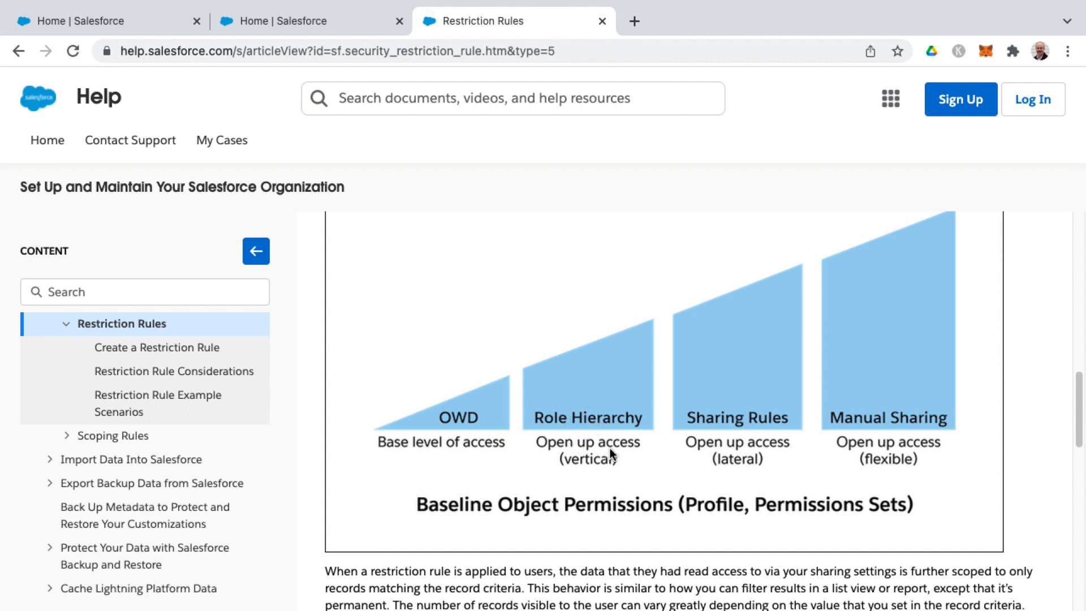
mouse_move(734, 459)
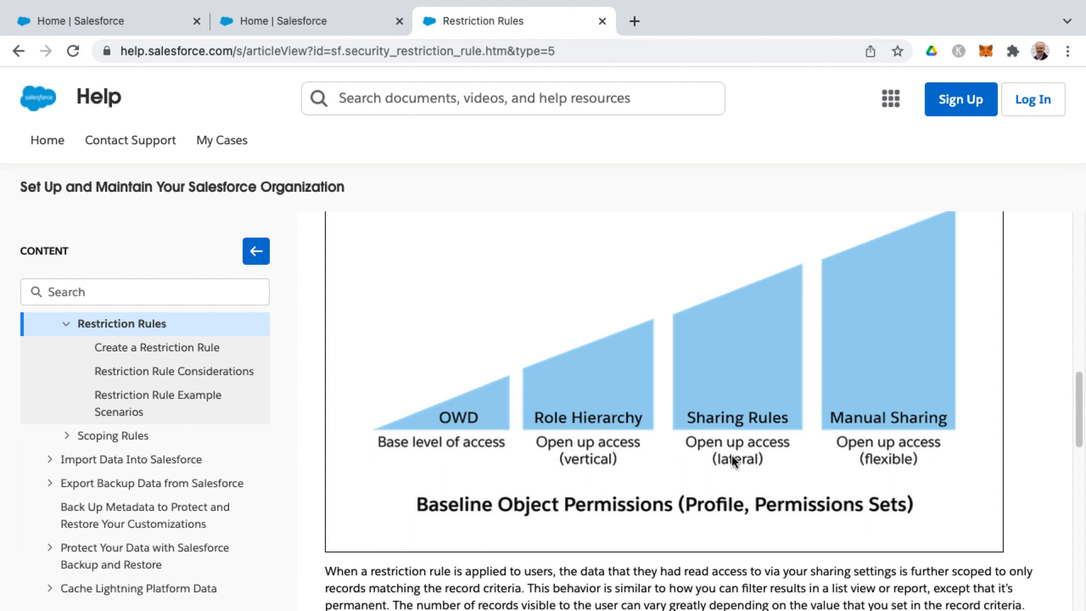
mouse_move(690, 467)
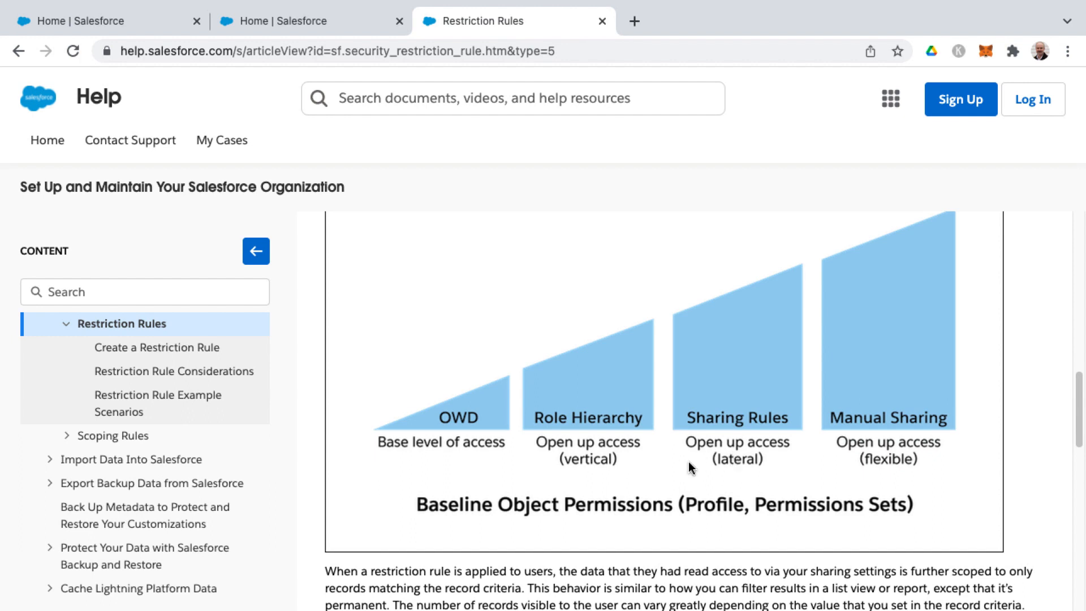
mouse_move(858, 400)
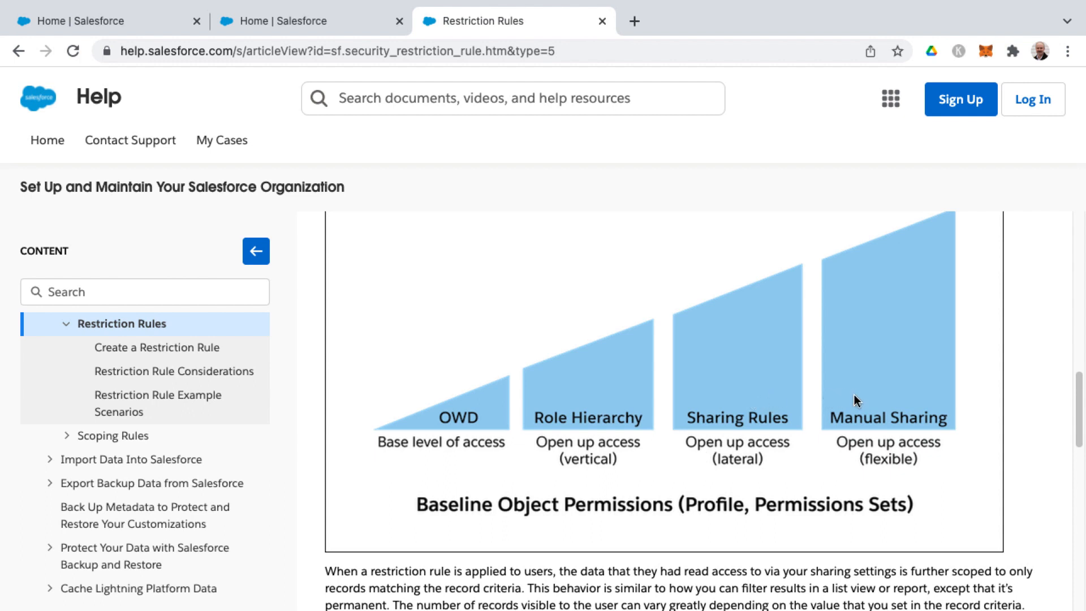
mouse_move(892, 430)
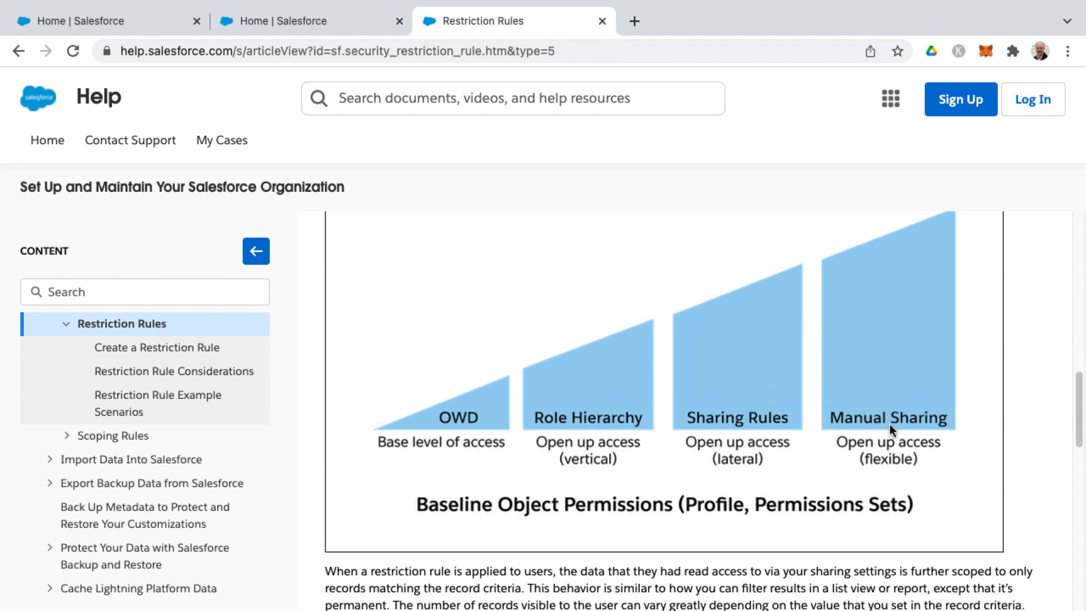
mouse_move(870, 421)
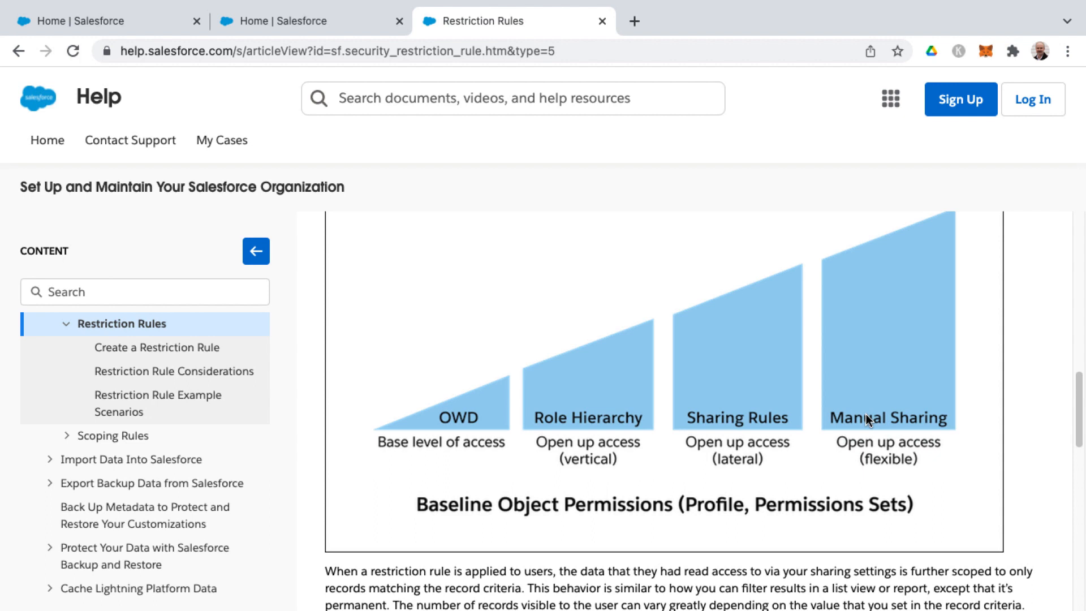
mouse_move(582, 516)
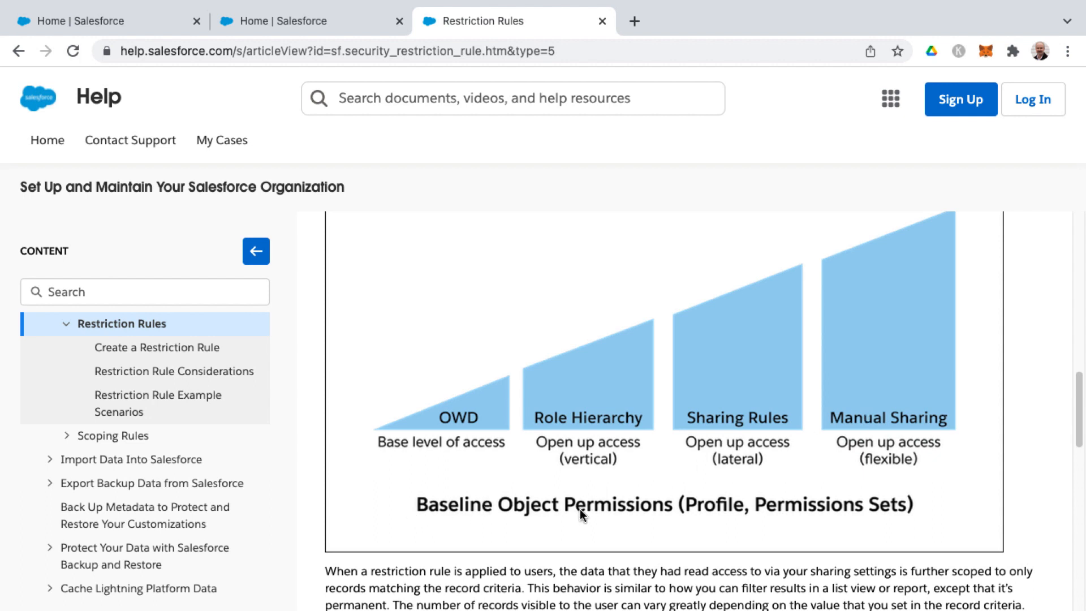
mouse_move(773, 517)
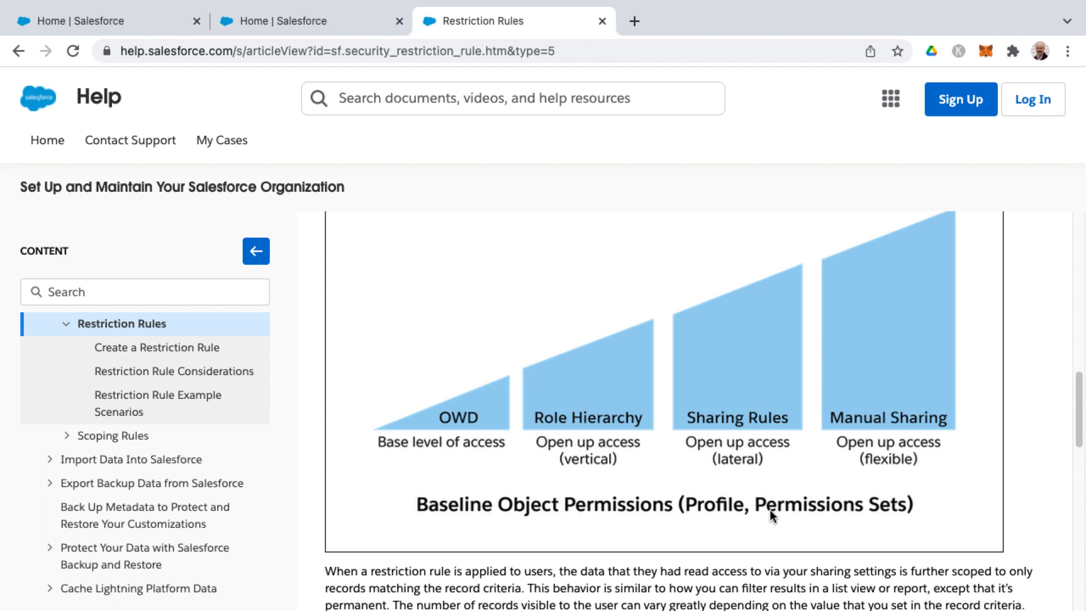
scroll("down", 3)
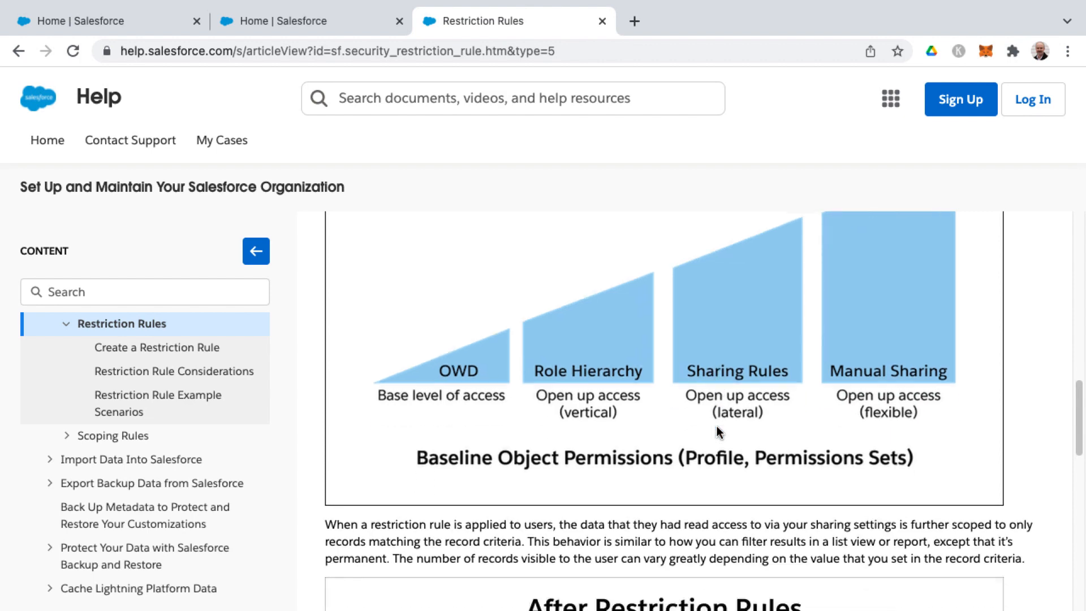
Step: Scroll past the After Restriction Rules chart to 'How Do I Configure Restriction Rules?' links
scroll("down", 3)
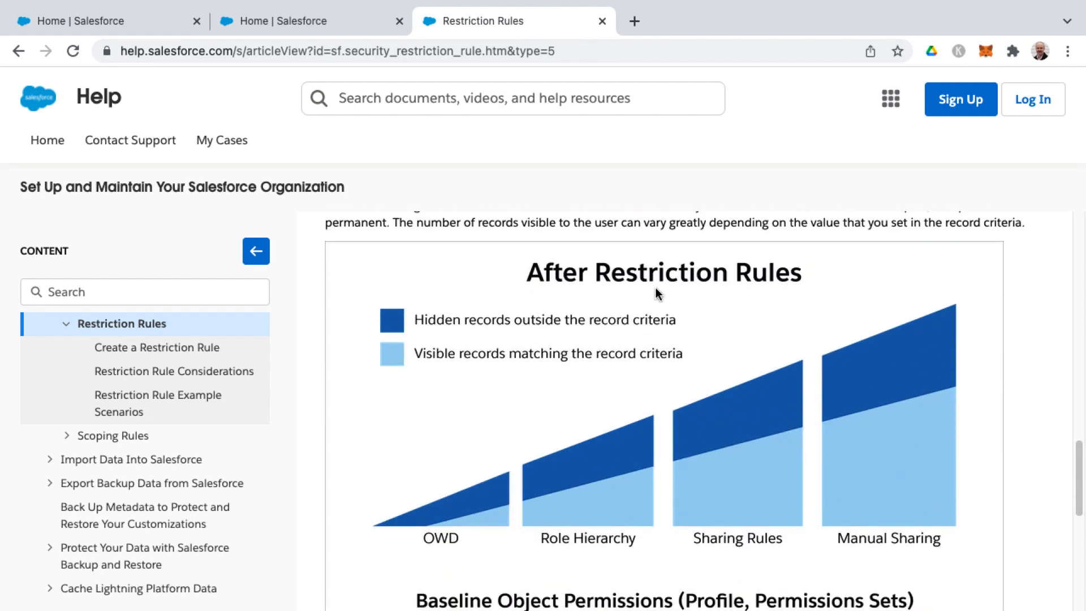
mouse_move(550, 514)
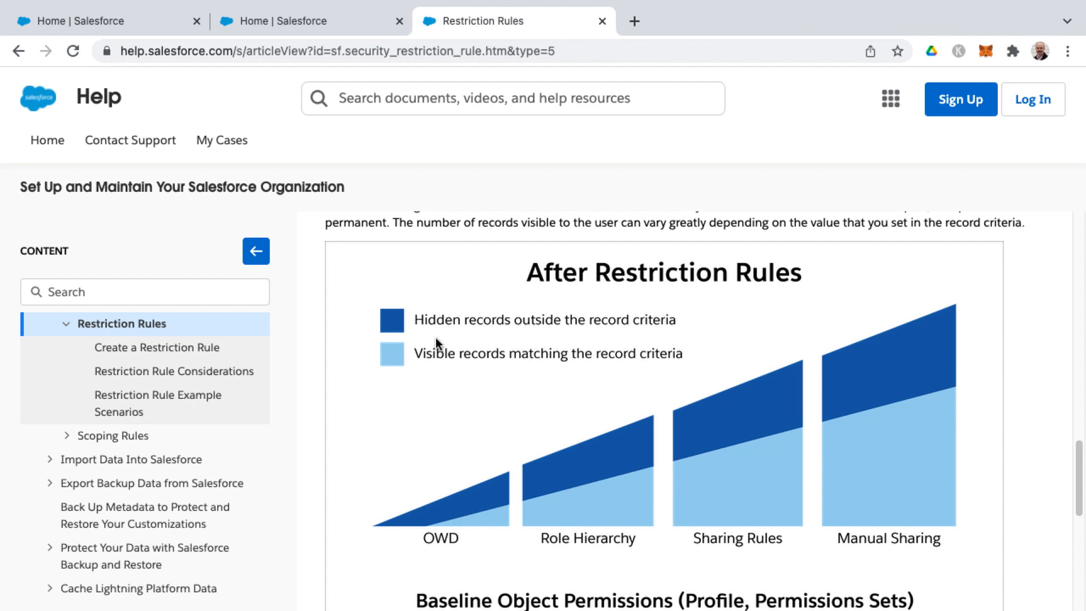
mouse_move(591, 326)
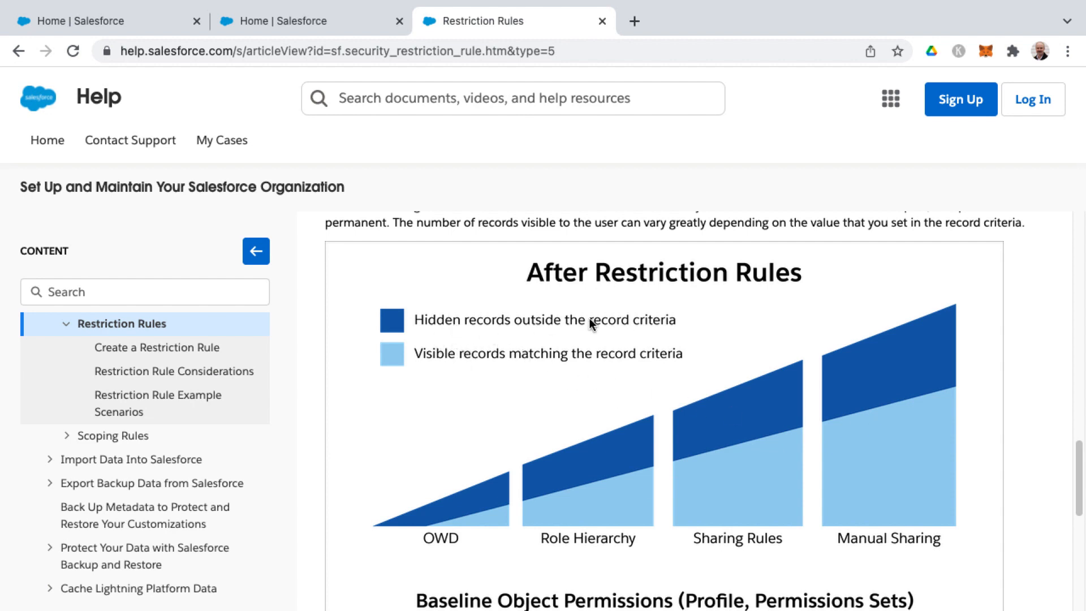
mouse_move(536, 491)
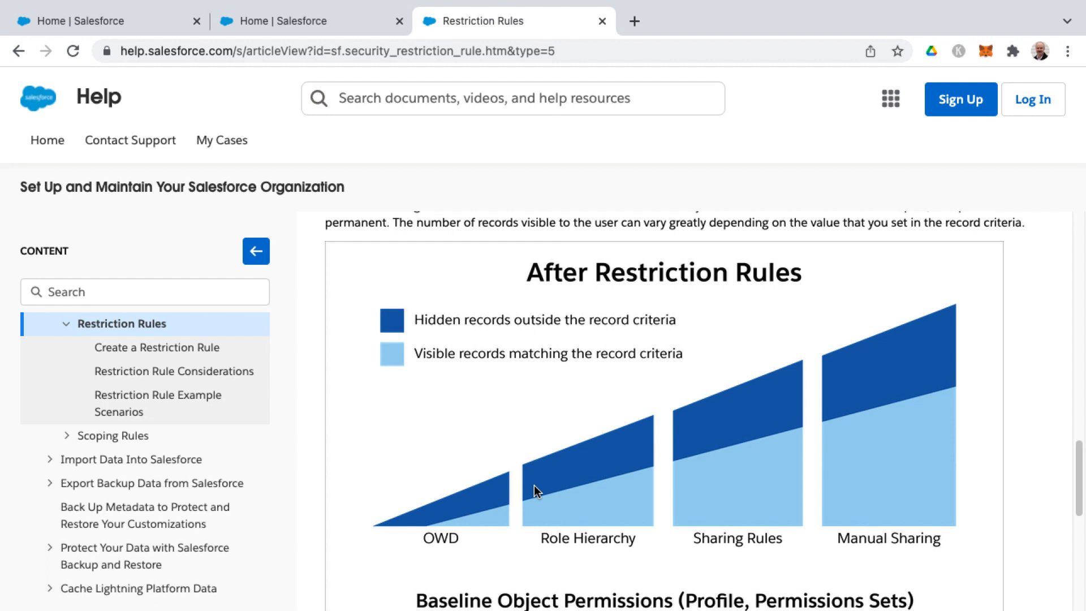
mouse_move(504, 526)
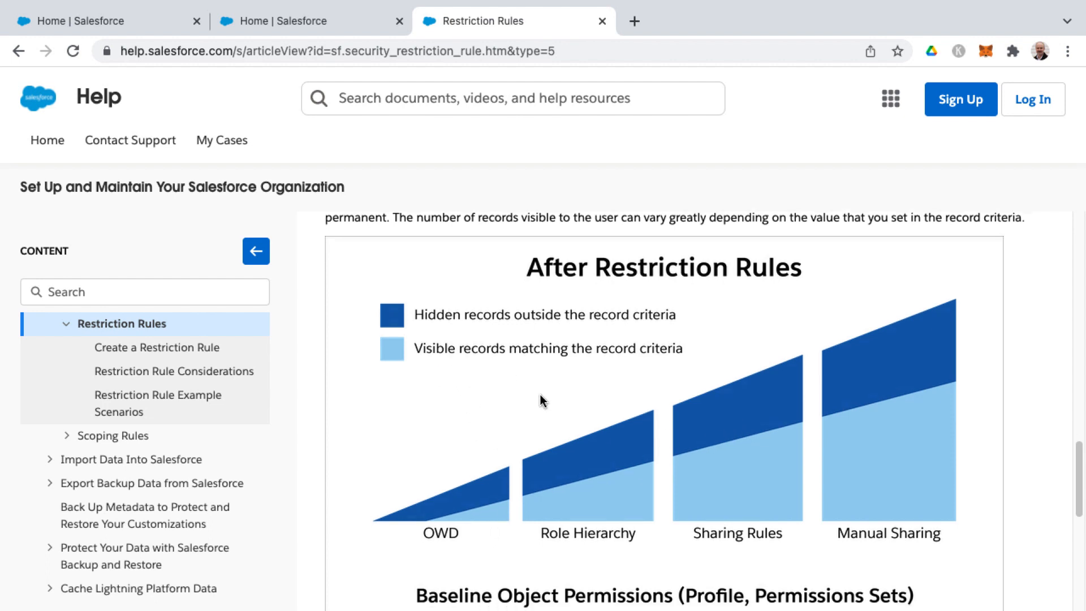
scroll("down", 3)
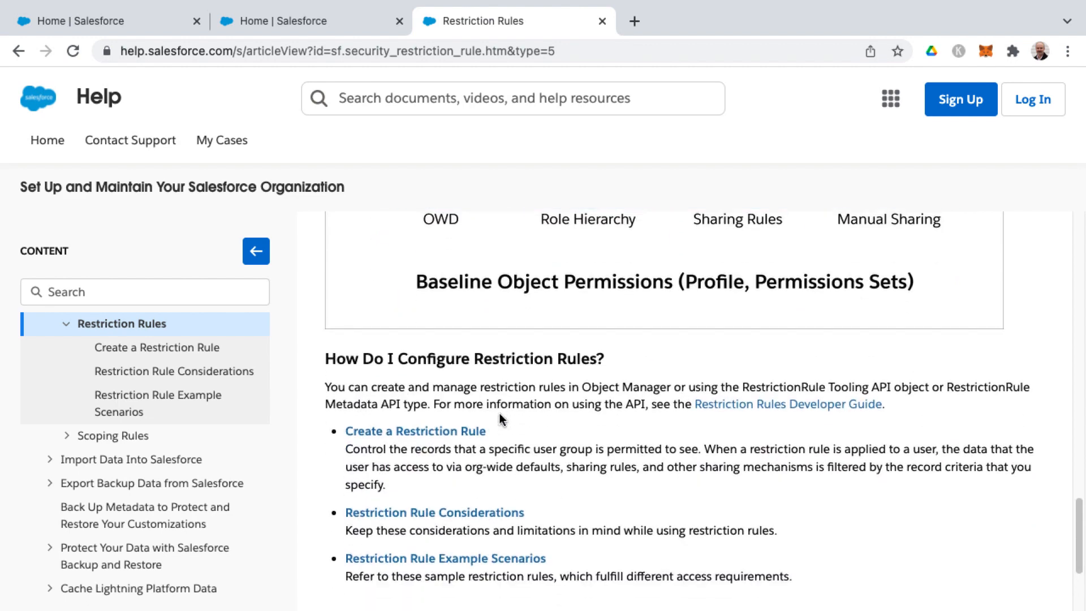
scroll("down", 3)
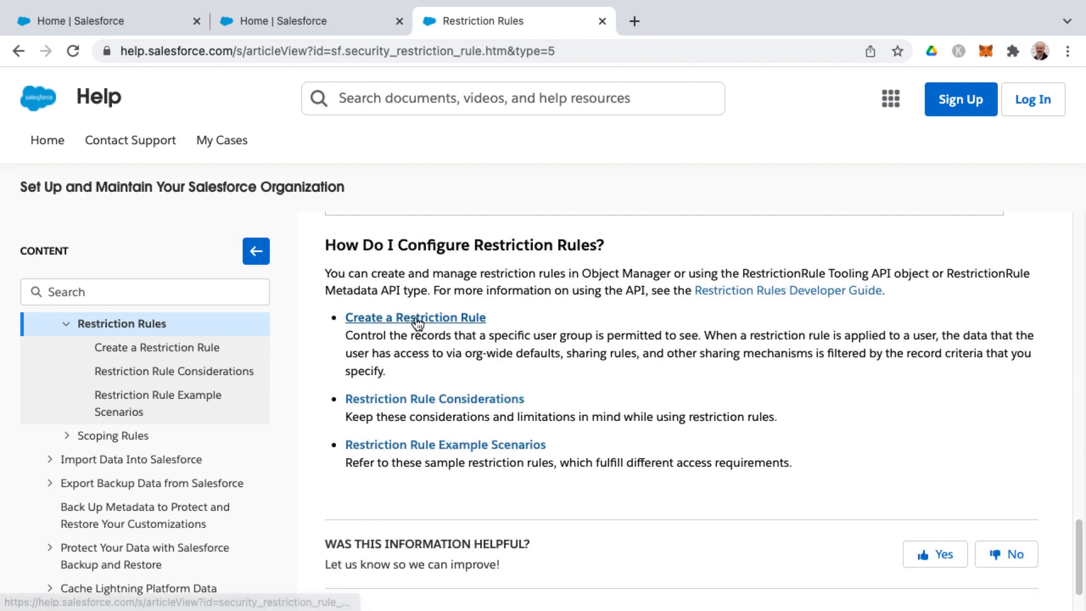
mouse_move(301, 21)
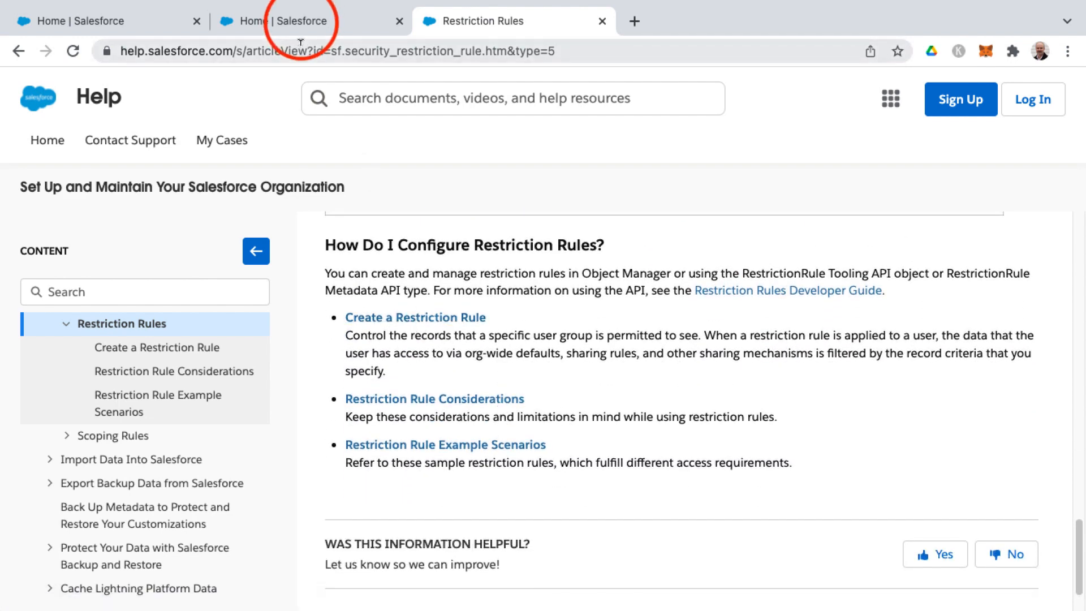
Step: Scroll back to the article's title, introduction and Required Editions text
scroll("up", 3)
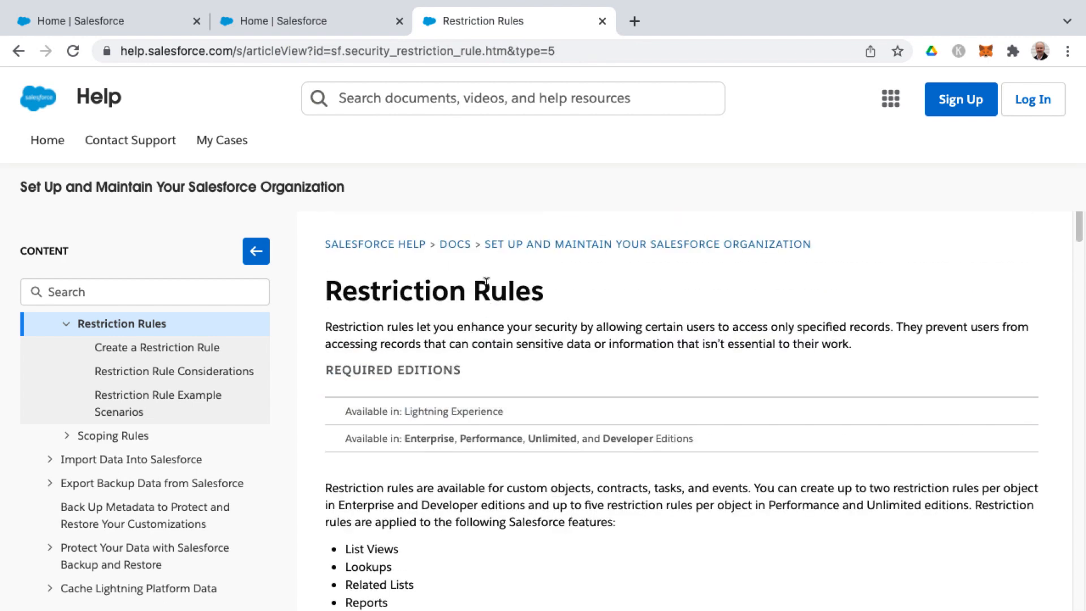
mouse_move(463, 423)
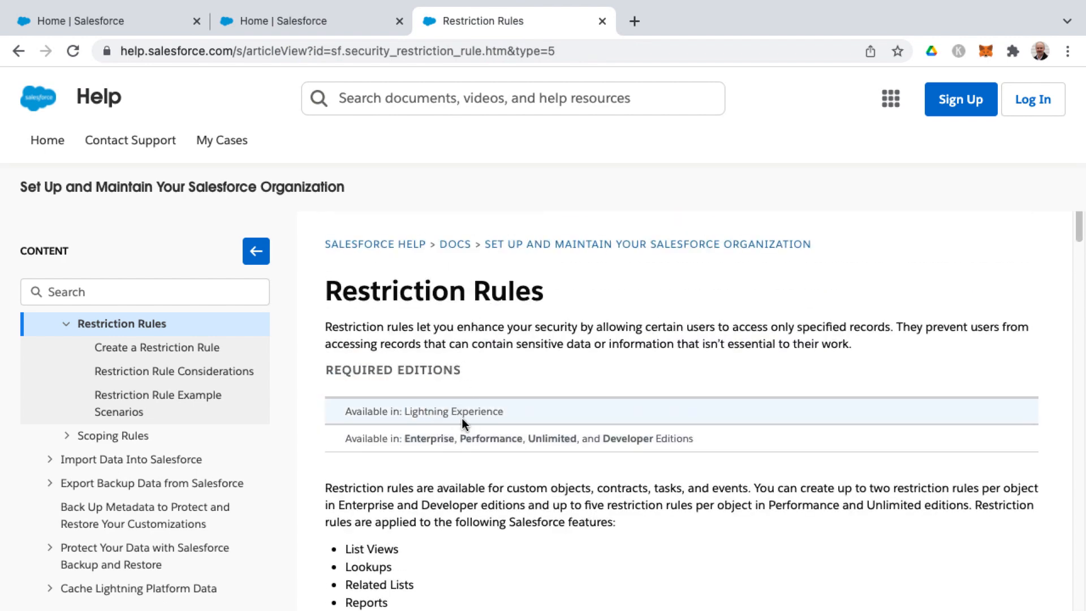
mouse_move(509, 464)
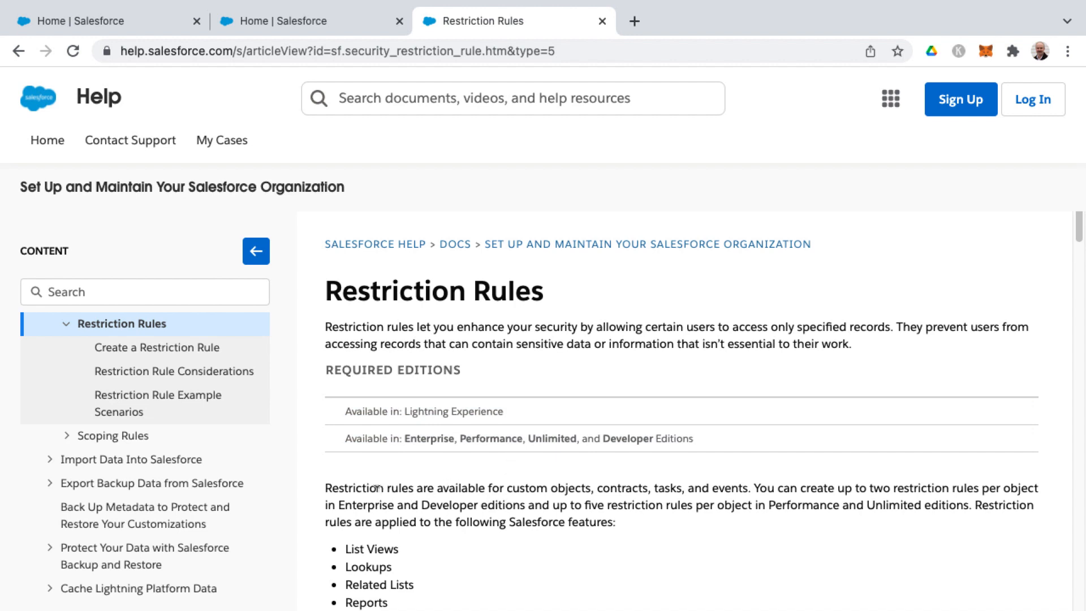
mouse_move(578, 480)
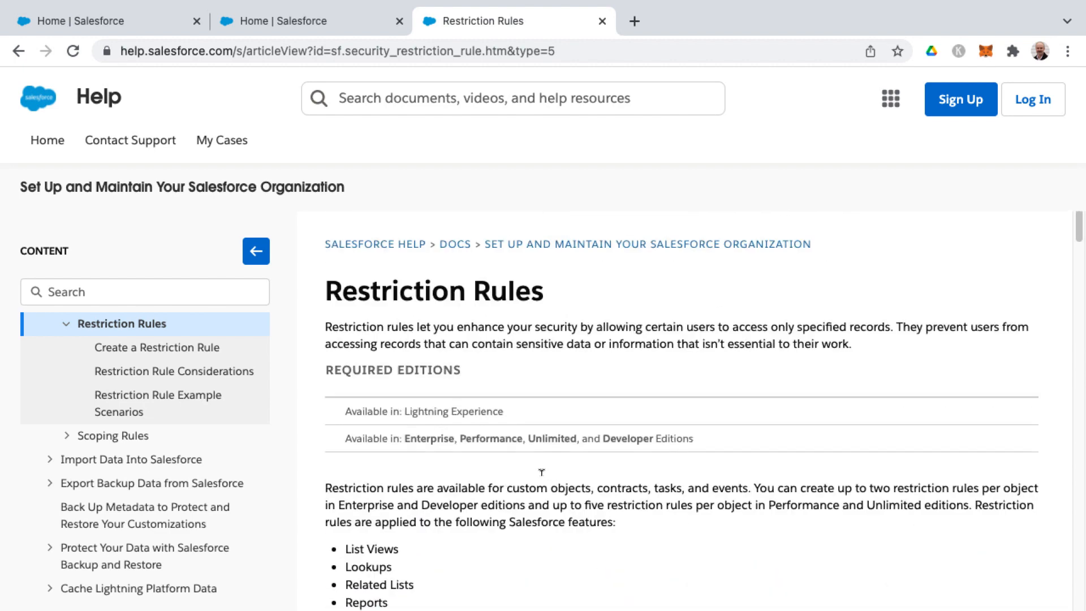
Step: View the Account object's details in Object Manager, then return to the help article
left_click(308, 21)
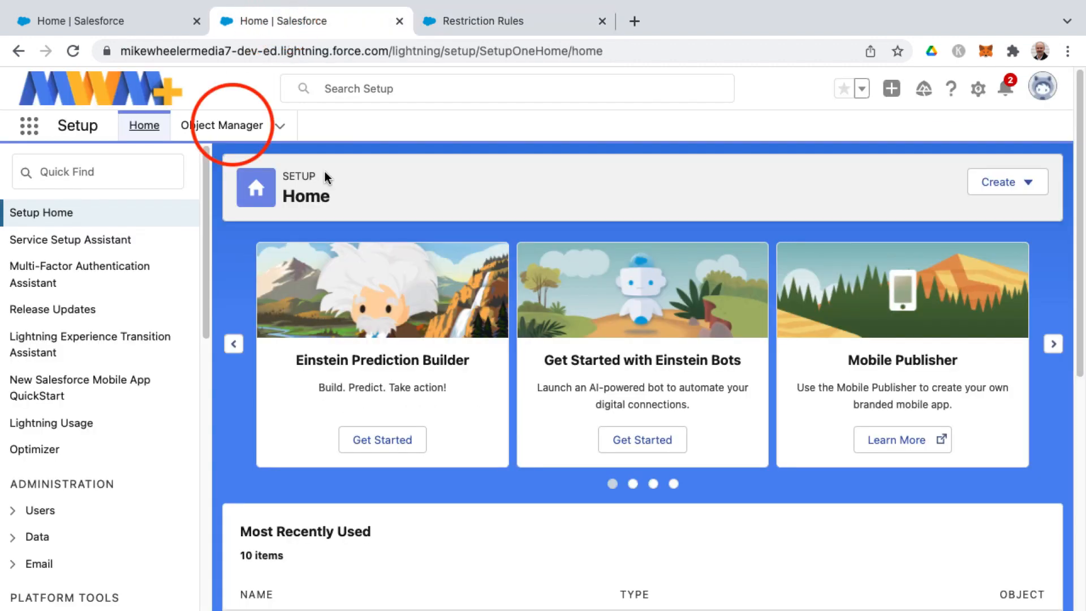
left_click(222, 125)
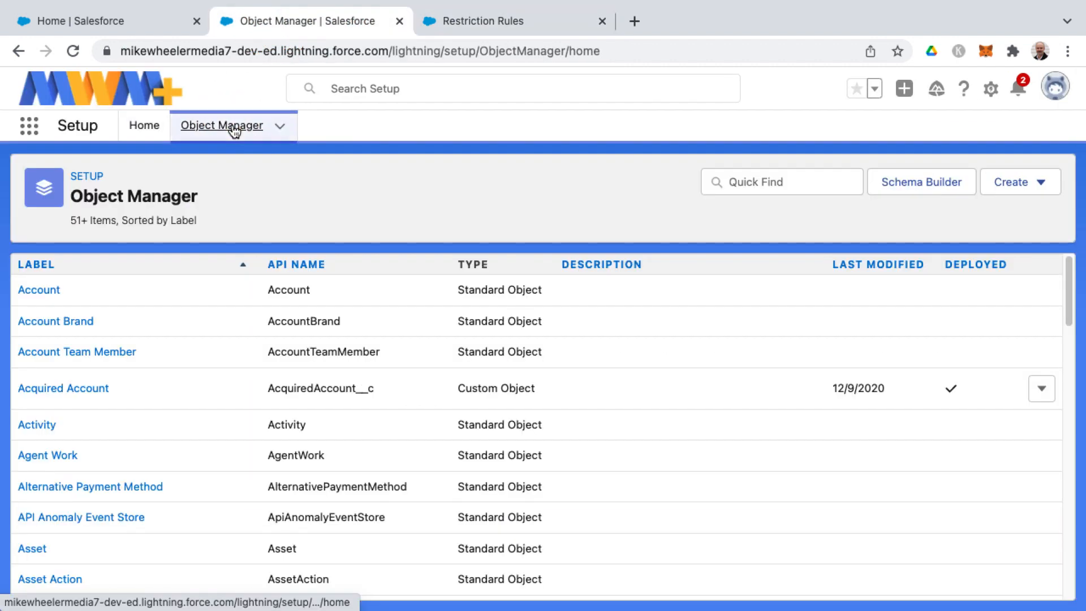
left_click(39, 289)
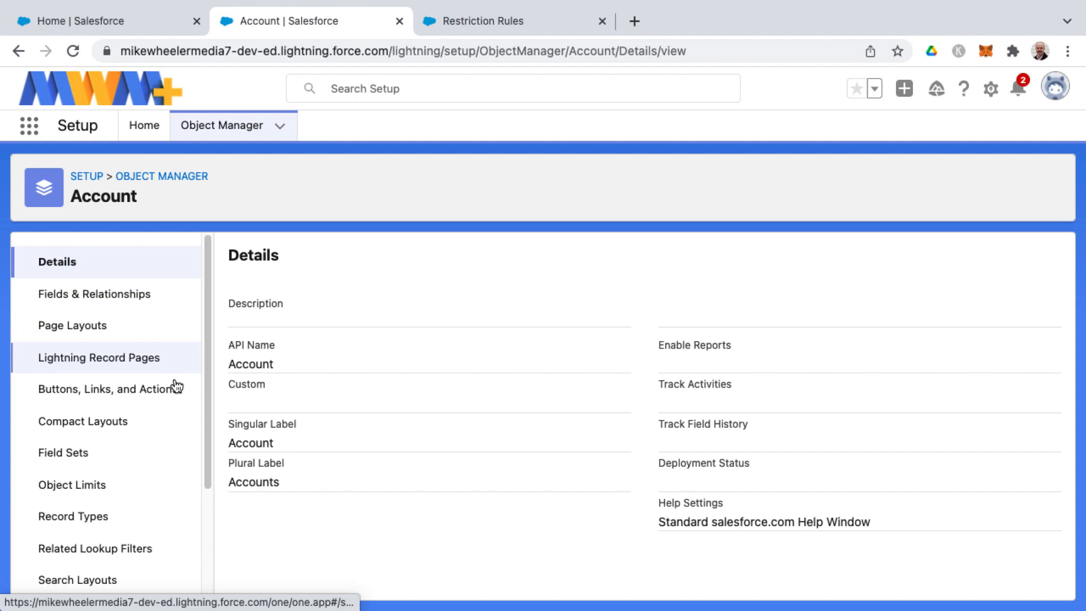
scroll("down", 3)
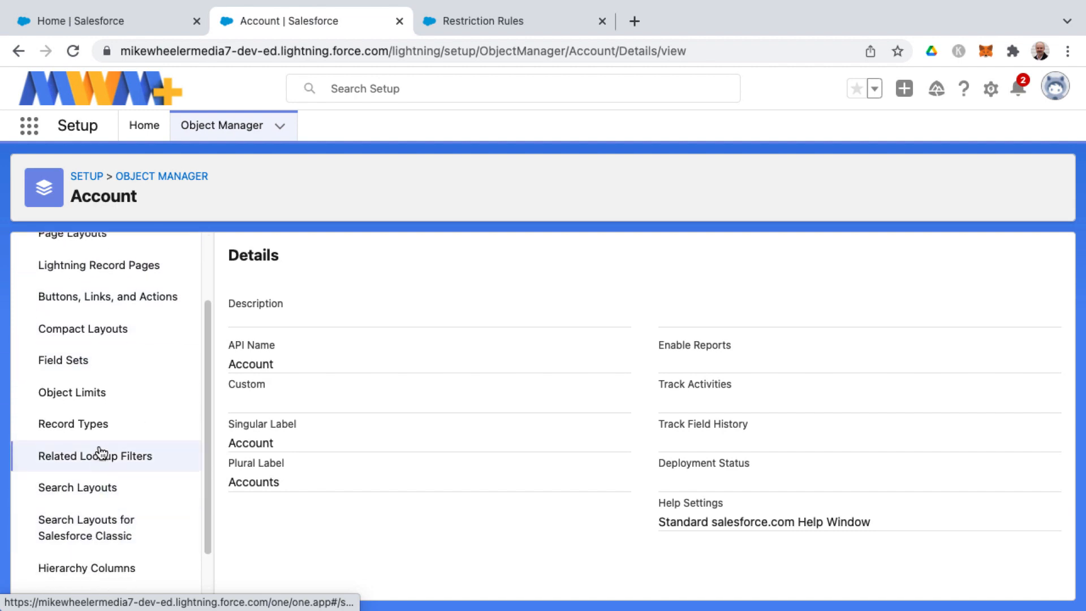
scroll("up", 3)
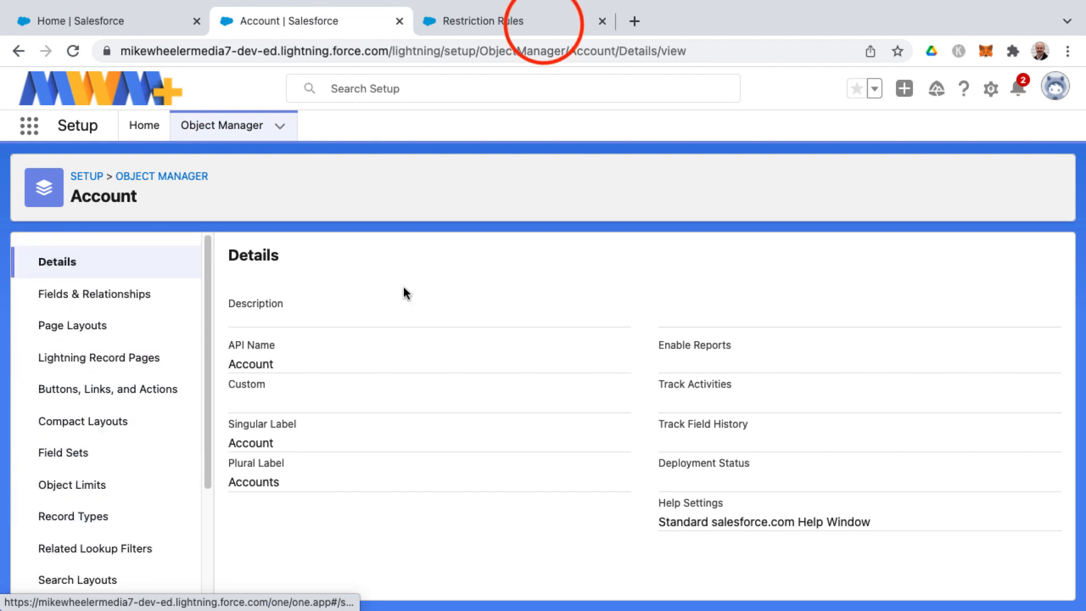
left_click(495, 20)
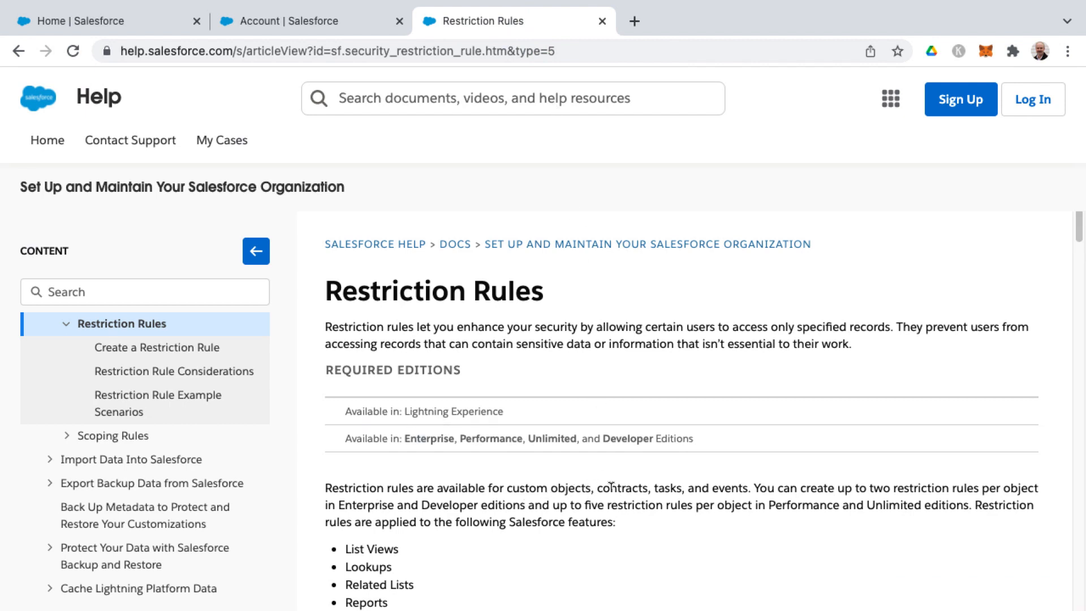
mouse_move(613, 480)
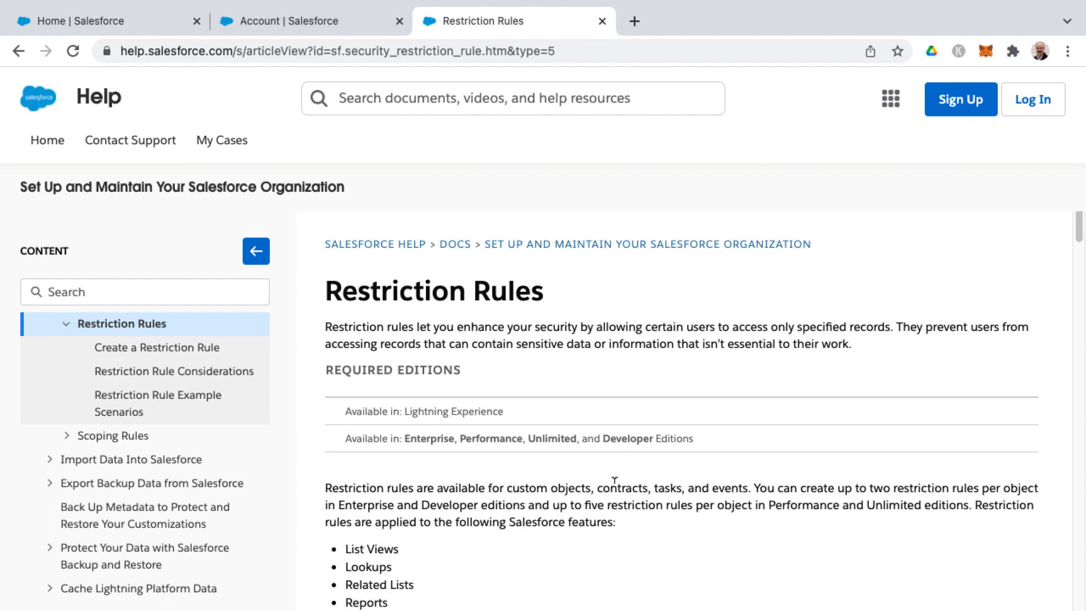
mouse_move(628, 483)
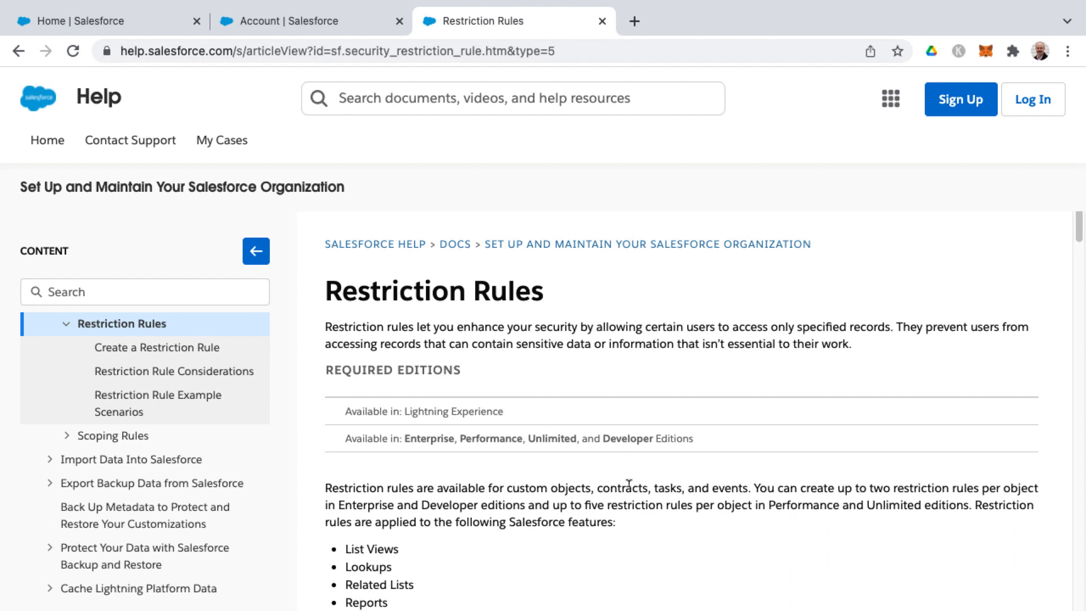
mouse_move(701, 441)
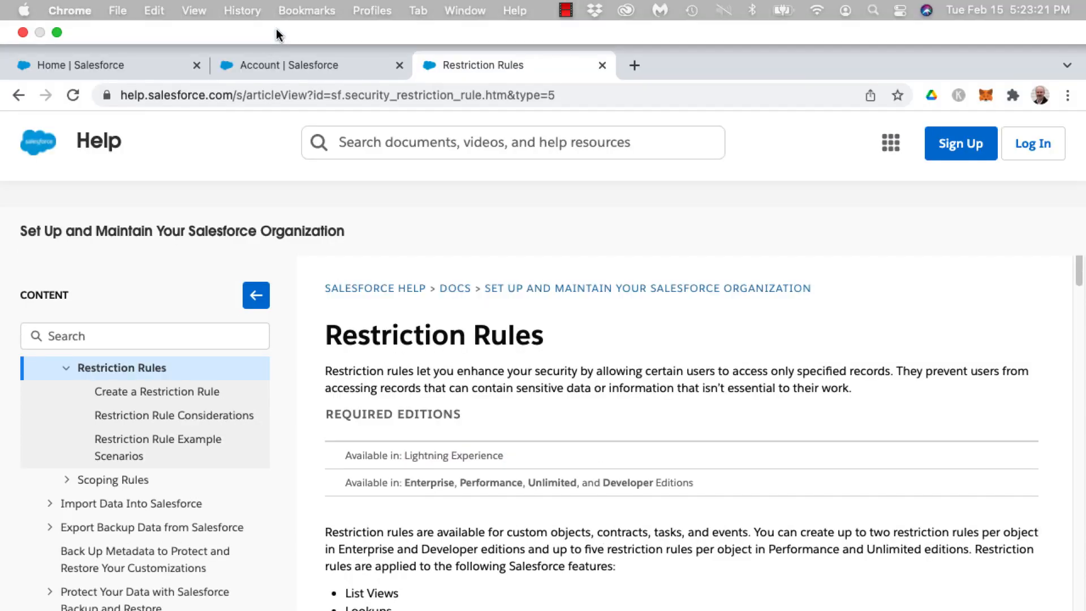
Step: From Object Manager, go to Contract's Restriction Rules and begin a new rule form
left_click(303, 65)
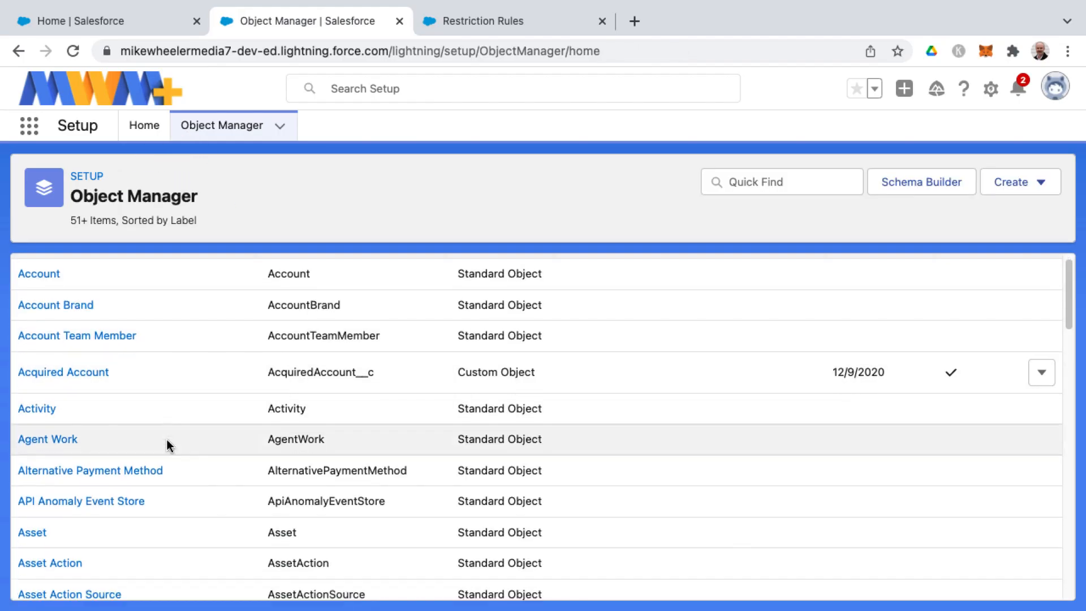
scroll("down", 3)
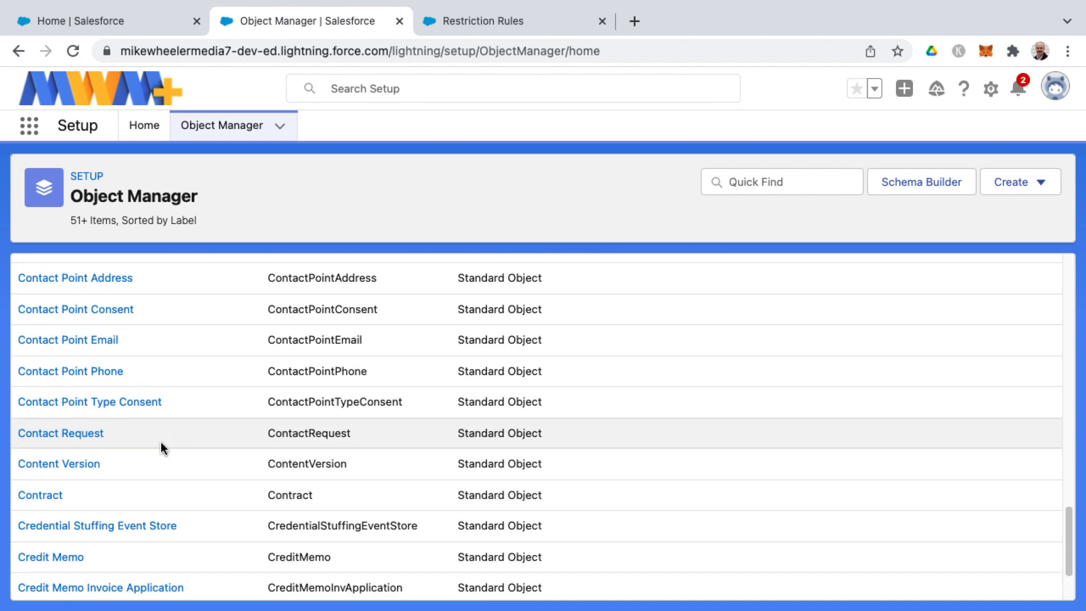
left_click(41, 494)
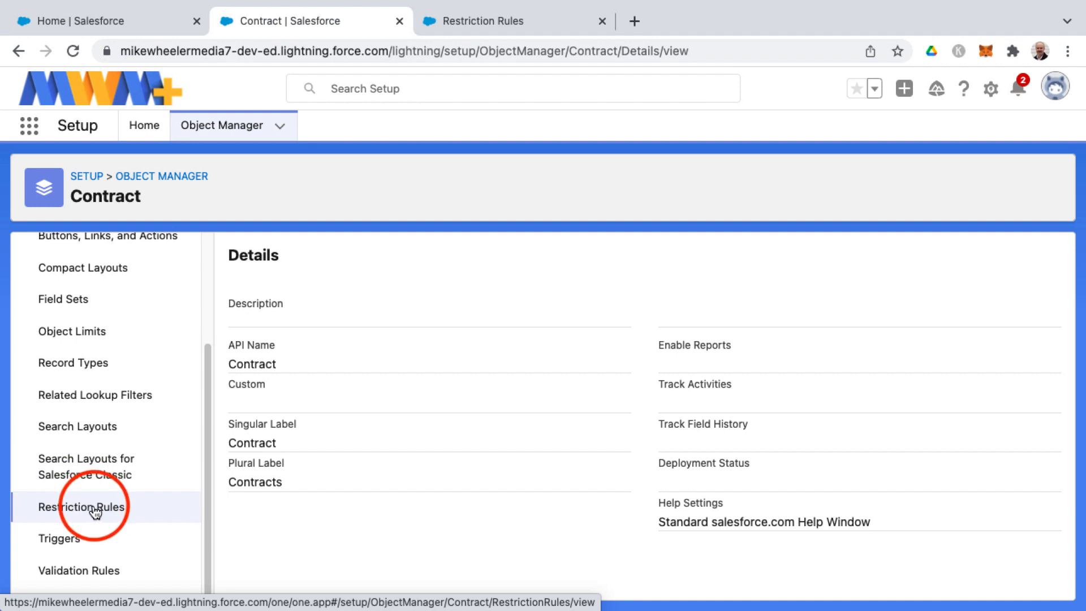
left_click(81, 507)
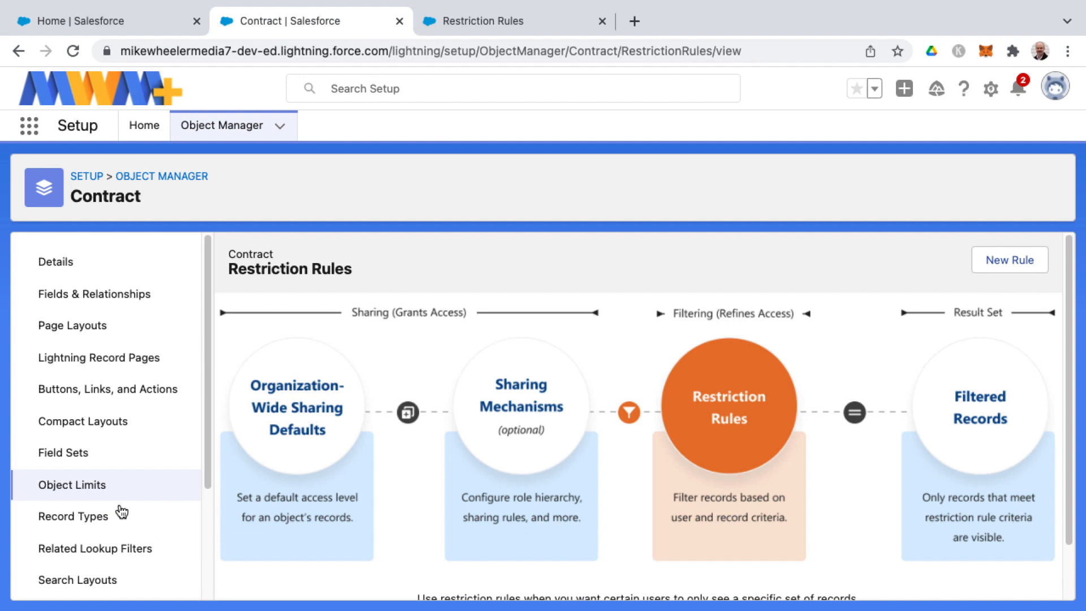
mouse_move(698, 396)
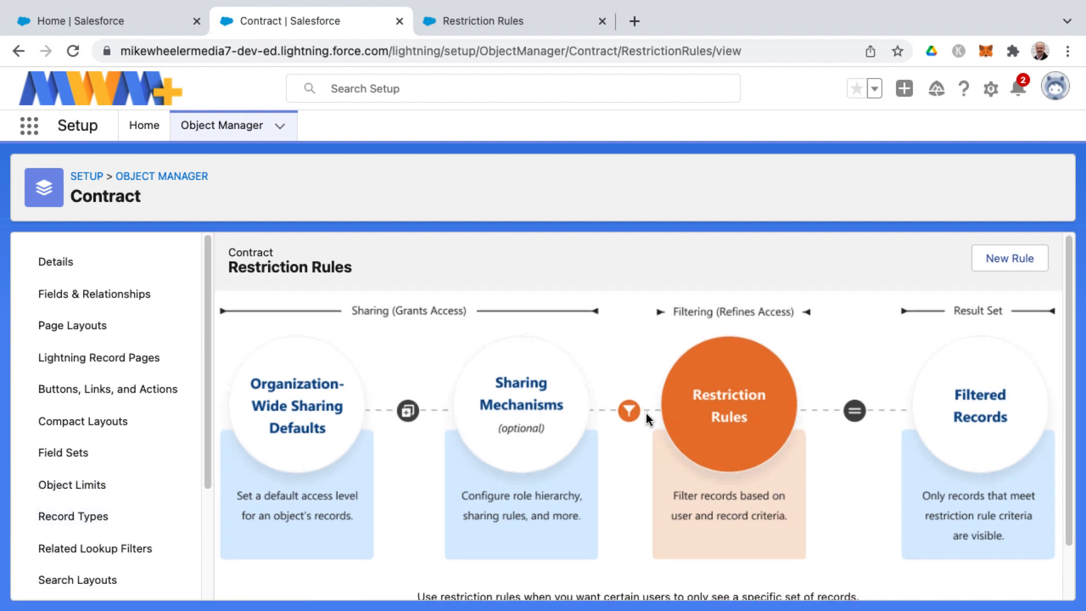
scroll("down", 3)
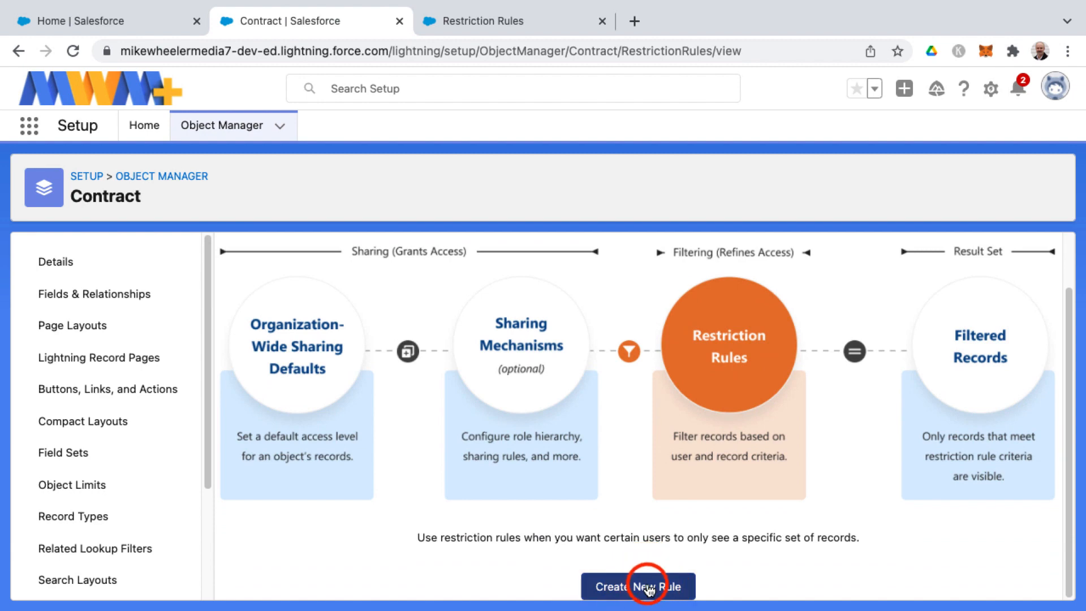
left_click(637, 585)
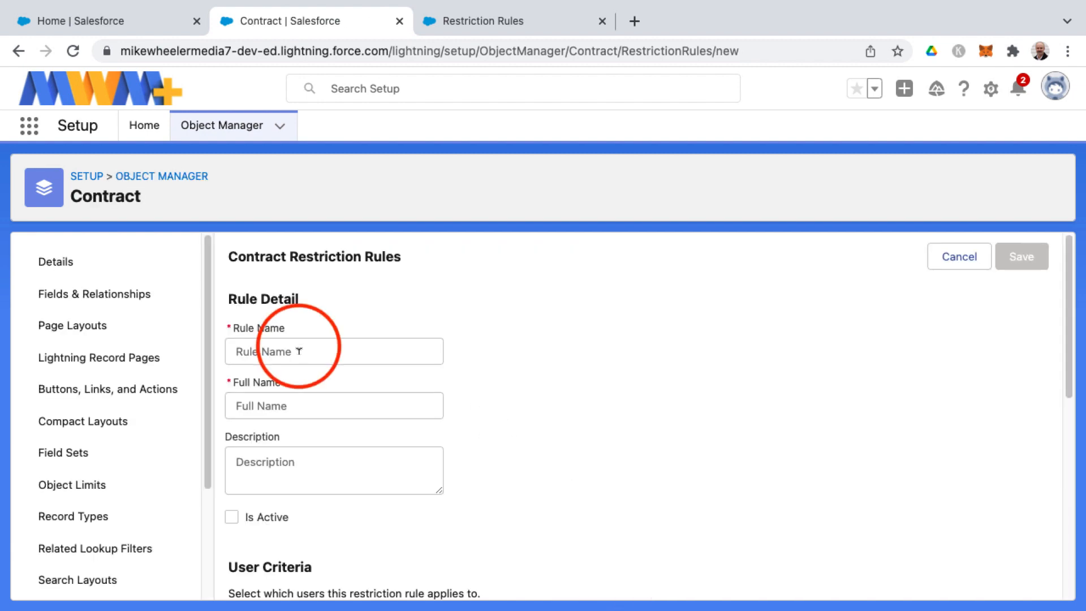
Step: Enter Rule Name 'Sample' so Full Name fills in, and tick Is Active
left_click(333, 351)
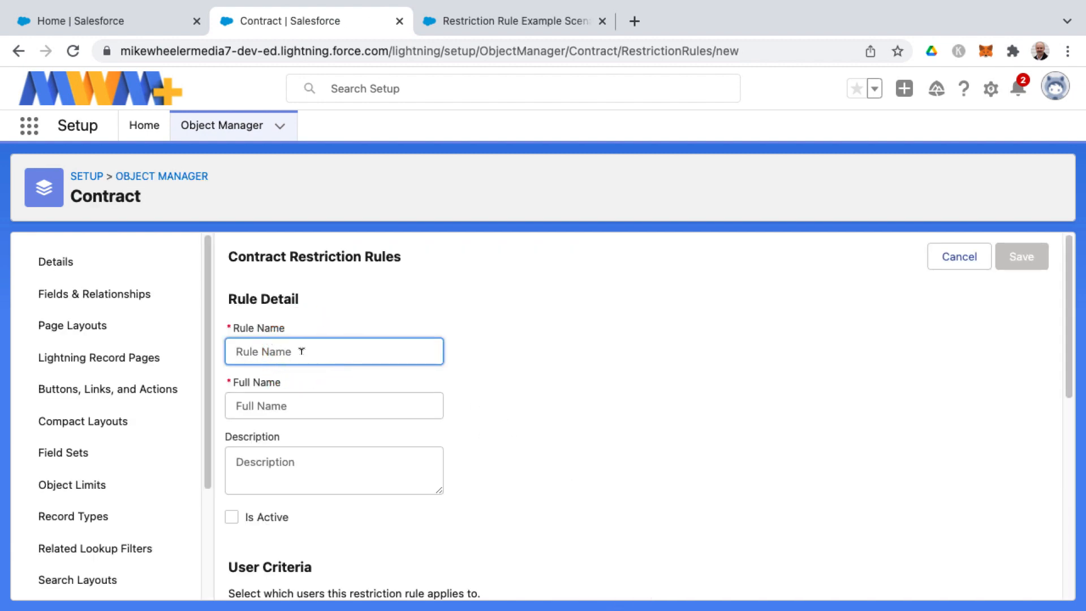
left_click(1020, 257)
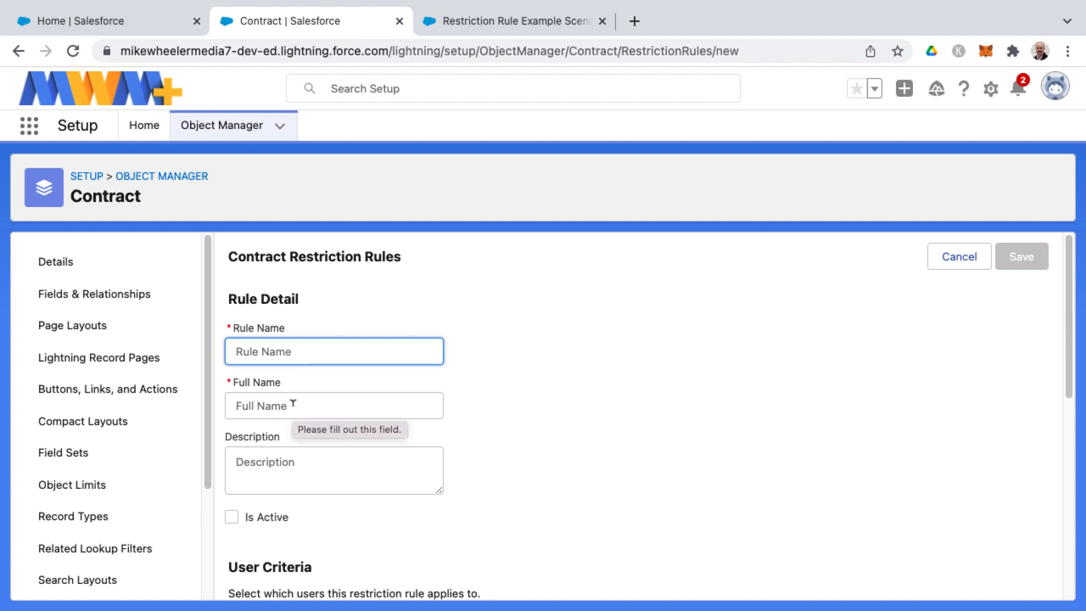
type("Sample")
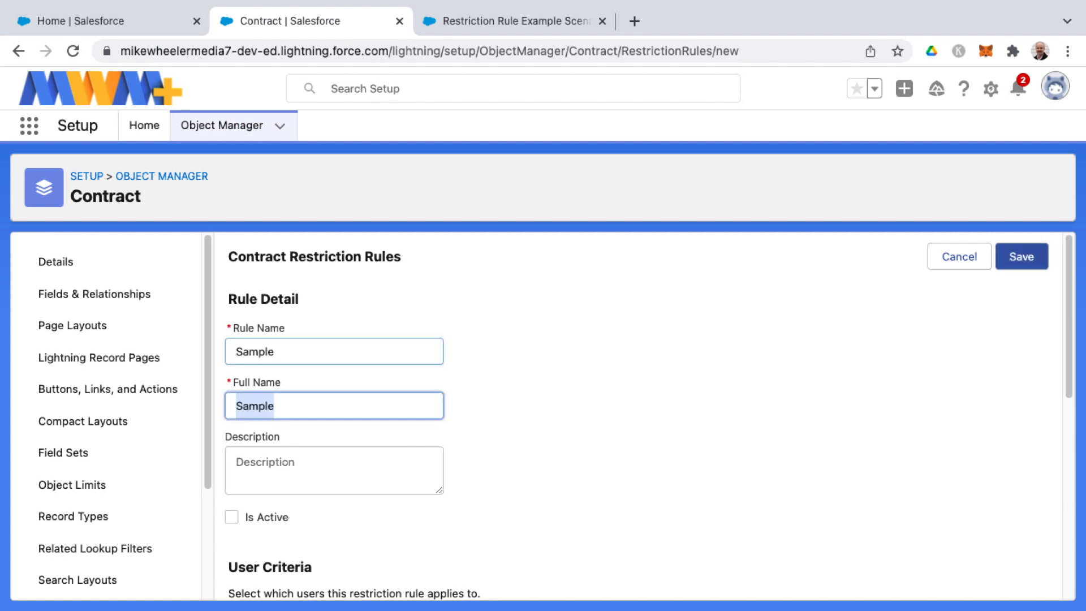
left_click(334, 470)
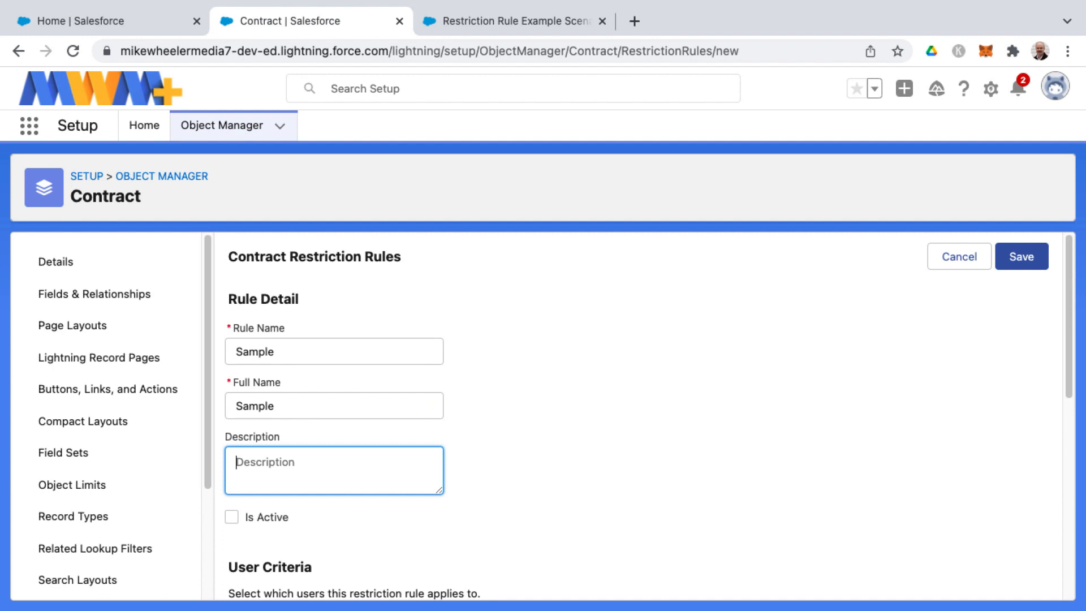
mouse_move(346, 462)
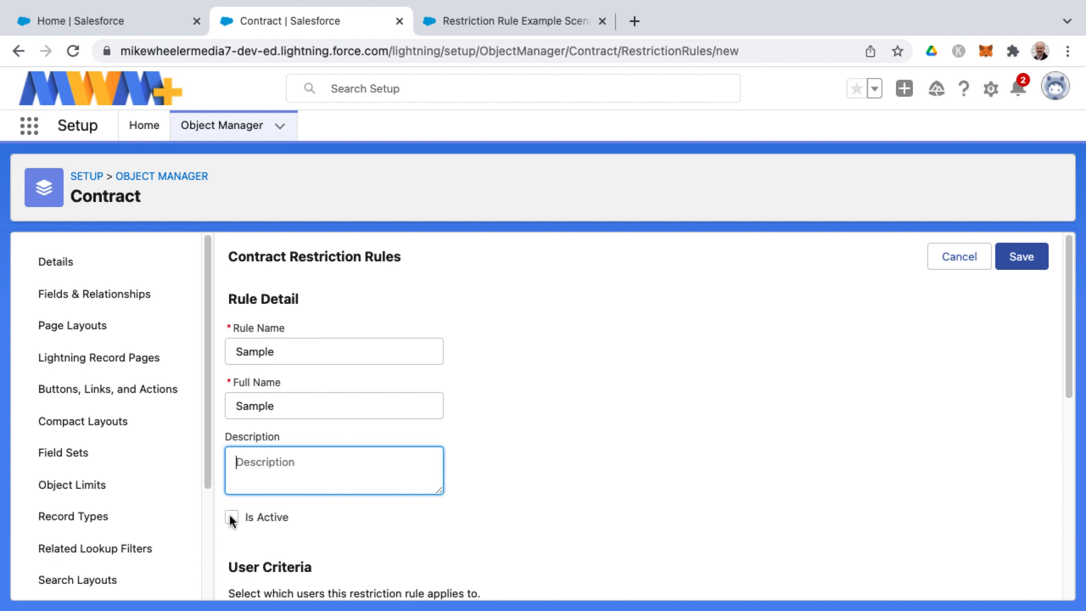
left_click(231, 517)
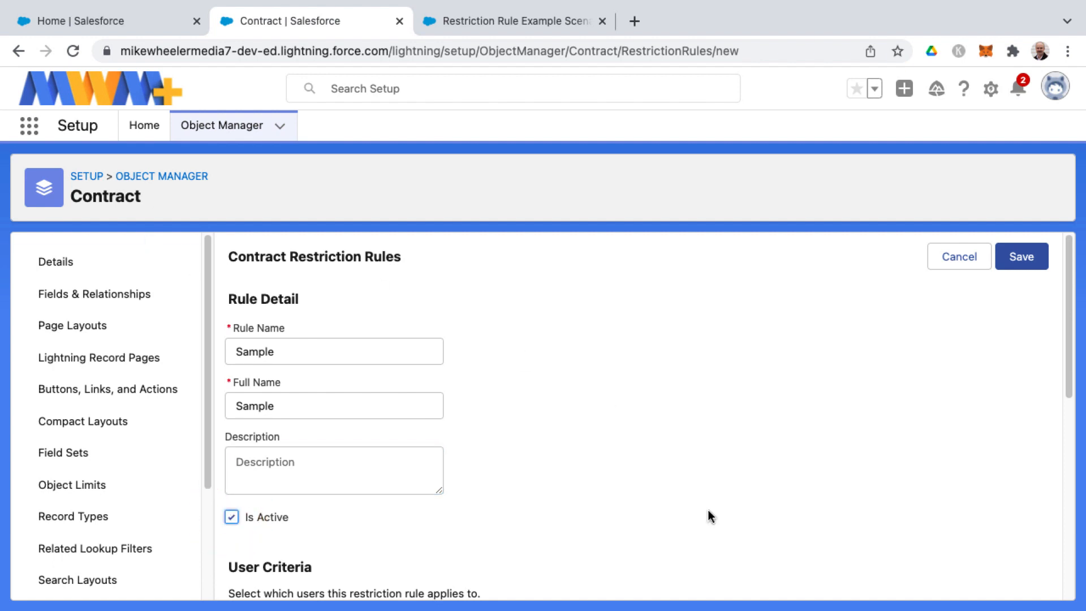
scroll("down", 3)
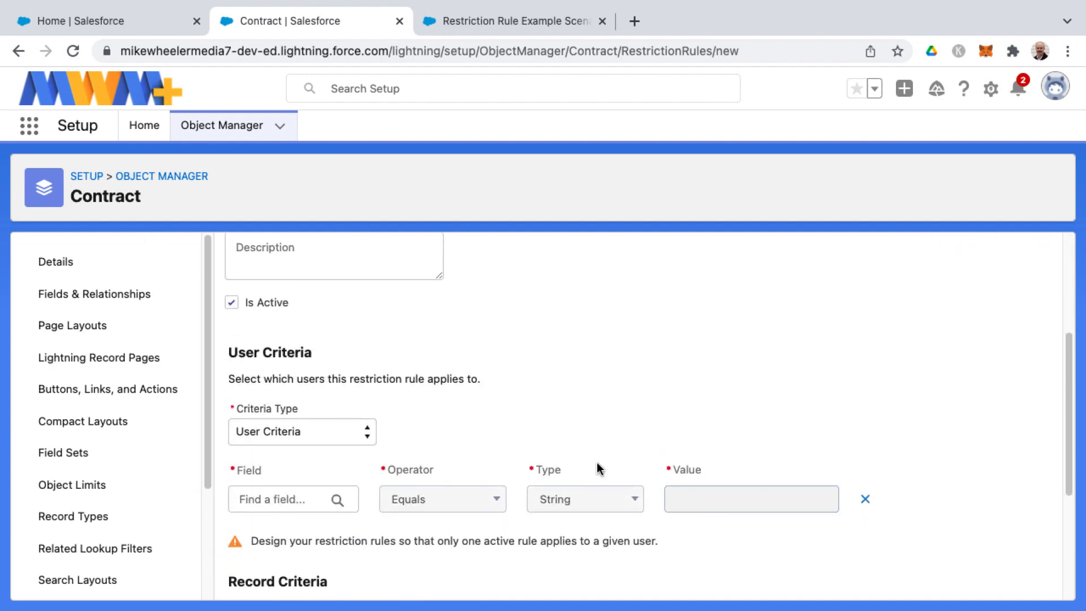
left_click(301, 431)
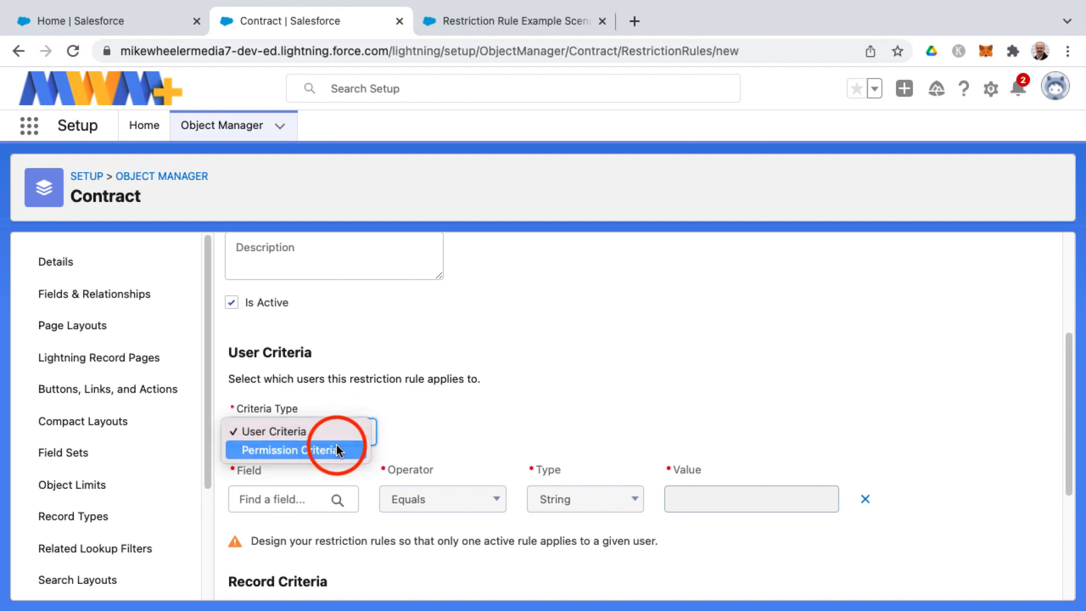
left_click(293, 449)
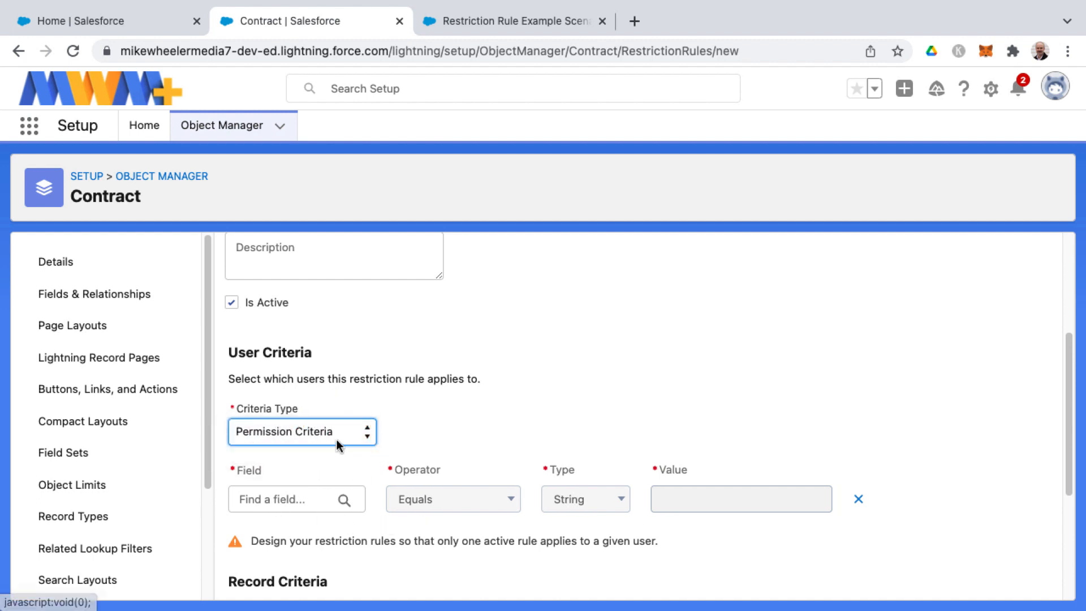
left_click(303, 431)
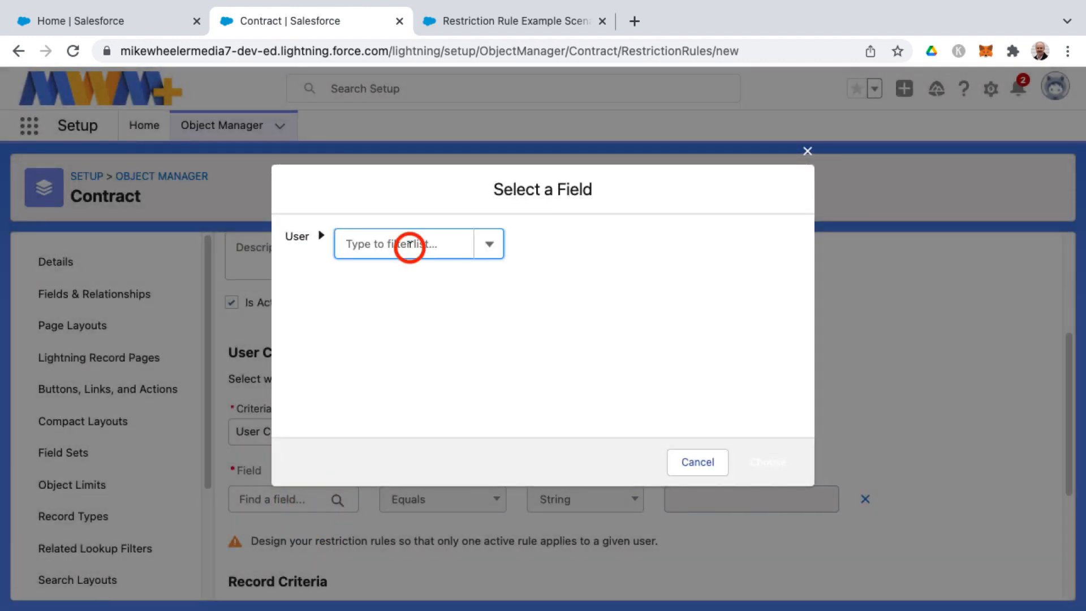
left_click(488, 244)
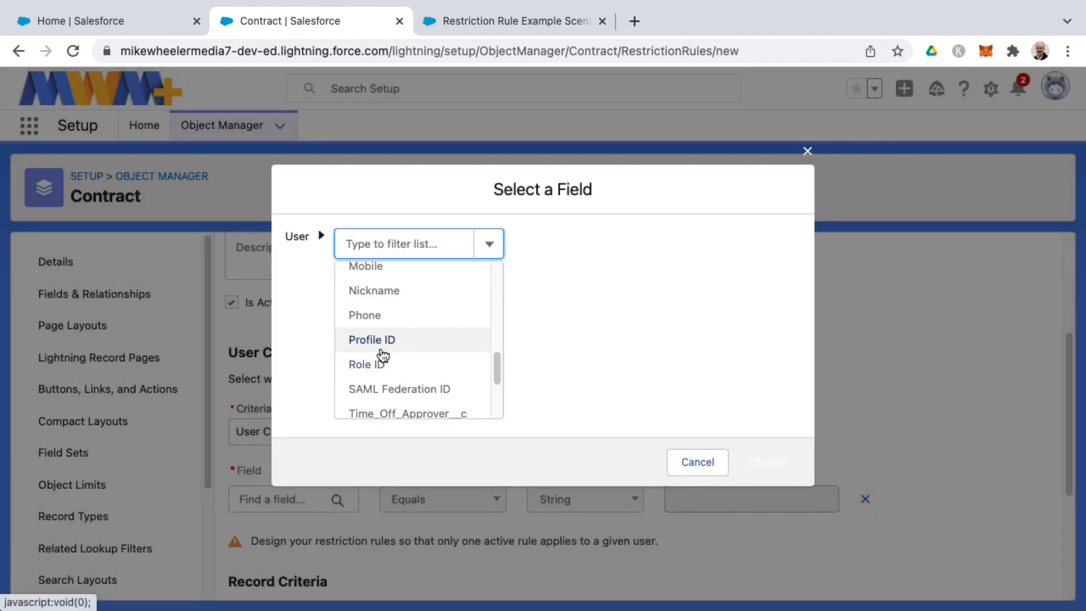
mouse_move(371, 339)
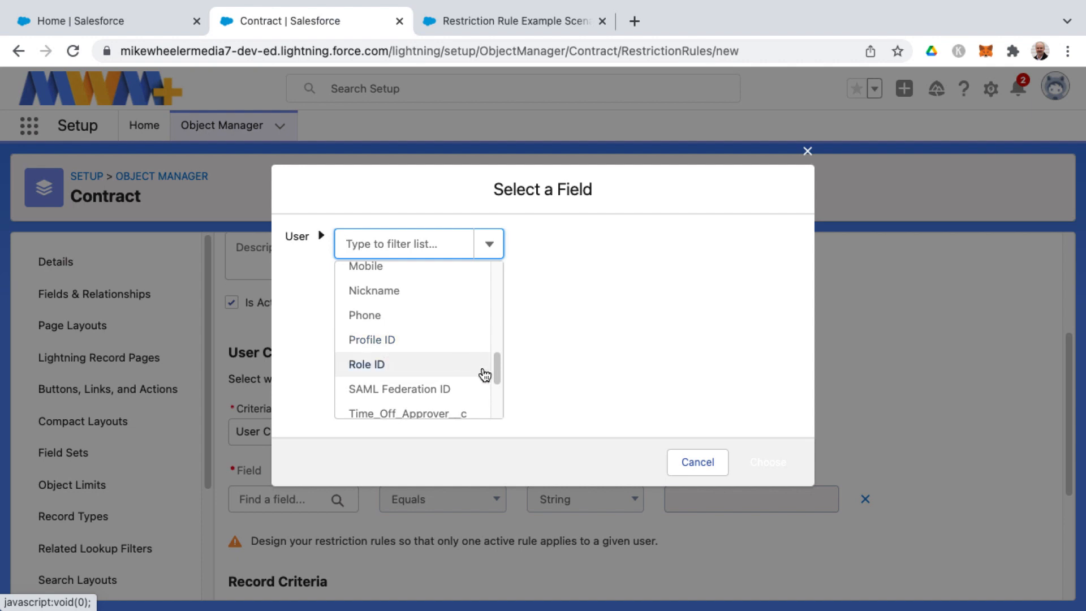
scroll("down", 3)
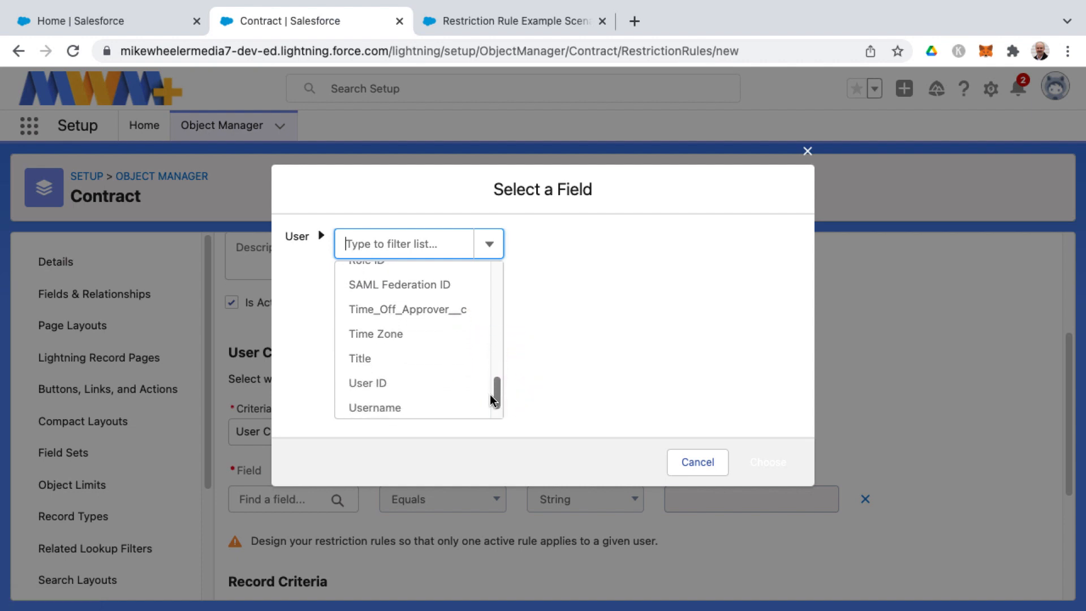
scroll("up", 3)
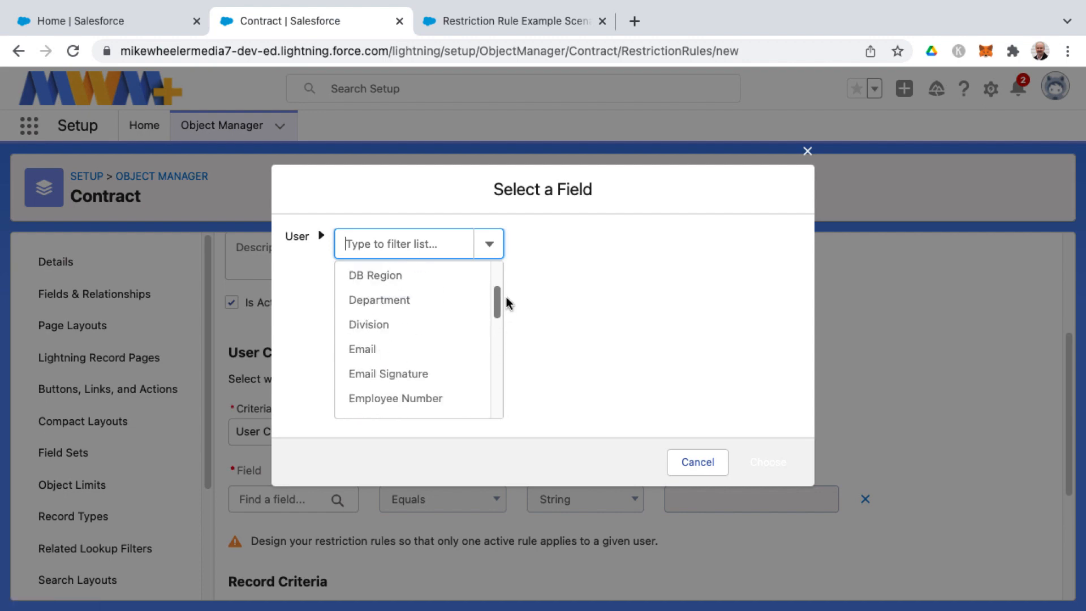
left_click(696, 461)
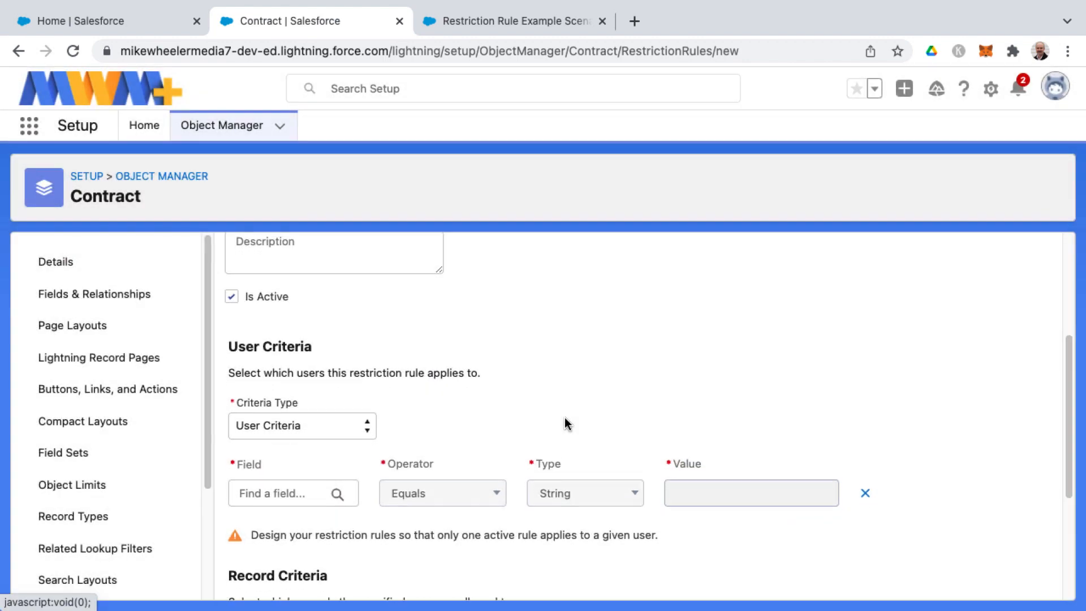
scroll("down", 3)
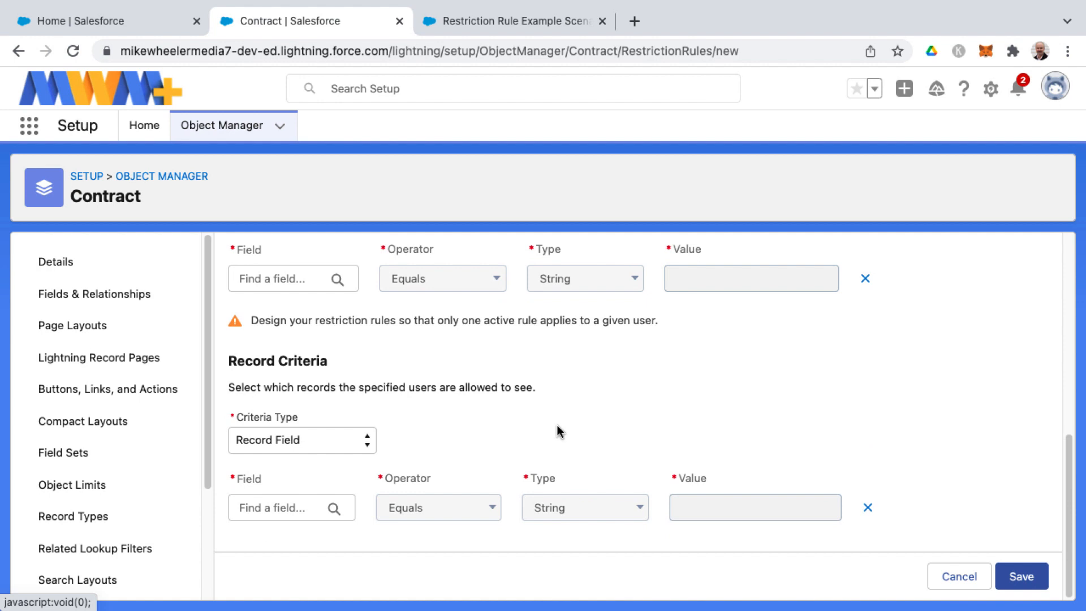
mouse_move(398, 385)
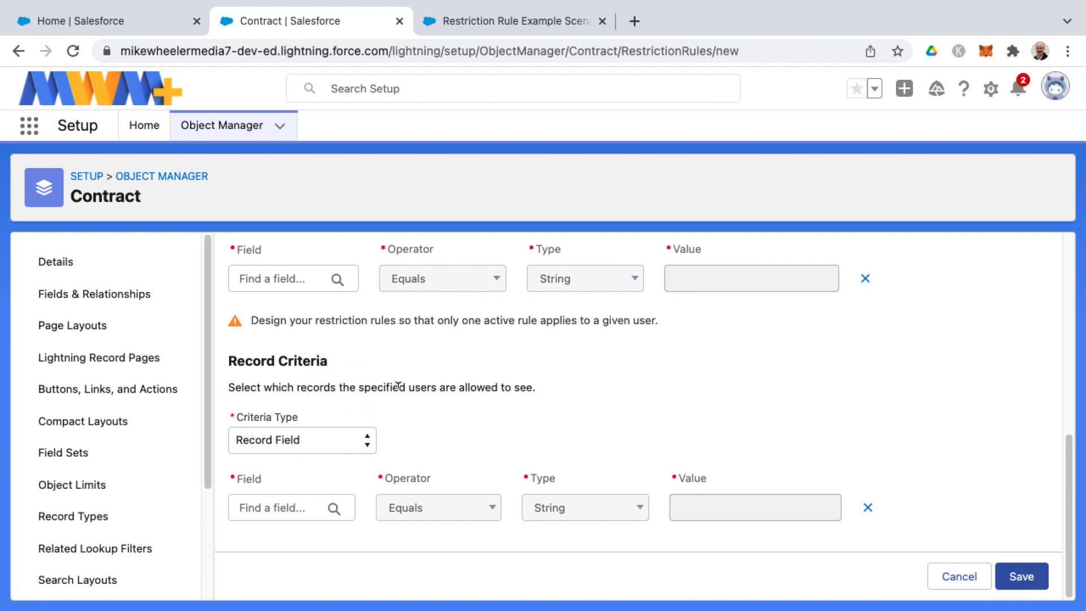
mouse_move(360, 416)
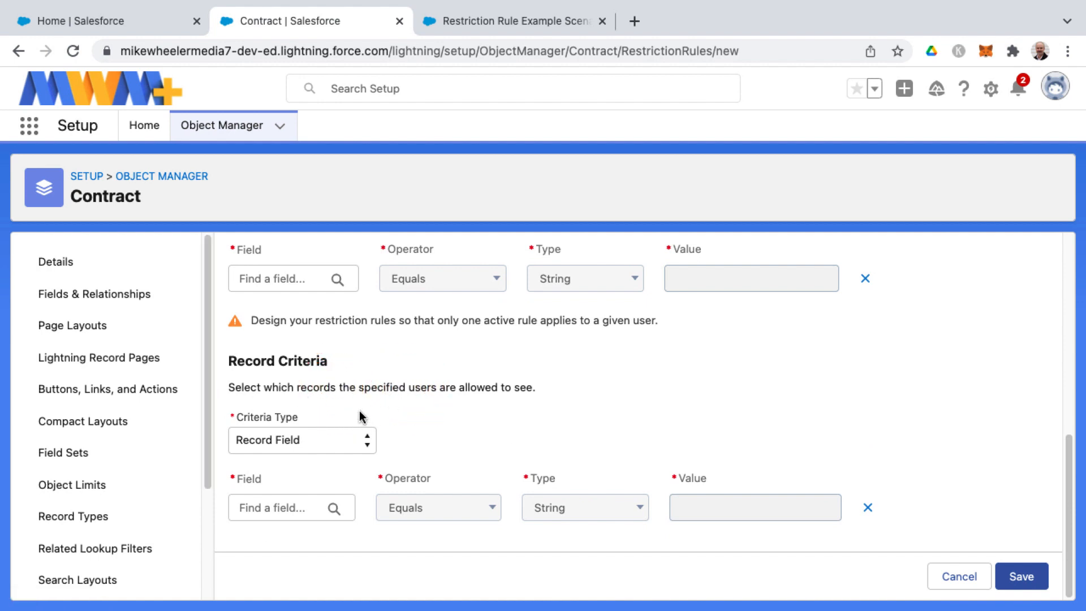
Step: Review the record criteria options and bring up the Select a Field chooser for Contract
left_click(301, 440)
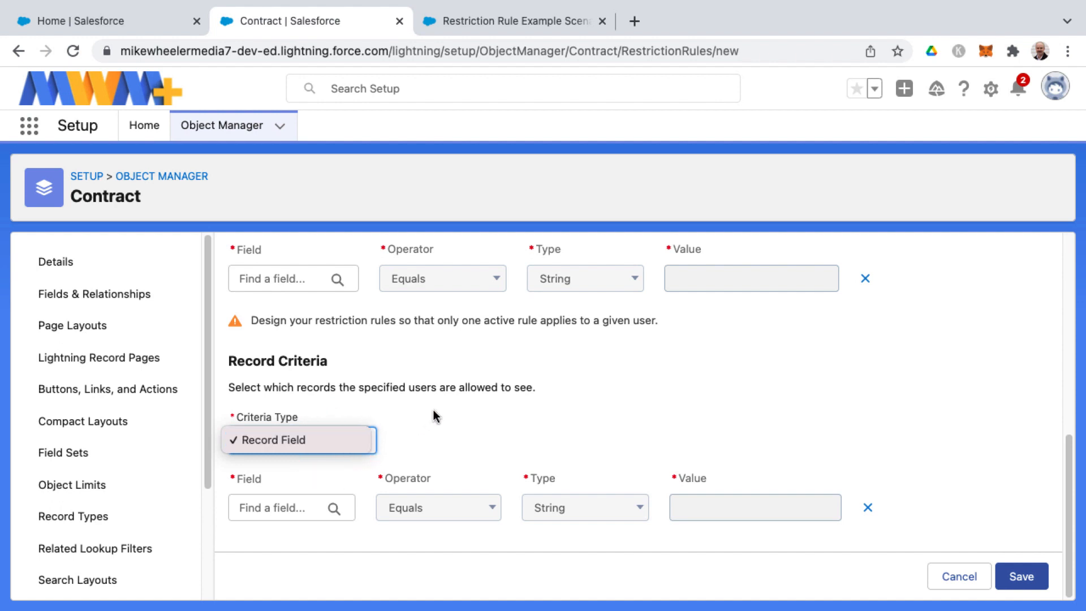
scroll("up", 3)
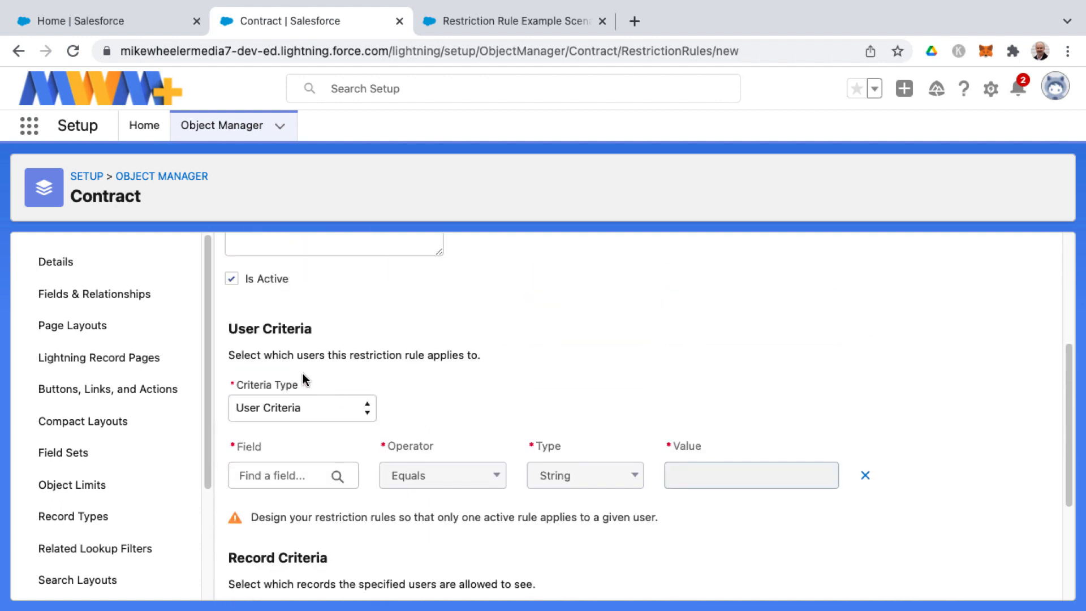
mouse_move(288, 345)
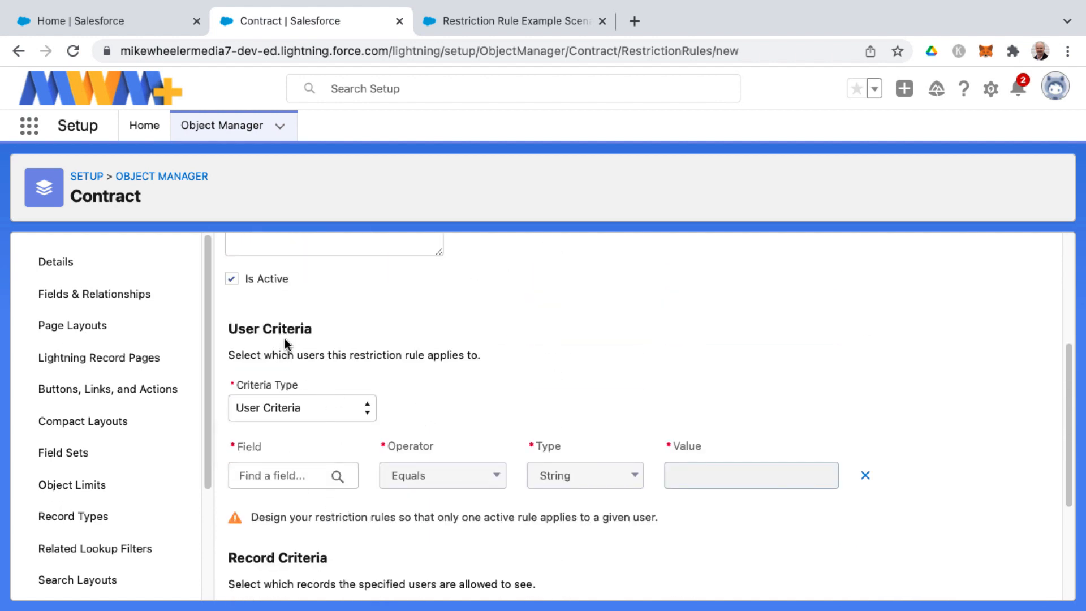
mouse_move(251, 348)
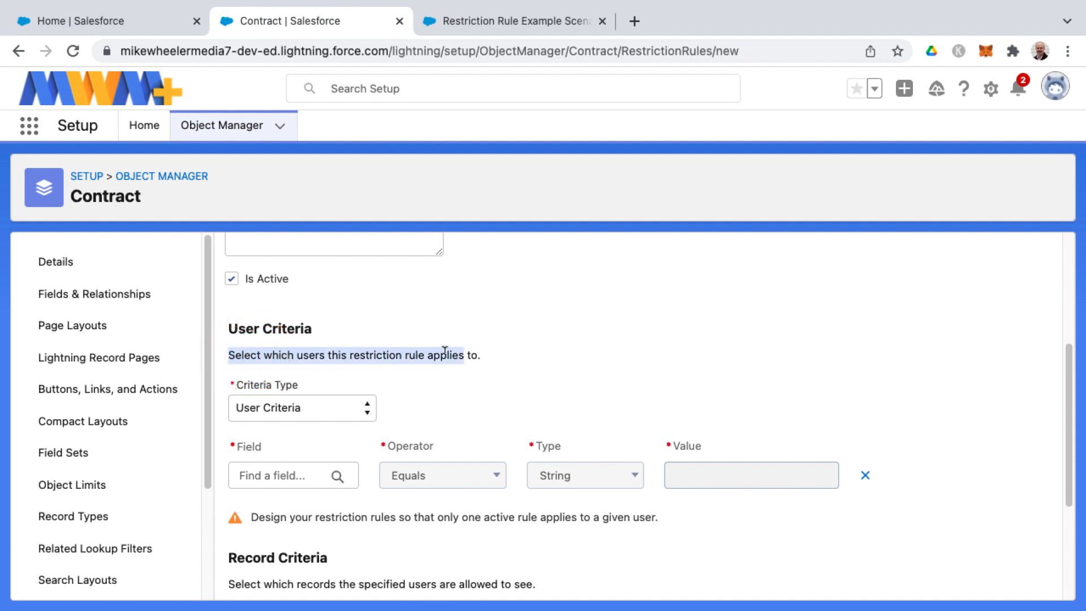
mouse_move(359, 378)
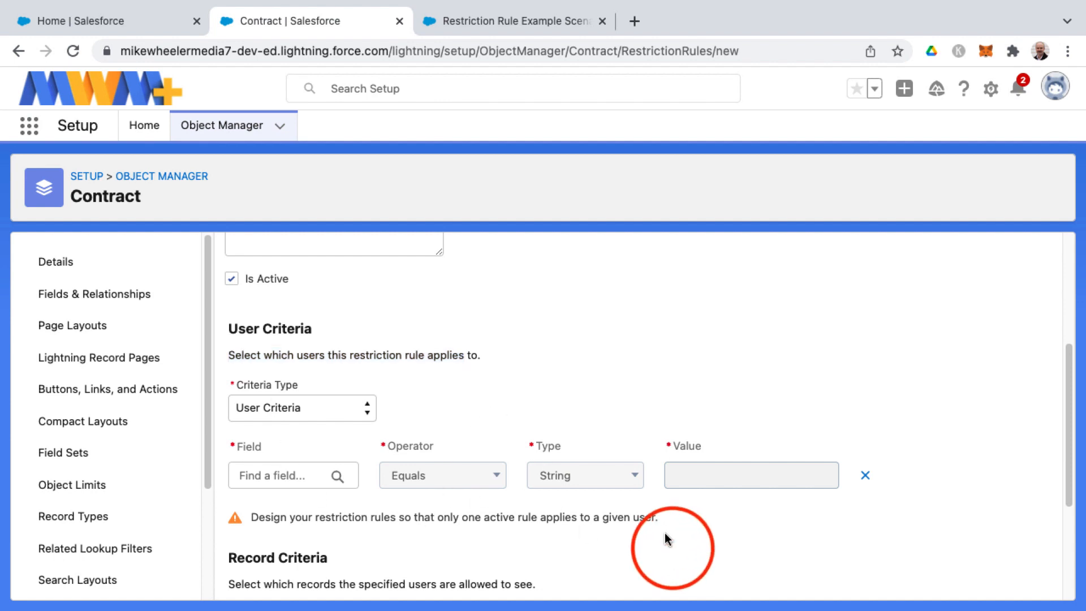
scroll("down", 3)
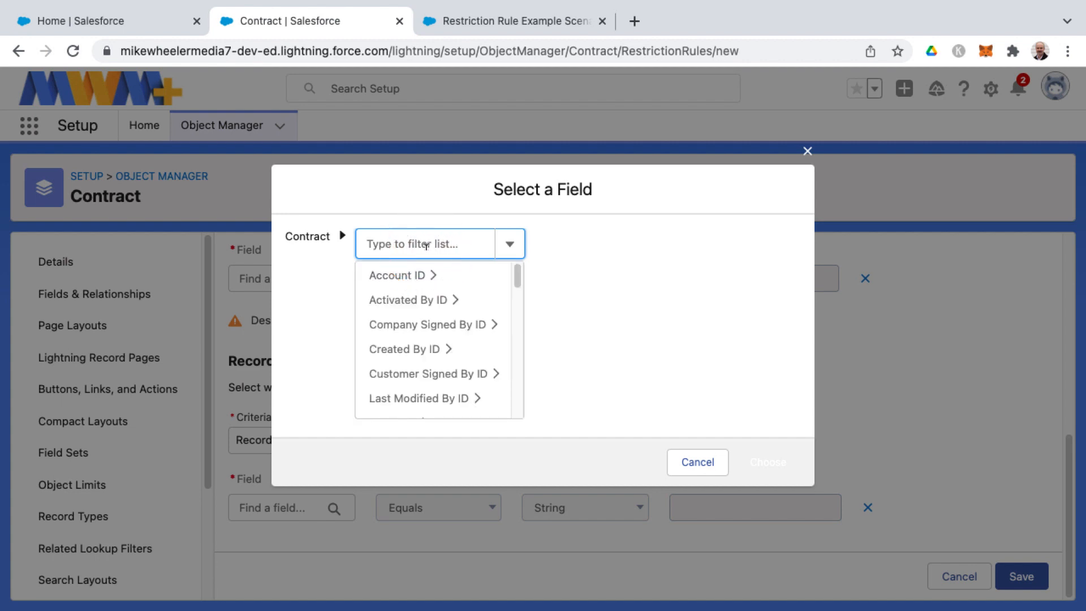
Step: Scroll the field list past Owner ID and Status, then cancel without choosing a field
scroll("down", 3)
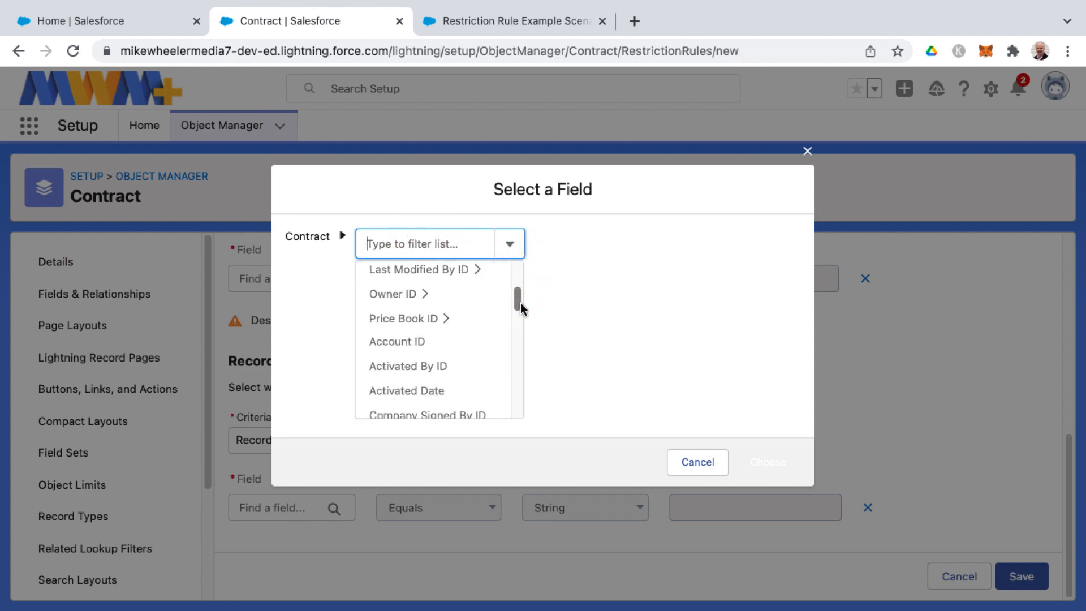
scroll("down", 3)
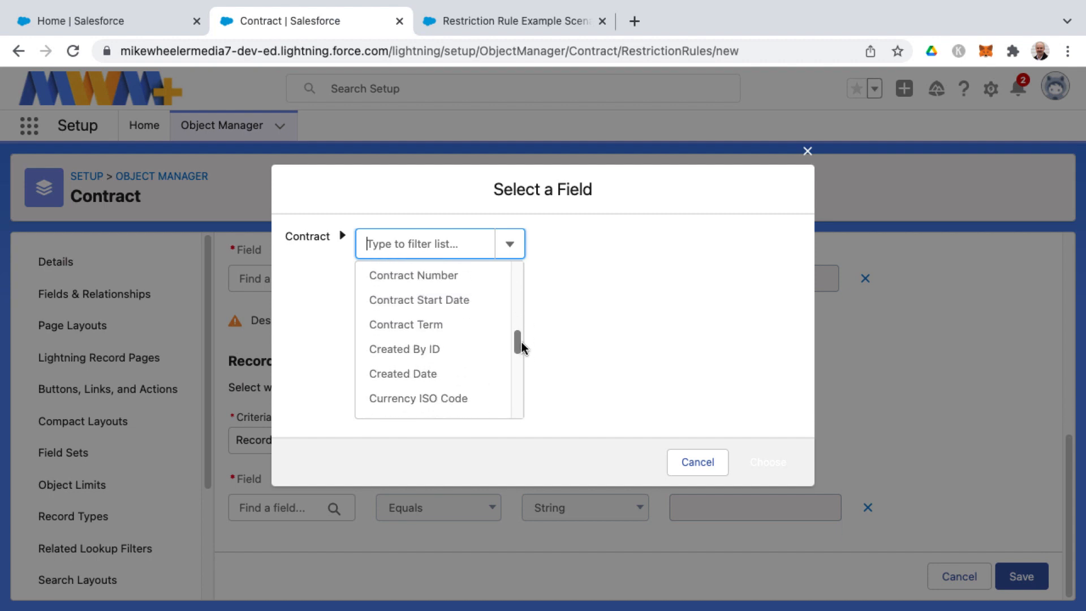
scroll("down", 3)
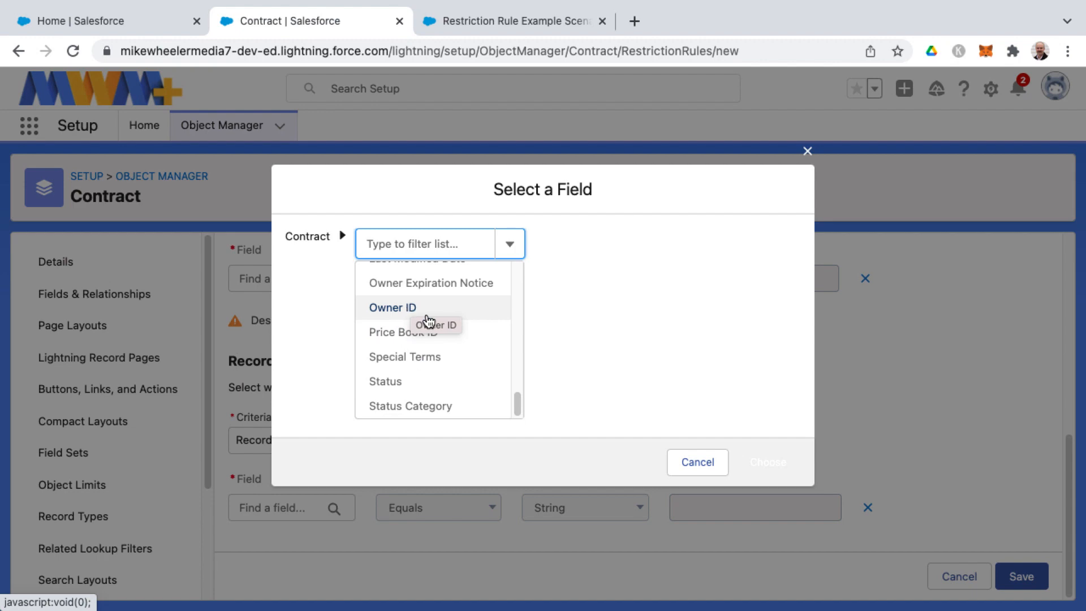
mouse_move(435, 381)
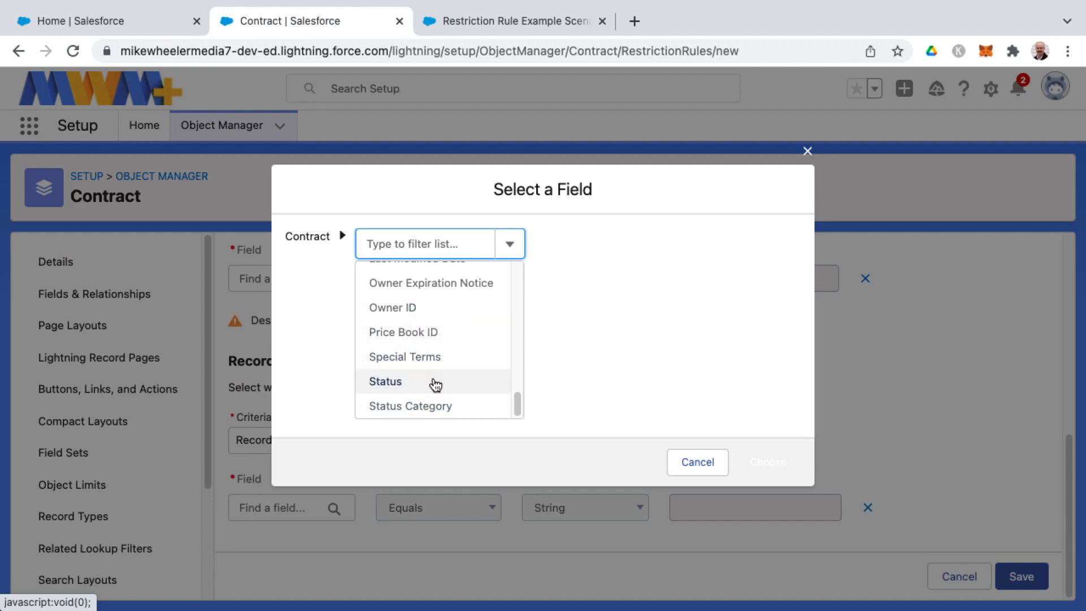
left_click(697, 461)
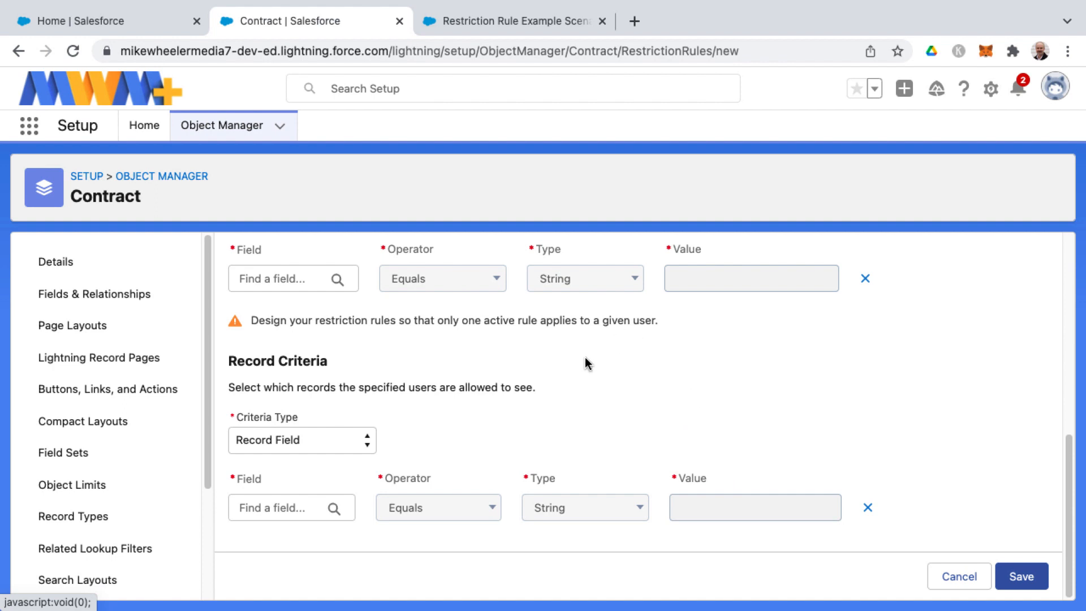
mouse_move(538, 161)
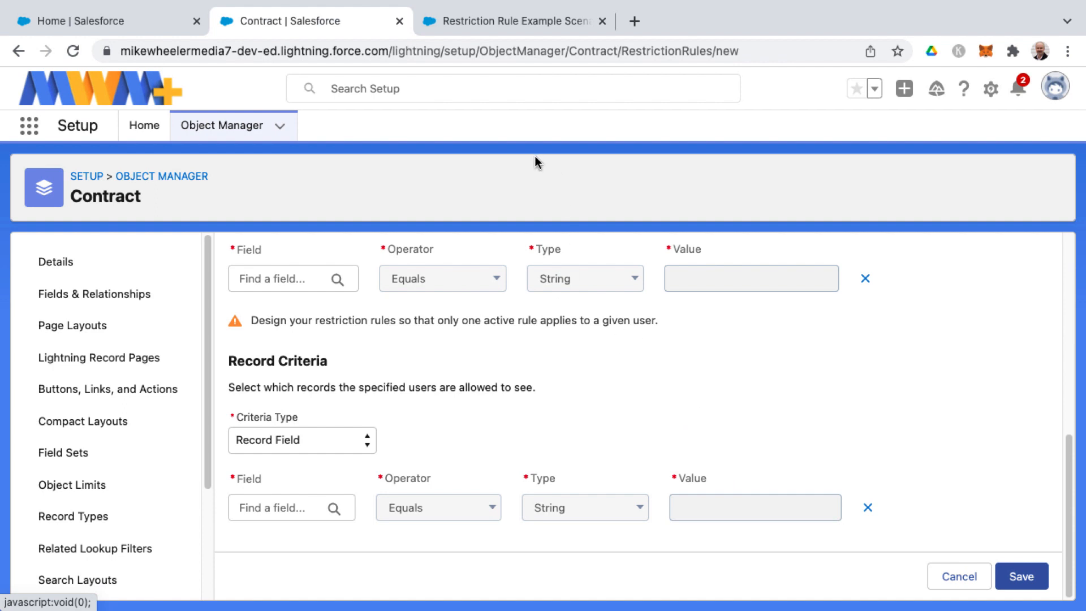
mouse_move(509, 43)
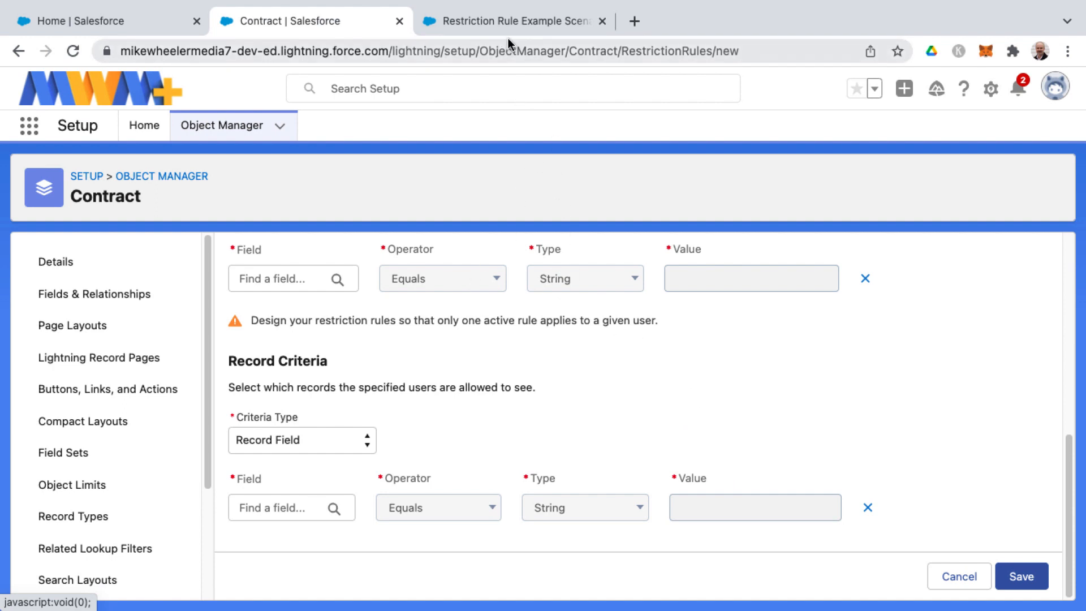
Step: Skim the Restriction Rules overview article and follow its link to the Example Scenarios article
left_click(513, 21)
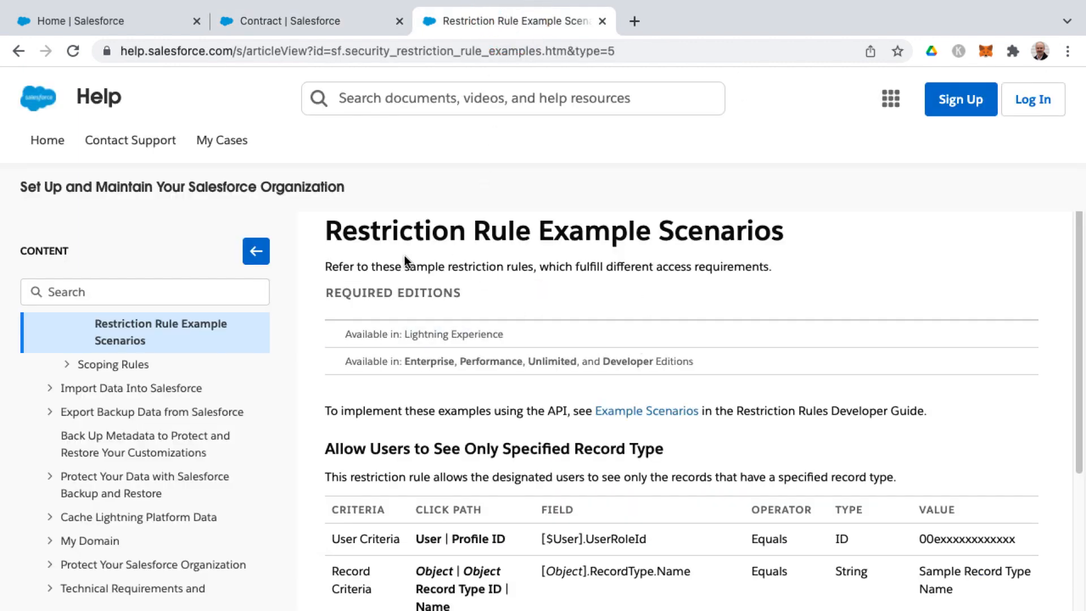
mouse_move(39, 50)
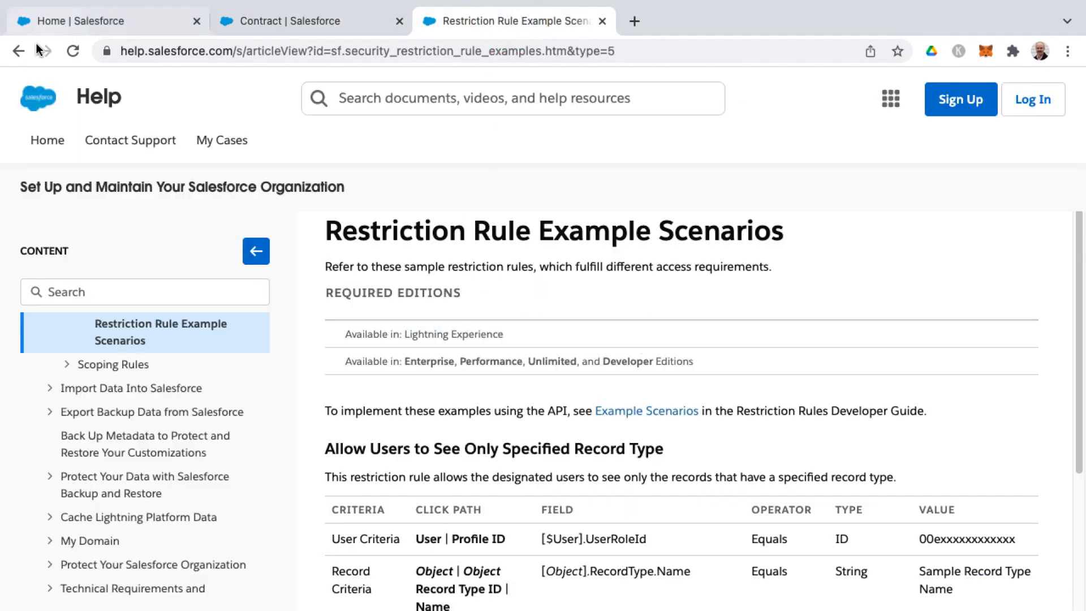
left_click(17, 51)
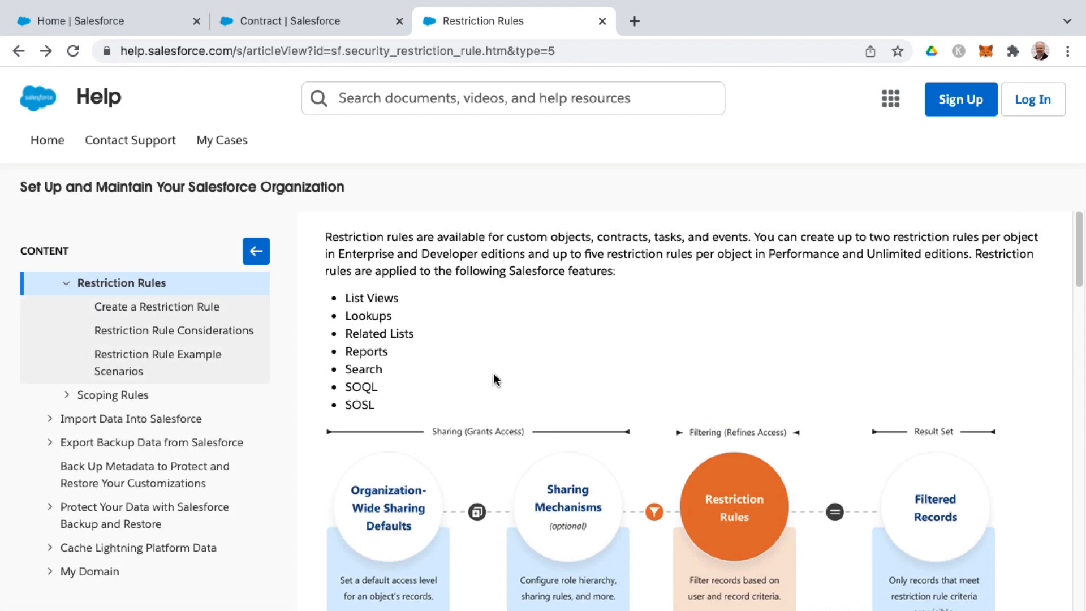
scroll("down", 3)
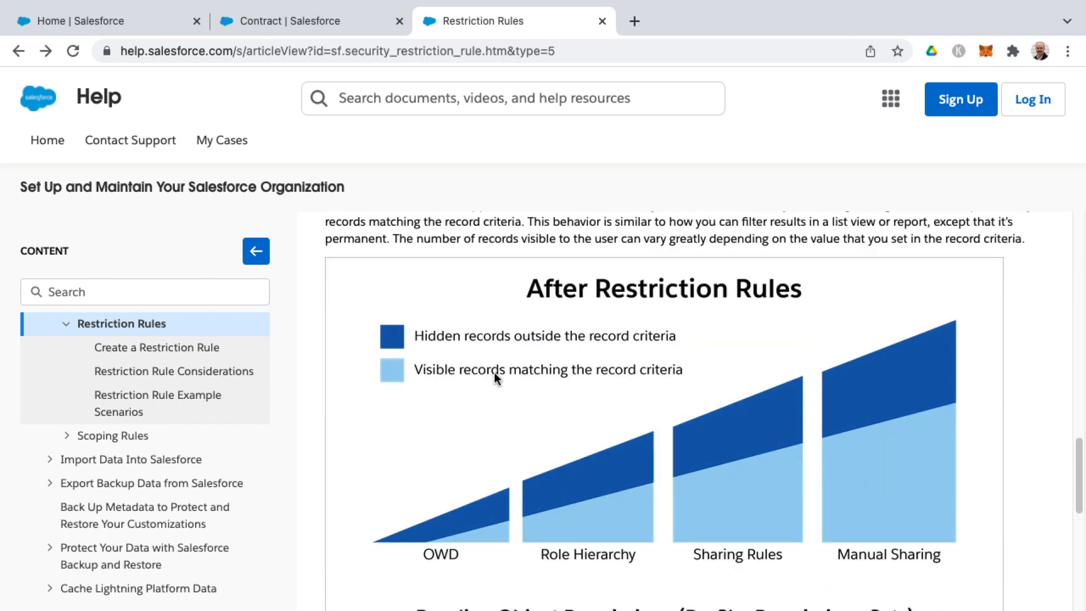
scroll("down", 3)
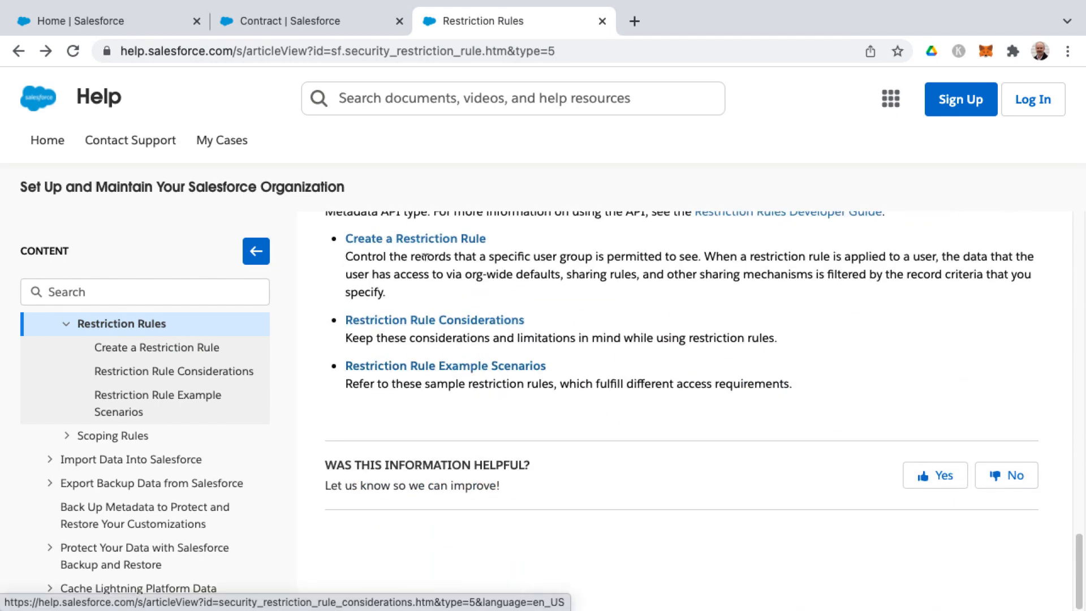
mouse_move(415, 239)
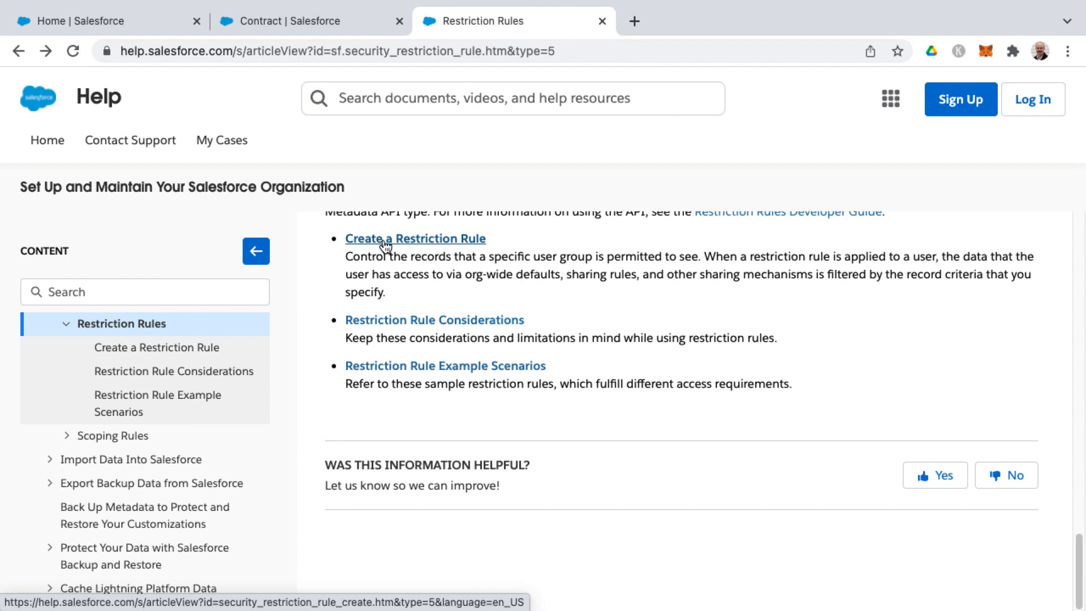
mouse_move(434, 319)
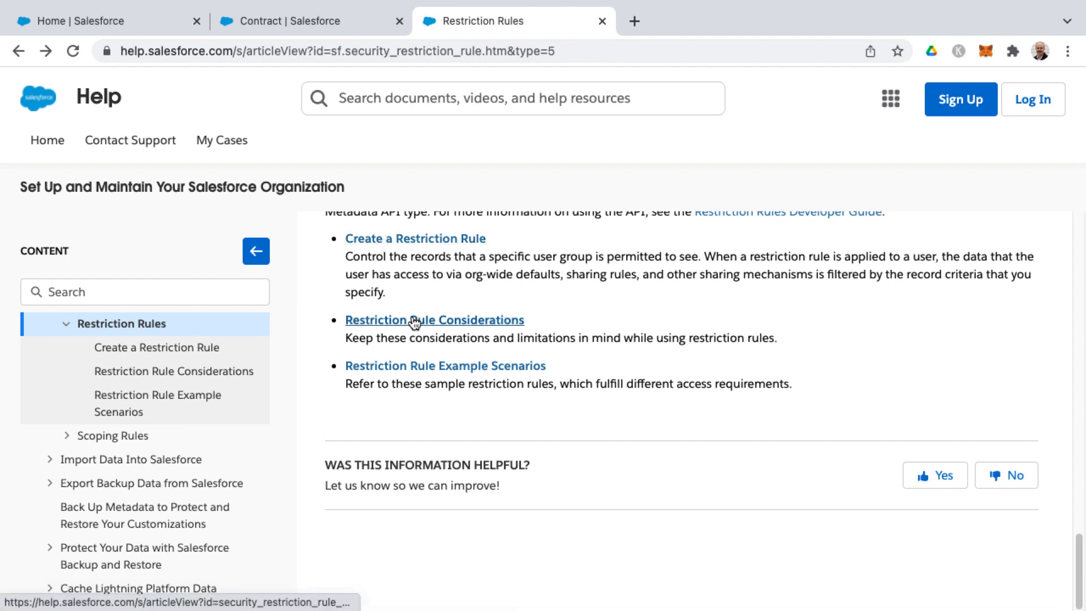
mouse_move(434, 319)
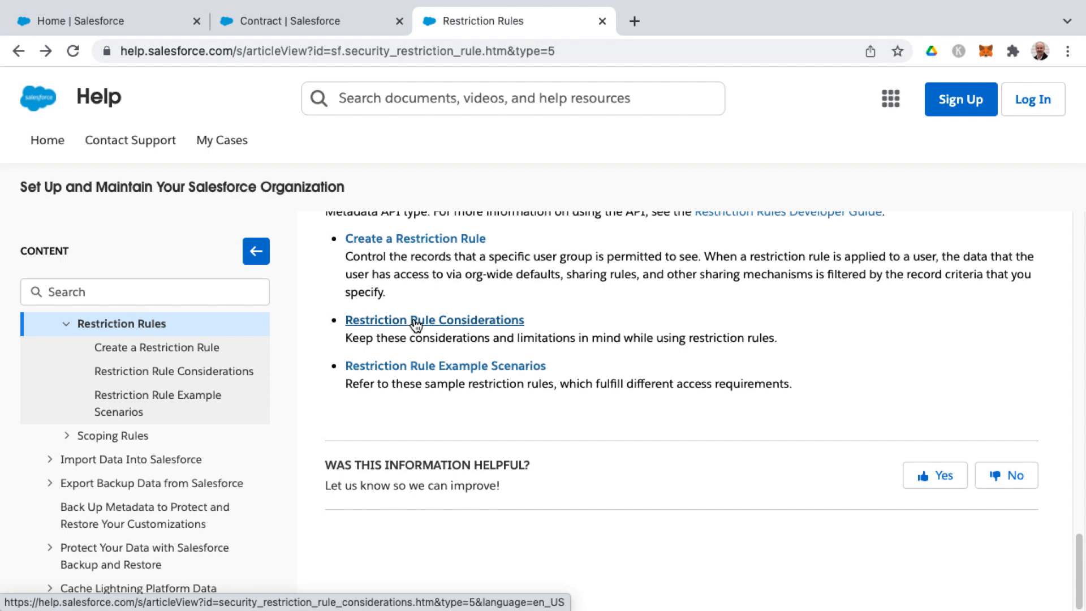
left_click(446, 365)
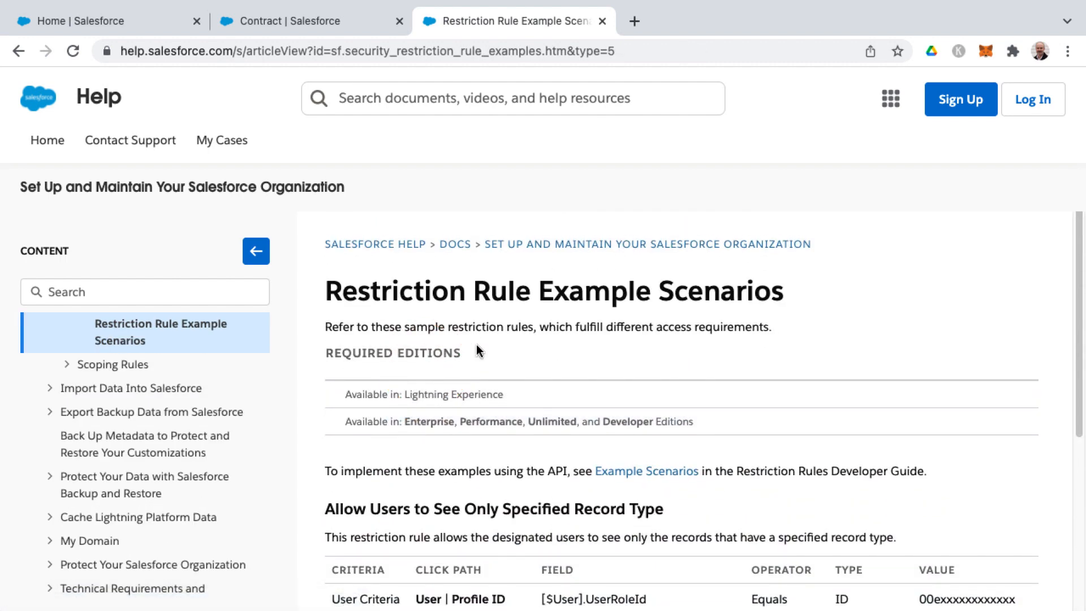
Step: Review the 'Allow Users to See Only Specified Record Type' user and record criteria, then return to the Contract rule form
scroll("down", 3)
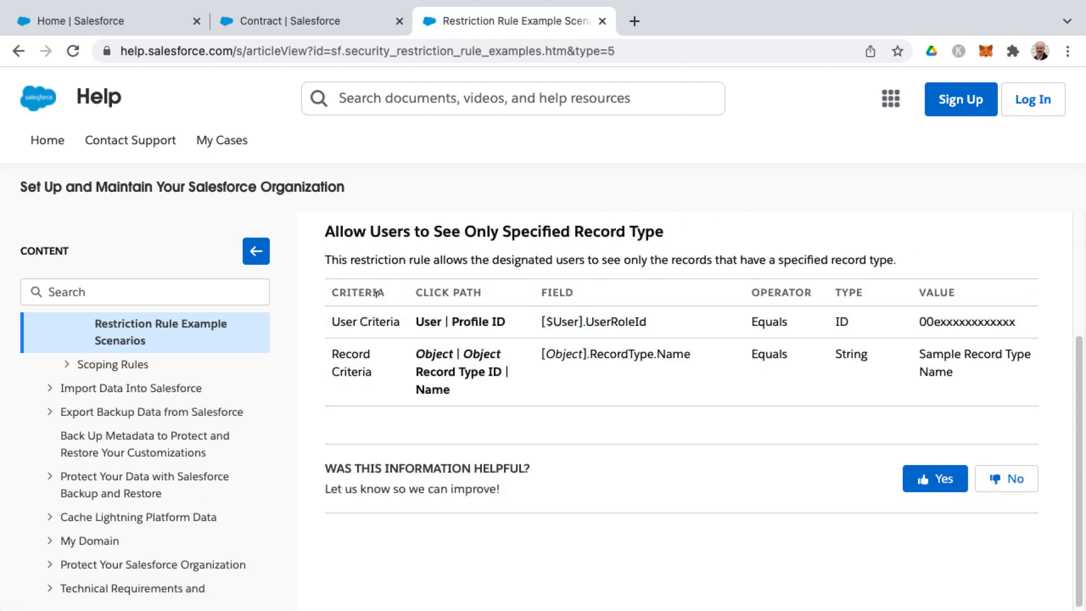
mouse_move(375, 265)
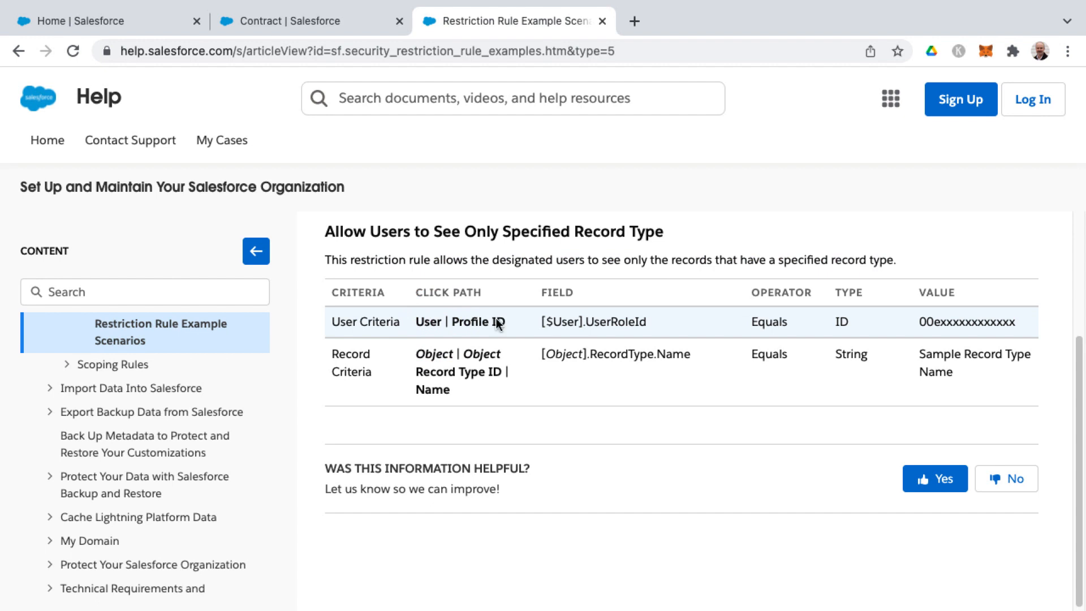
mouse_move(621, 319)
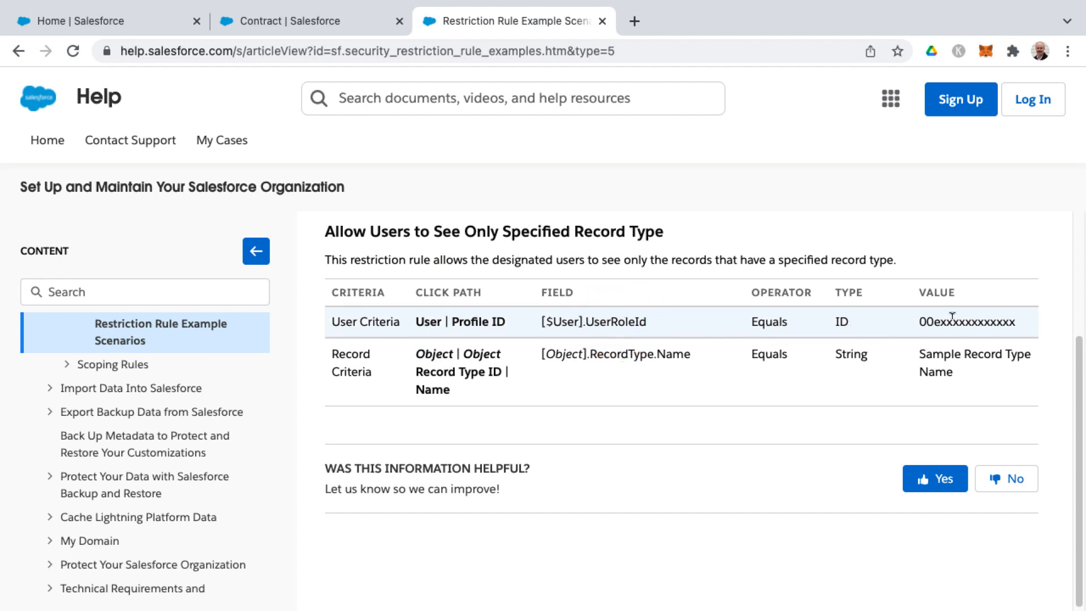
double_click(964, 321)
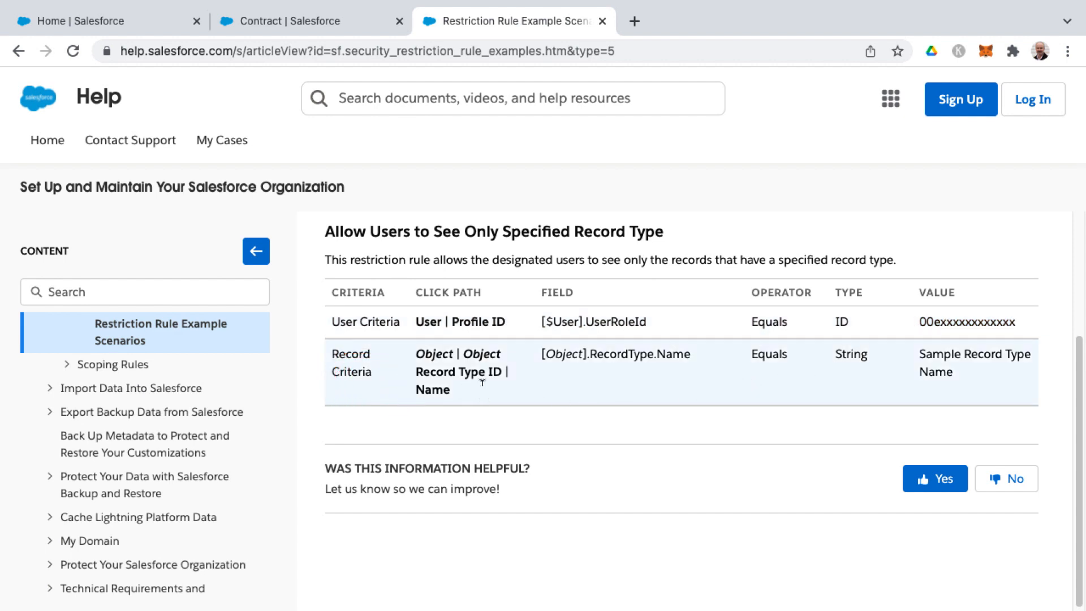
mouse_move(806, 373)
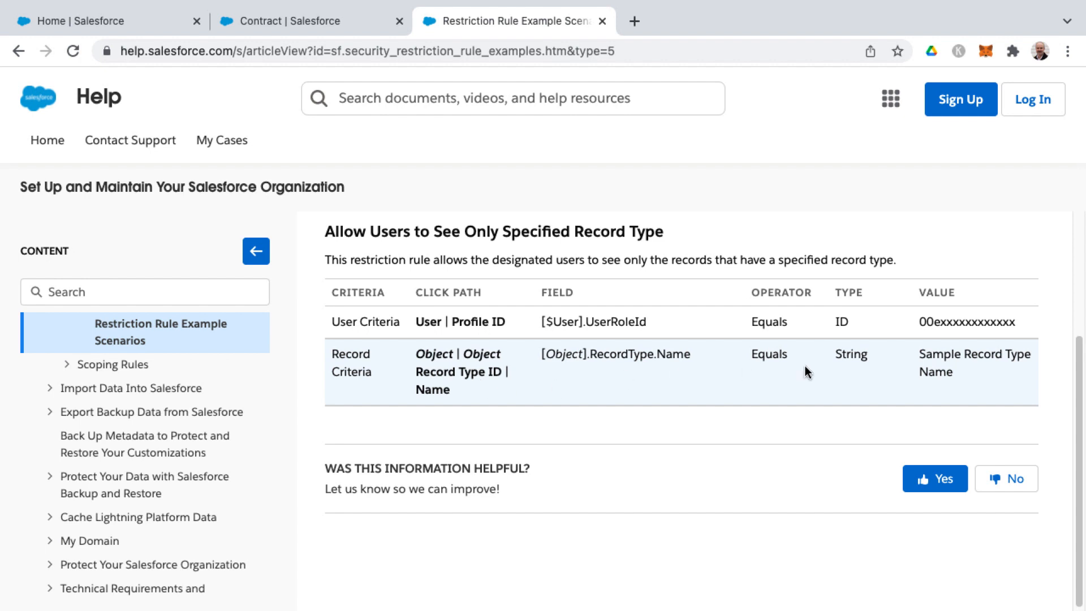
double_click(975, 354)
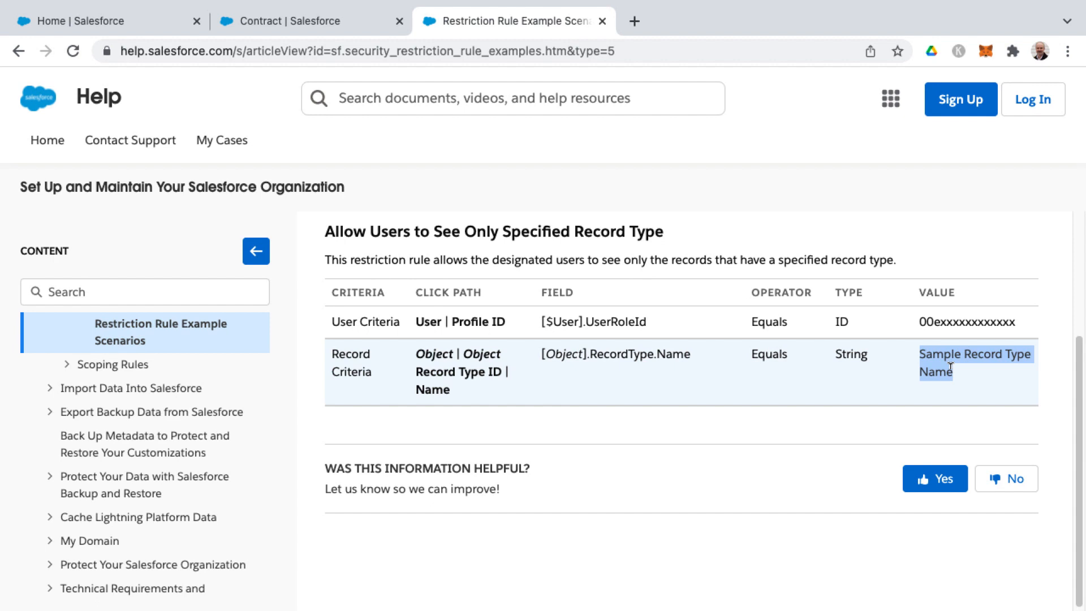
left_click(310, 20)
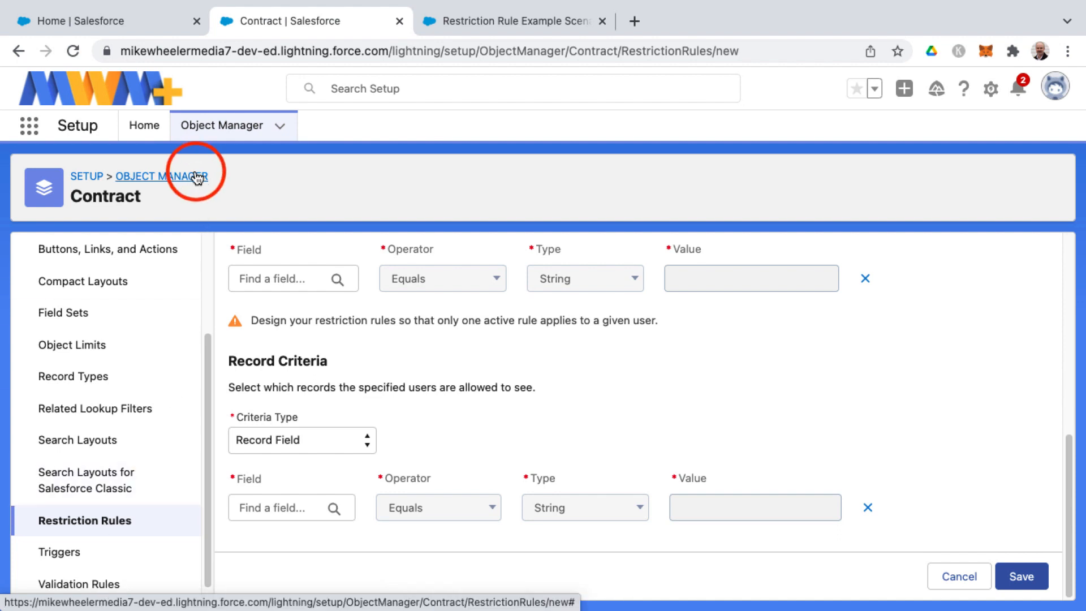
Step: Open the Acquired Account object from the Object Manager list to reach its Restriction Rules page
left_click(161, 176)
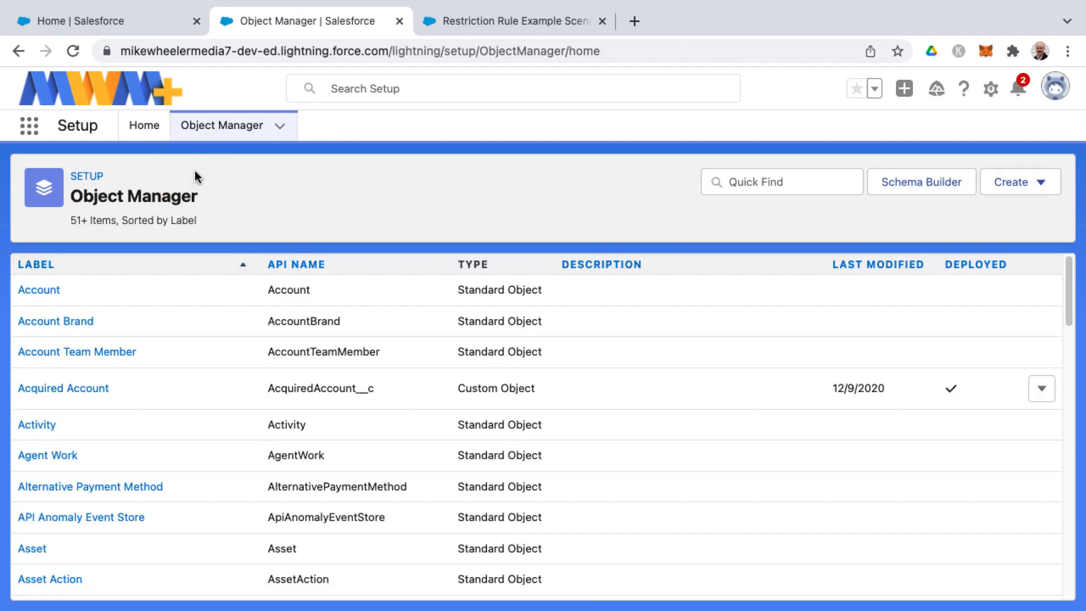
left_click(64, 388)
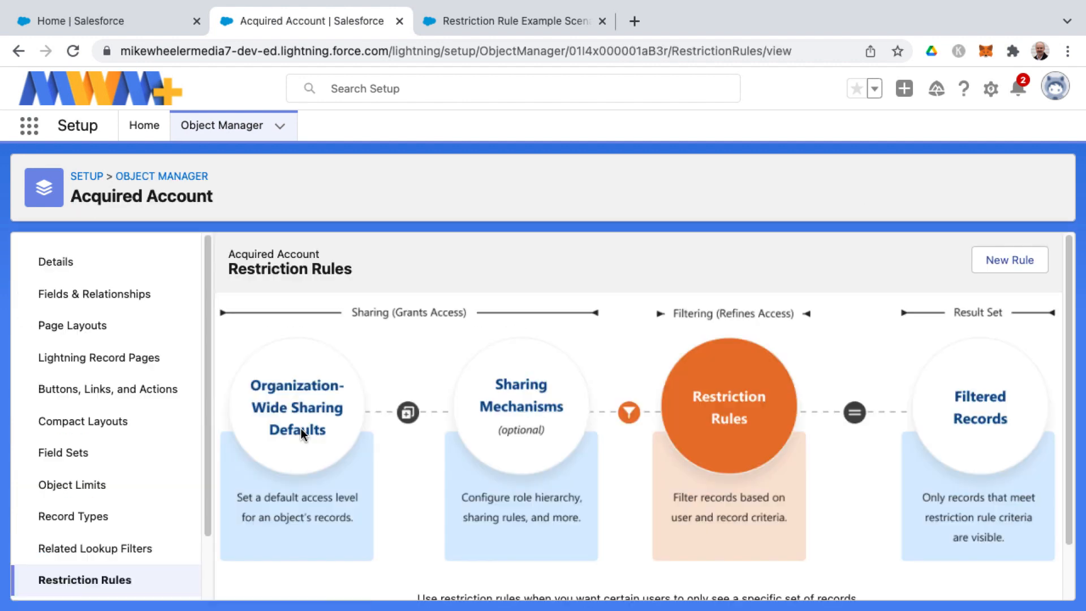